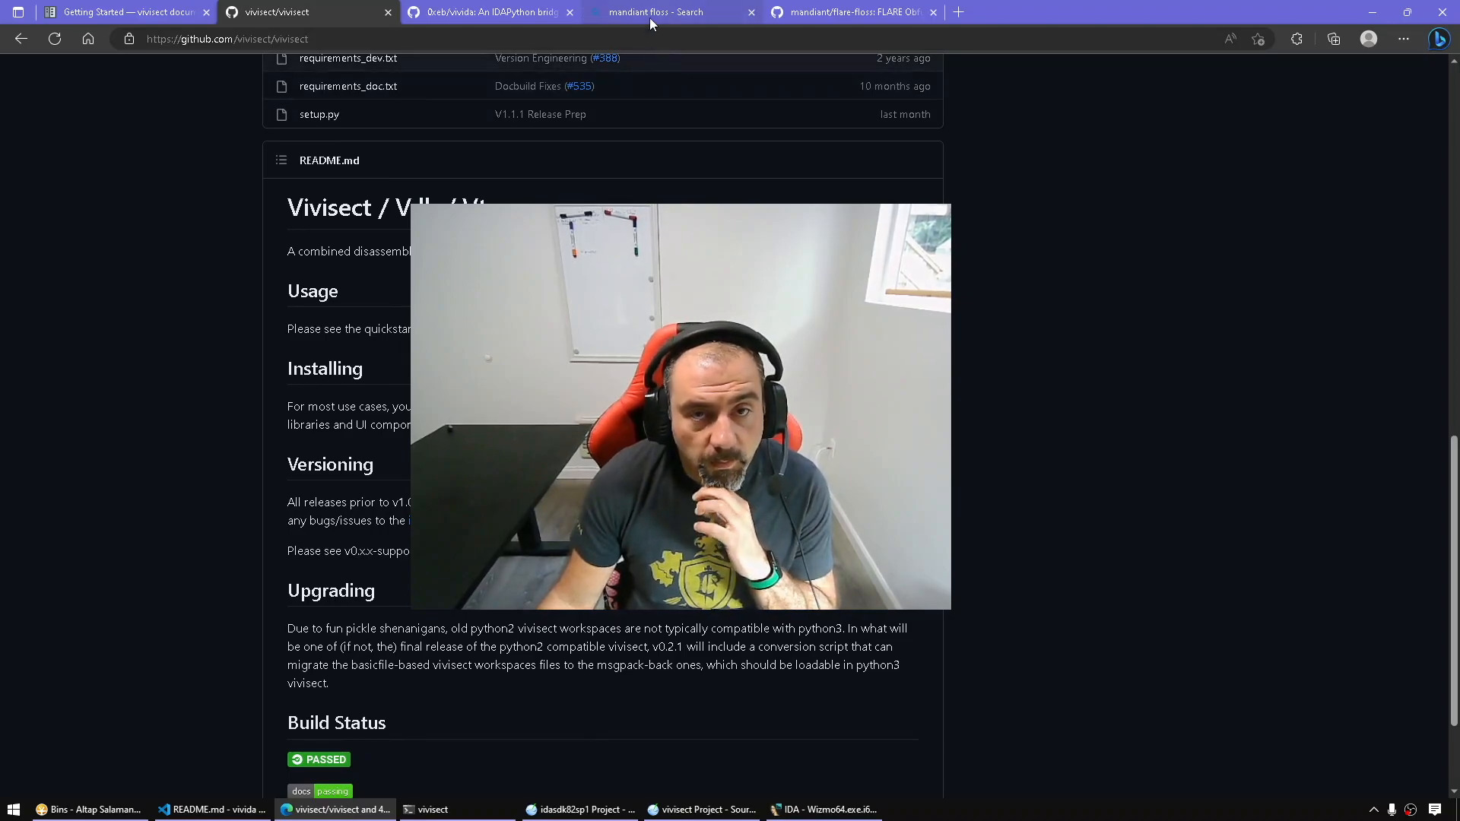
Check the flare-floss setup.py requirements, then return to the vivisect repository page.
click(669, 12)
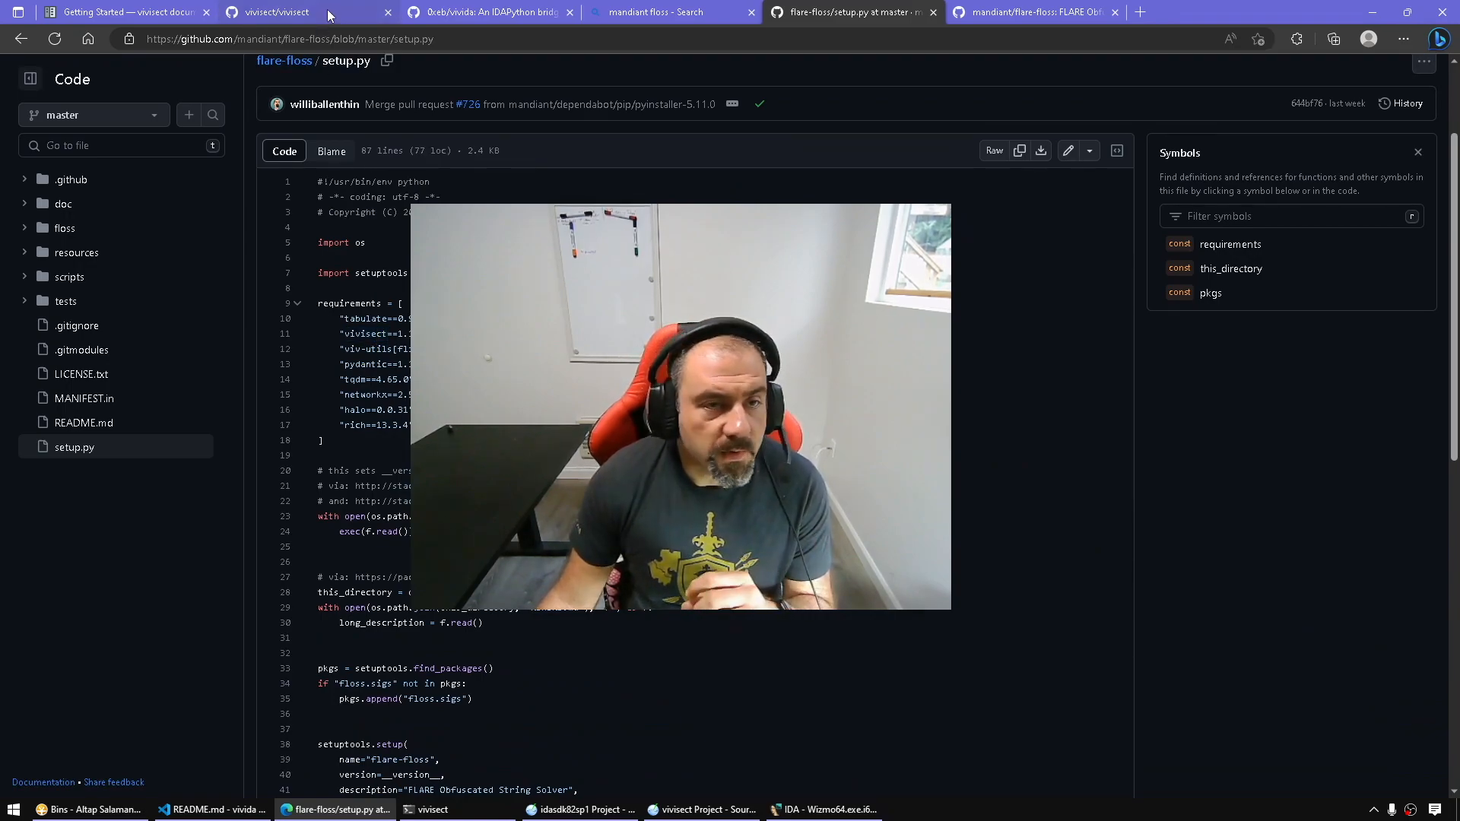
click(274, 12)
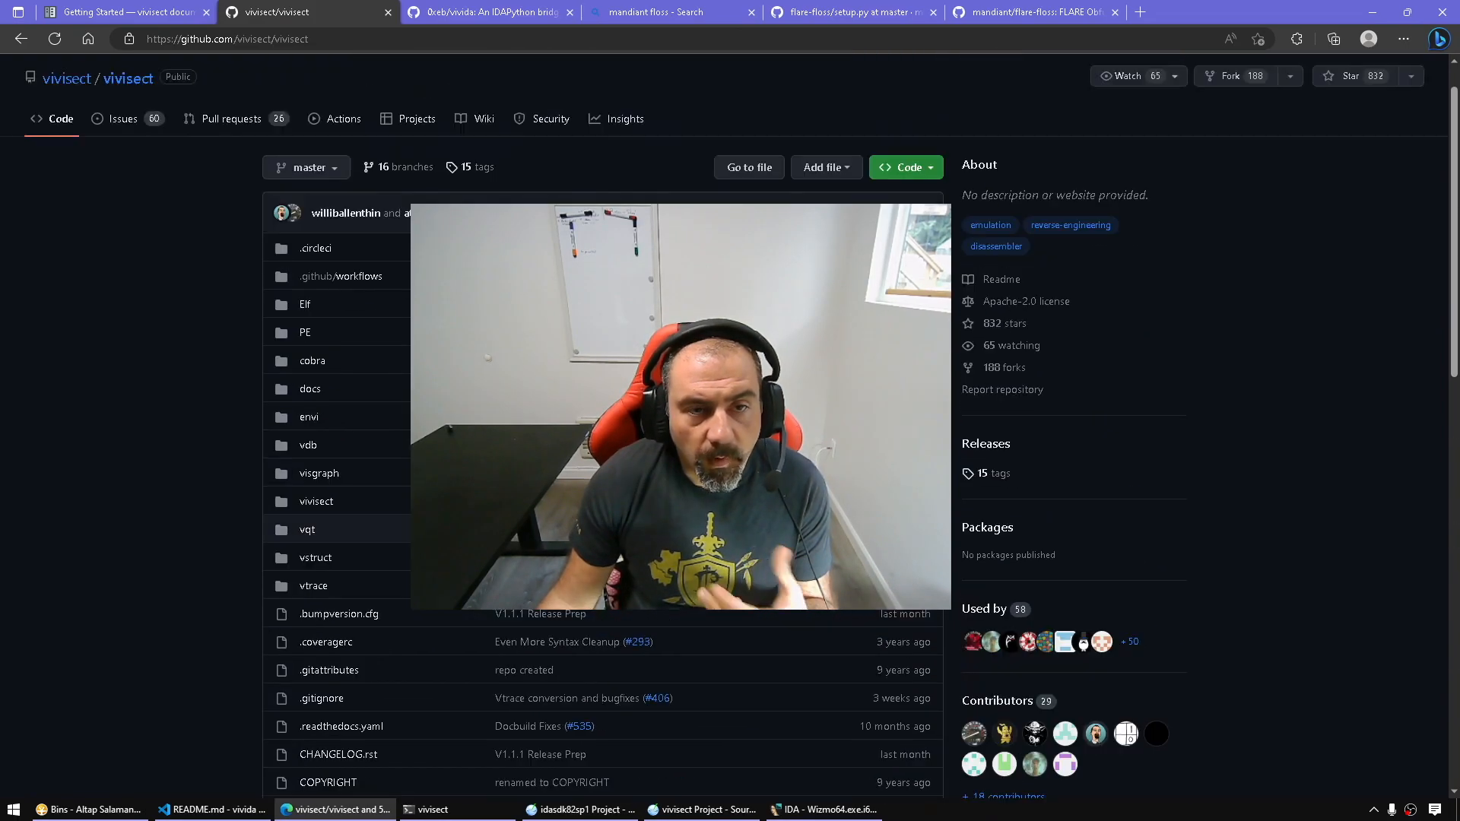
Scroll the Getting Started quickstart to the Running the Vivisect UI and Bulk Analysis sections.
click(125, 13)
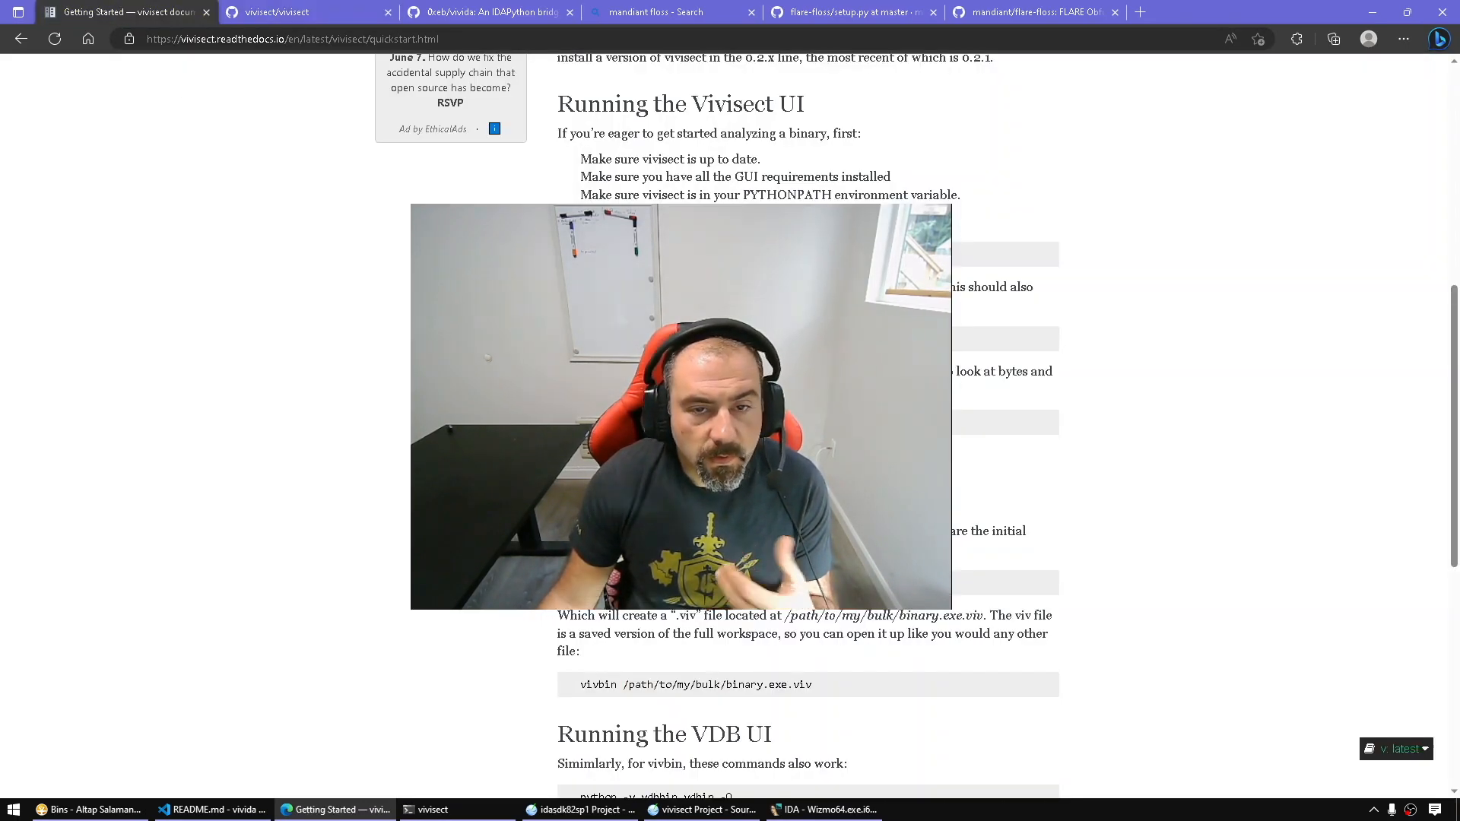
scroll(down, 3)
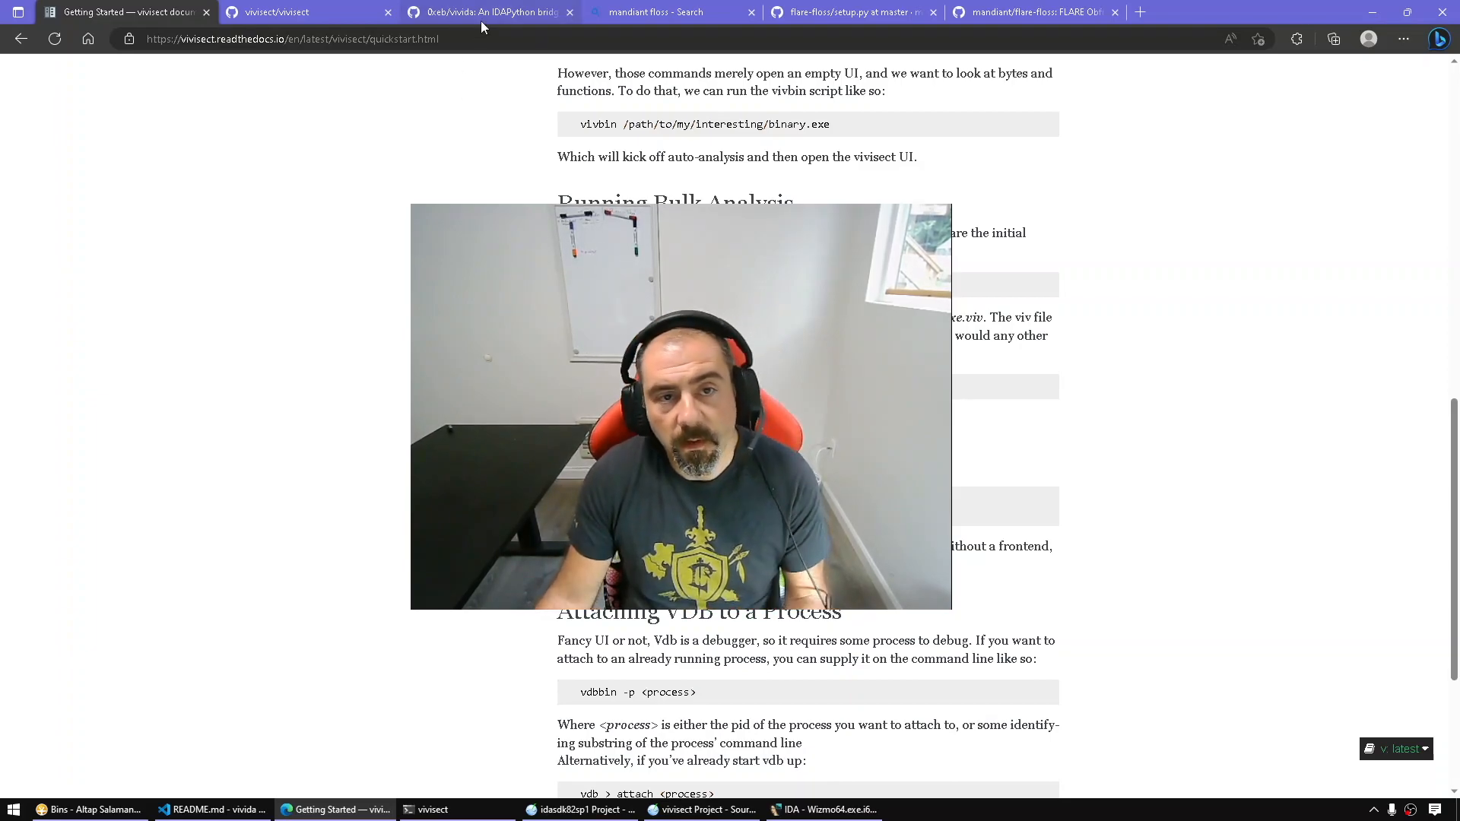
Bring the 0xeb/vivida README's Install and Usage sections into view.
click(489, 12)
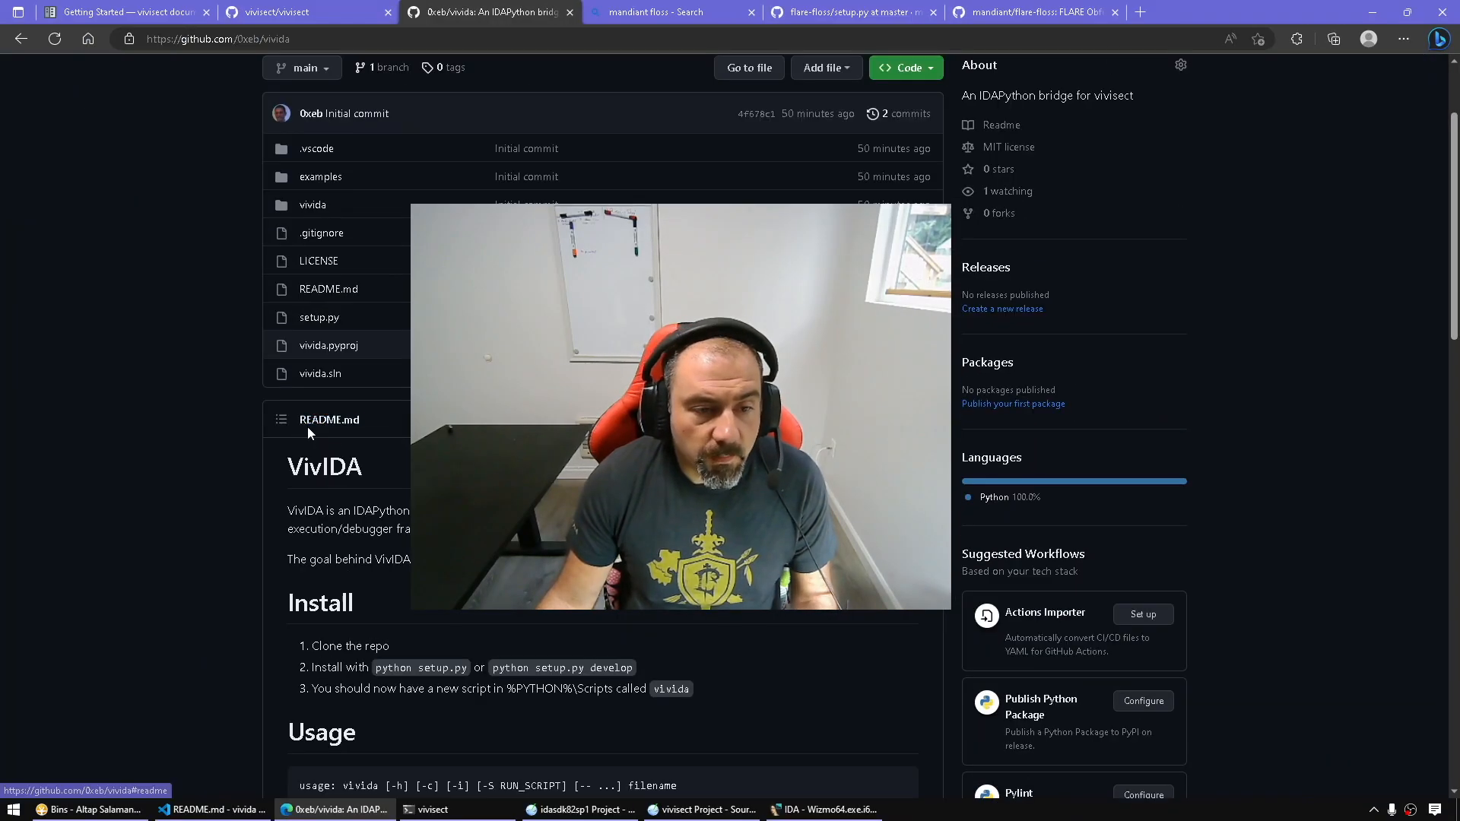
mouse_move(328, 419)
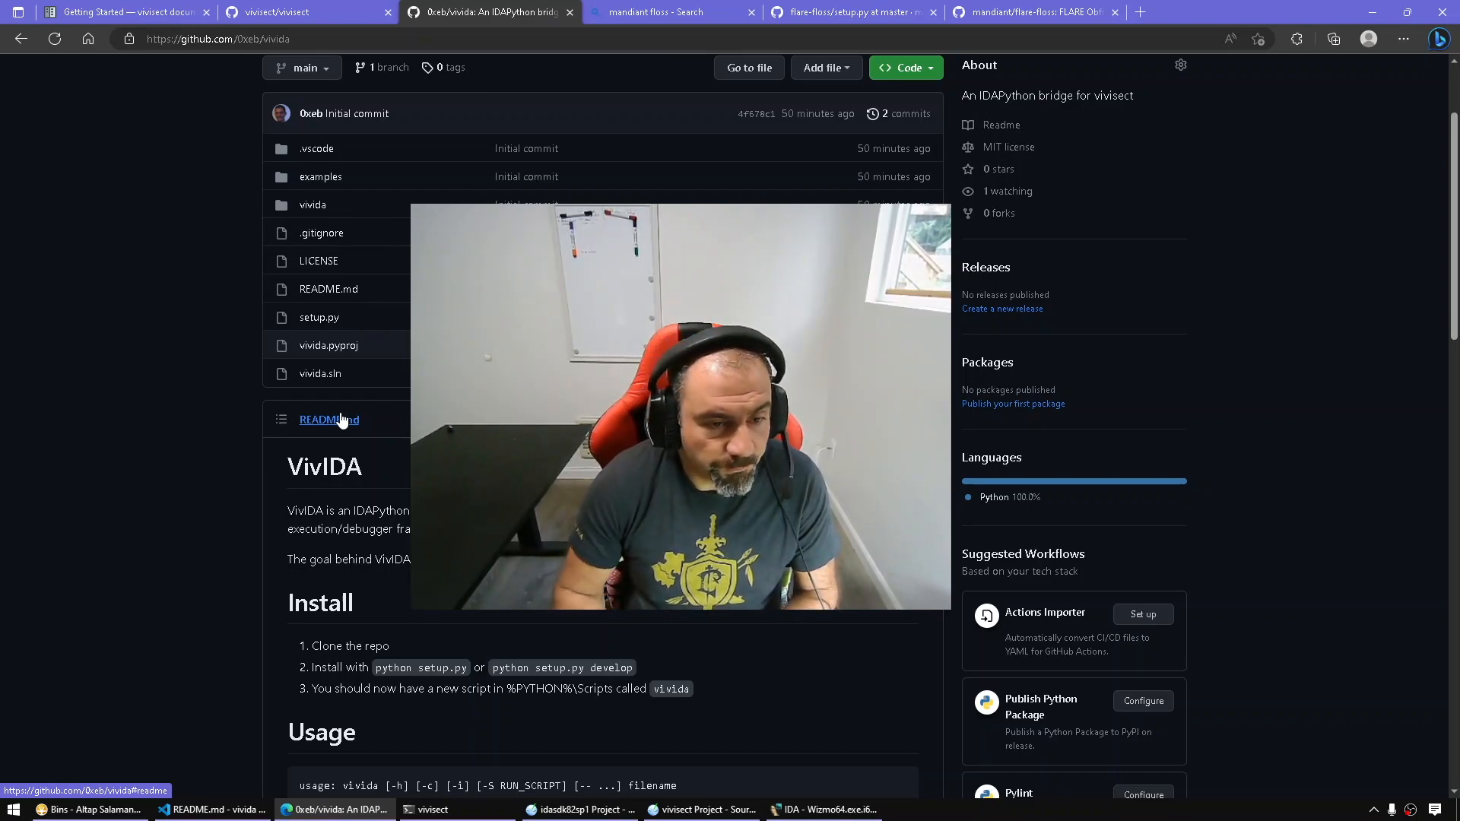
scroll(down, 3)
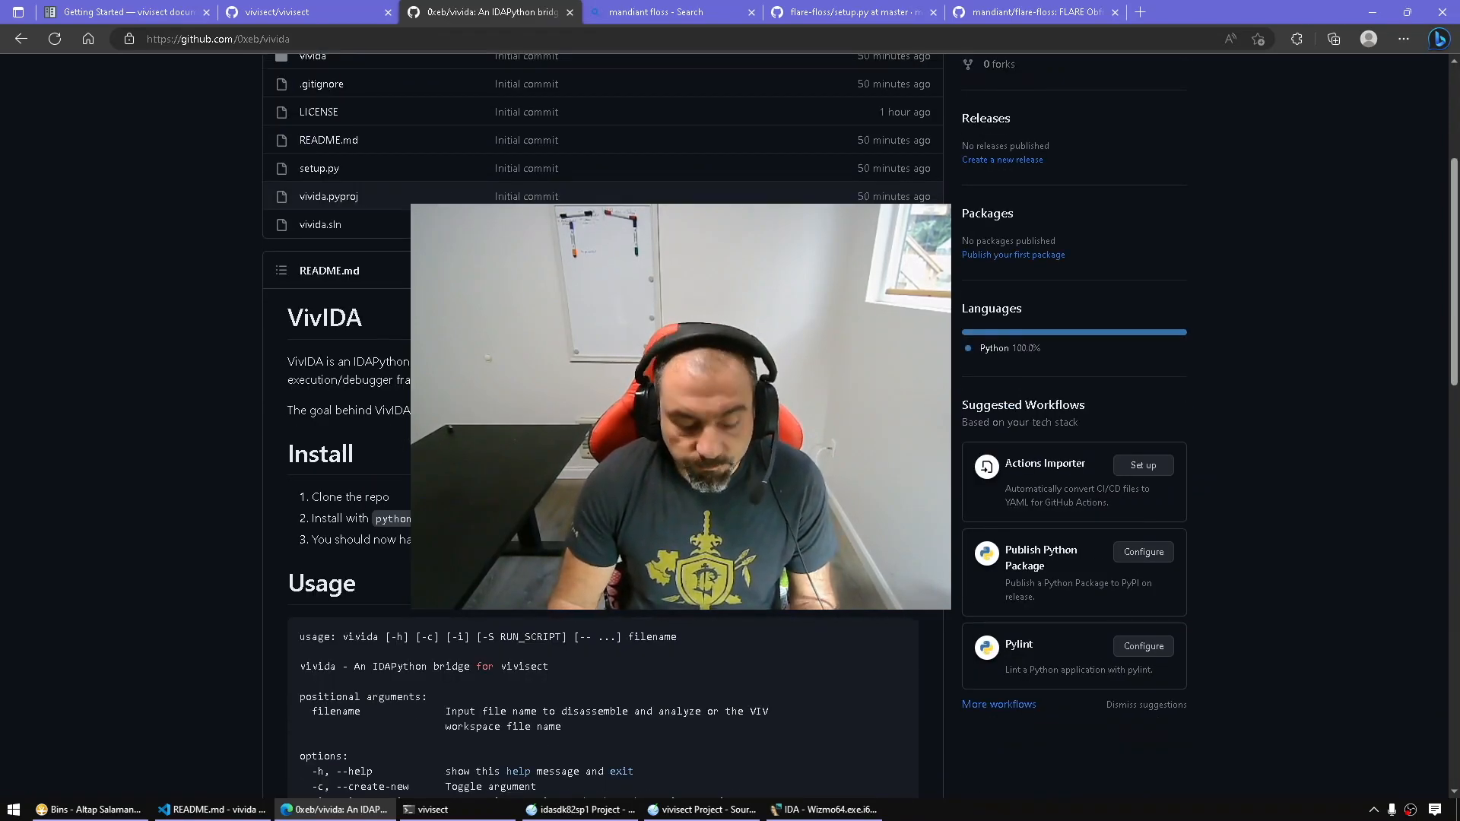
Compare the vivisect README with the docs quickstart, ending back at the top of the quickstart.
click(126, 11)
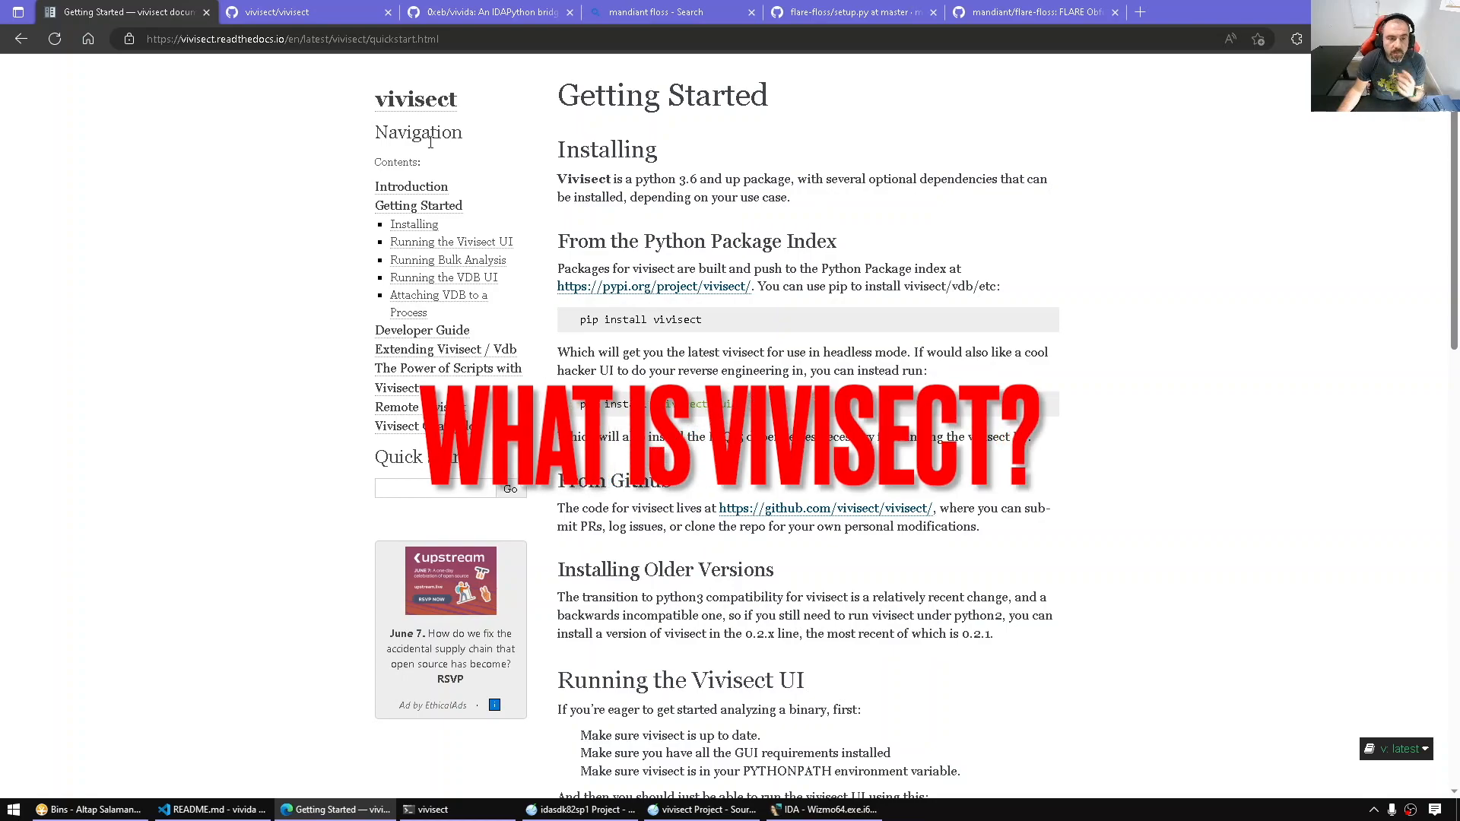
click(307, 12)
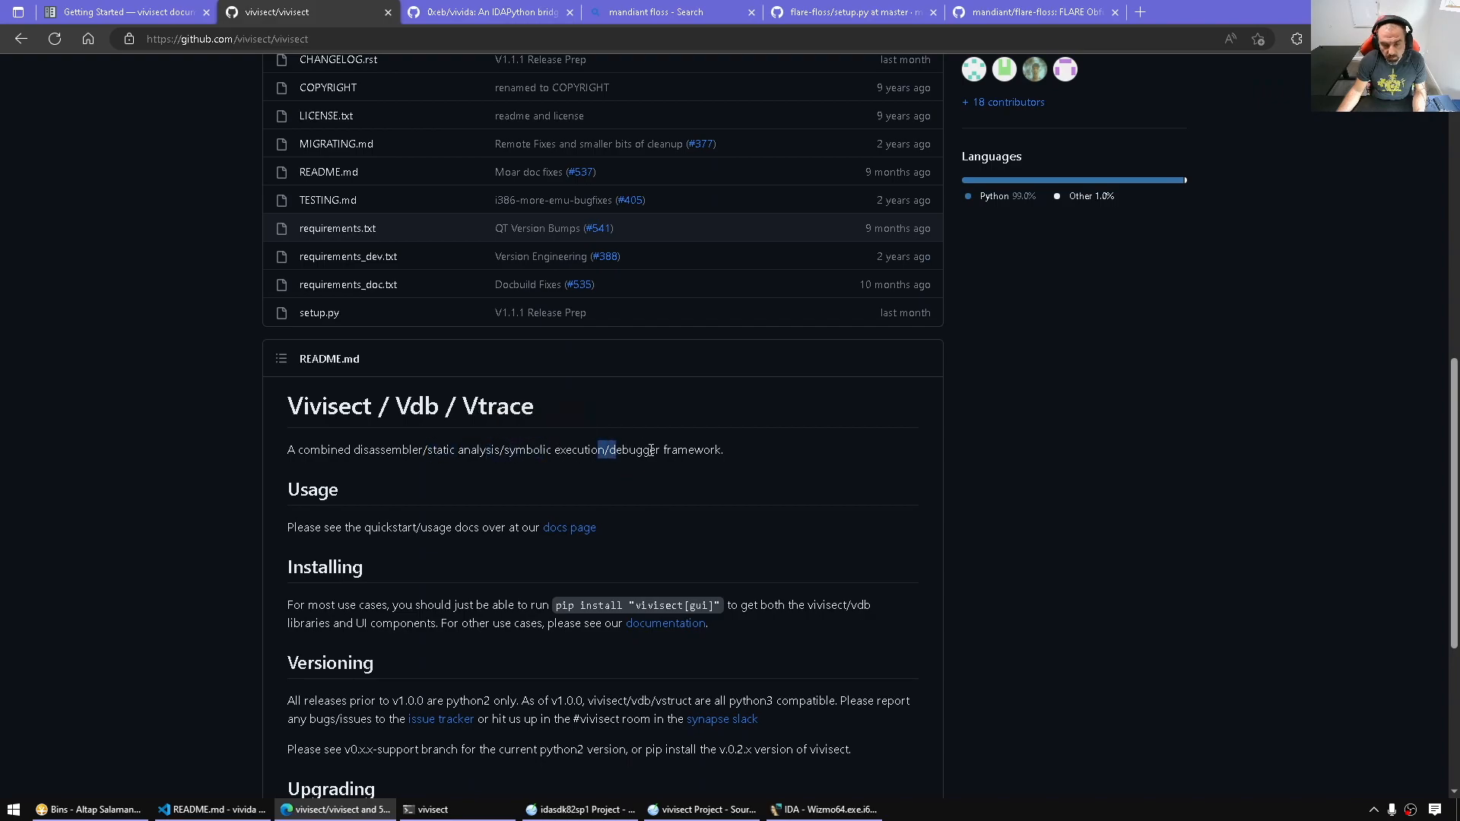
scroll(down, 3)
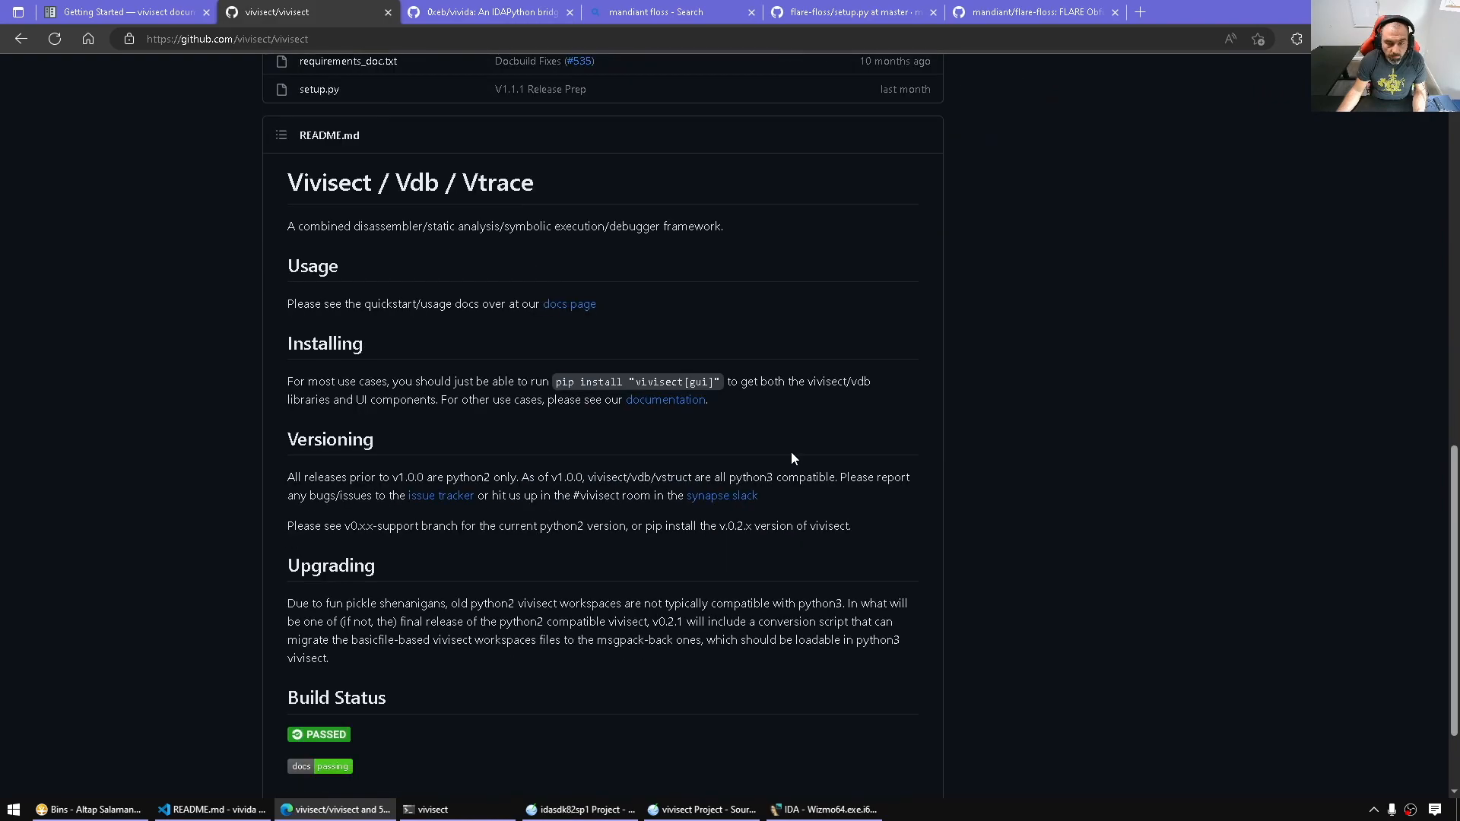
click(126, 12)
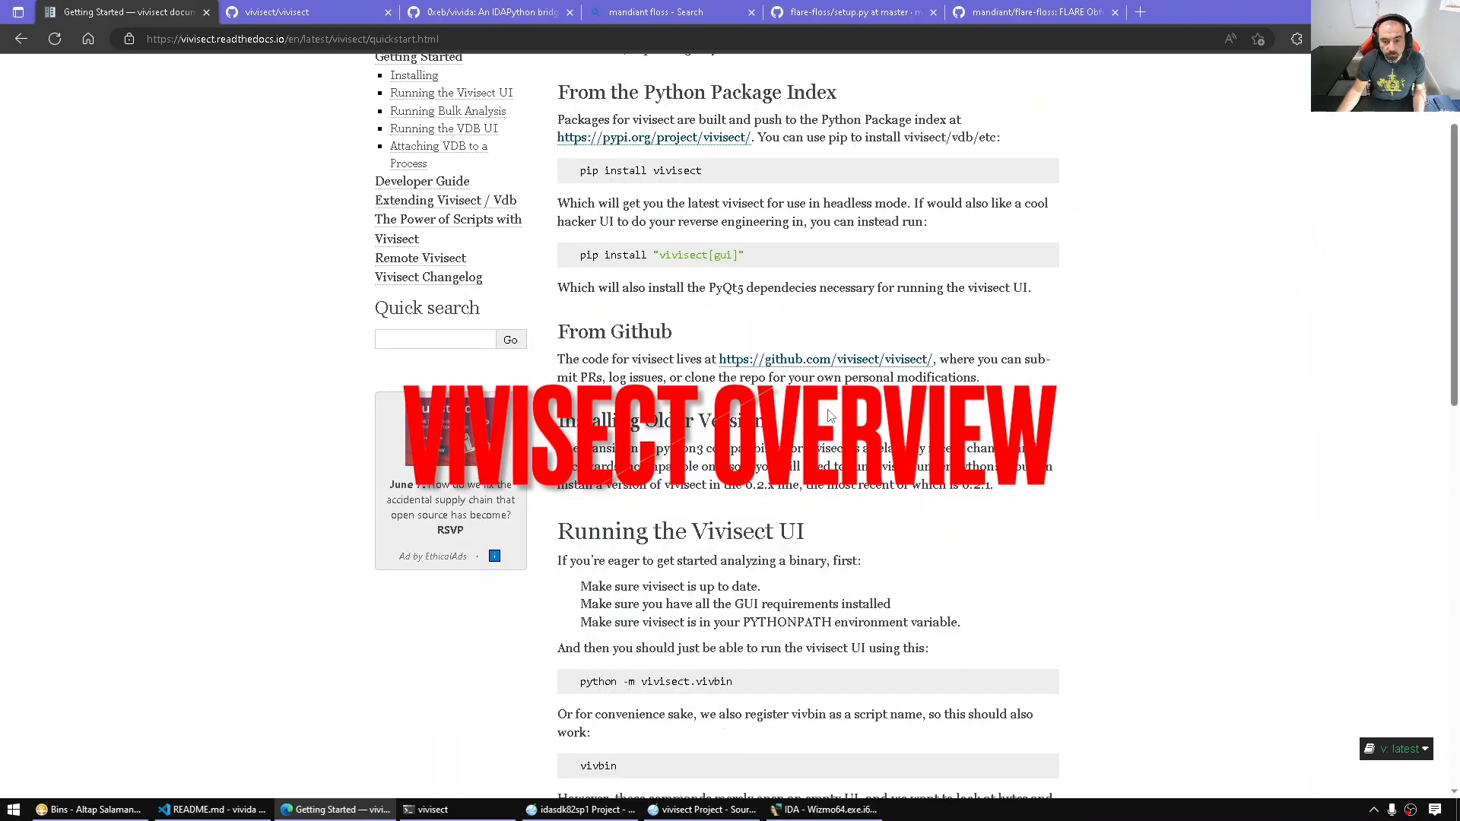
scroll(down, 3)
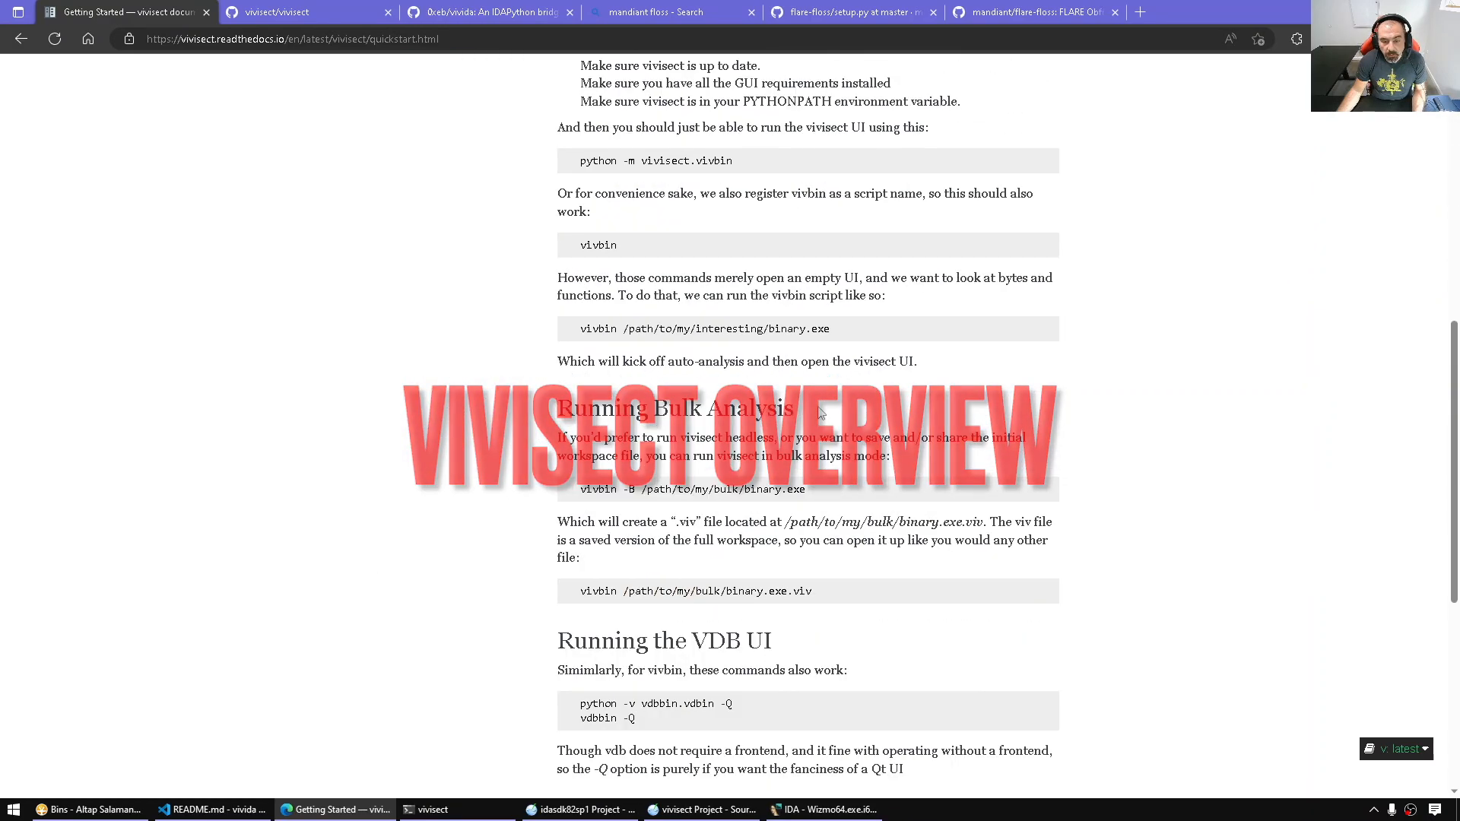
scroll(up, 3)
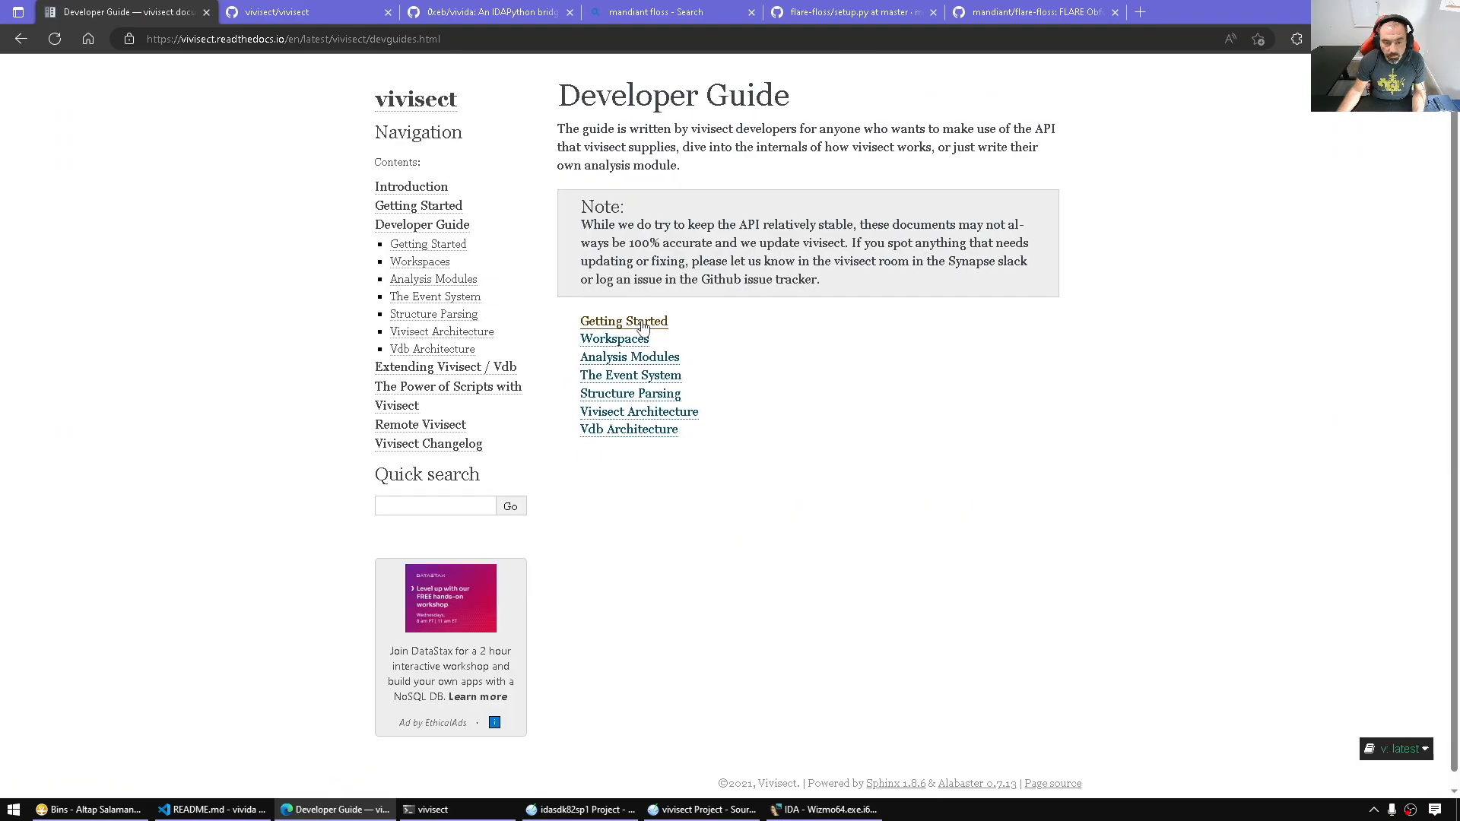
Open the Developer Guide's Getting Started page and scroll to Parsing a binary and Creating a Workspace.
click(623, 321)
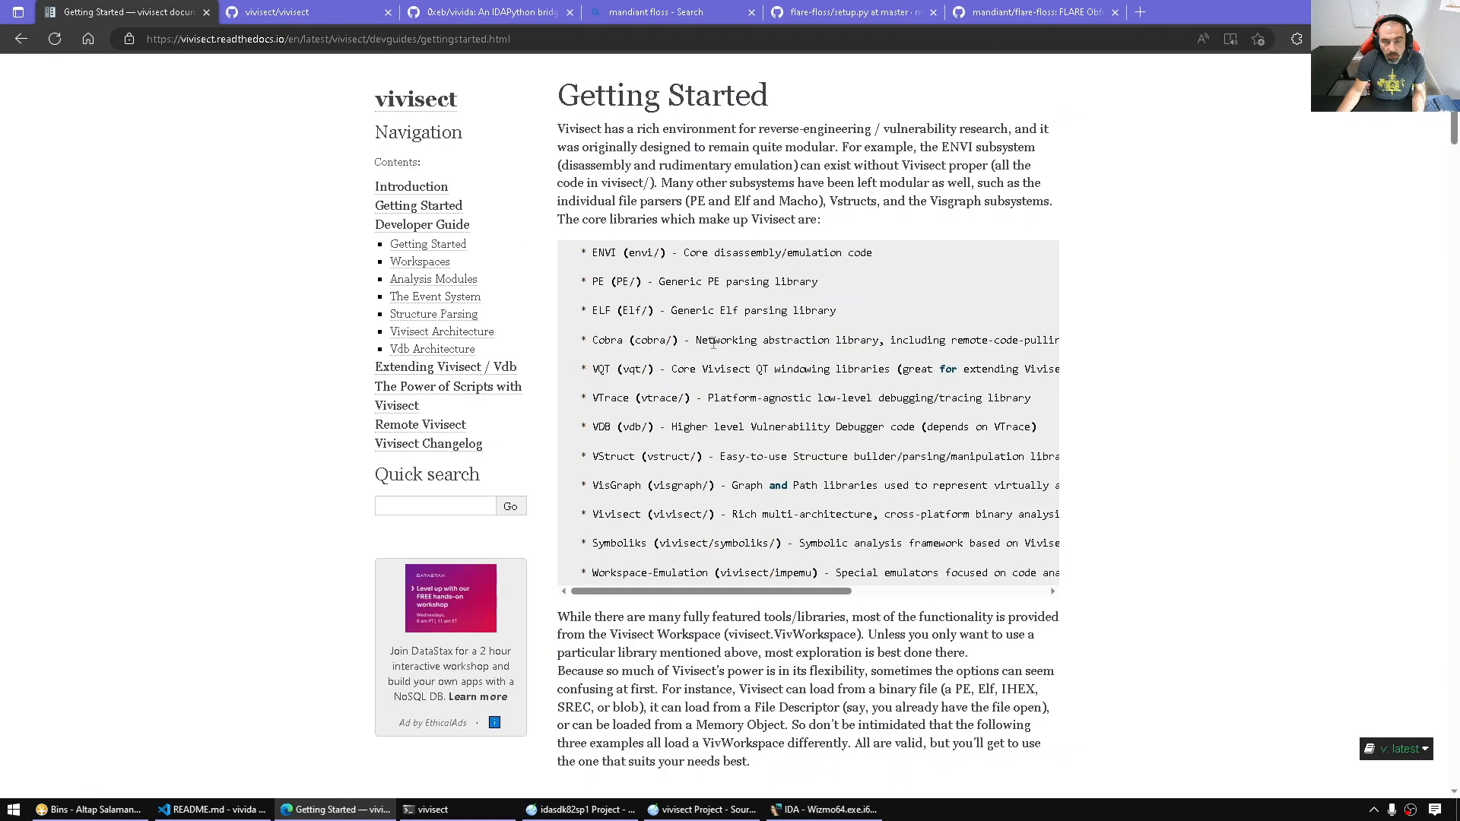
drag(592, 252, 739, 253)
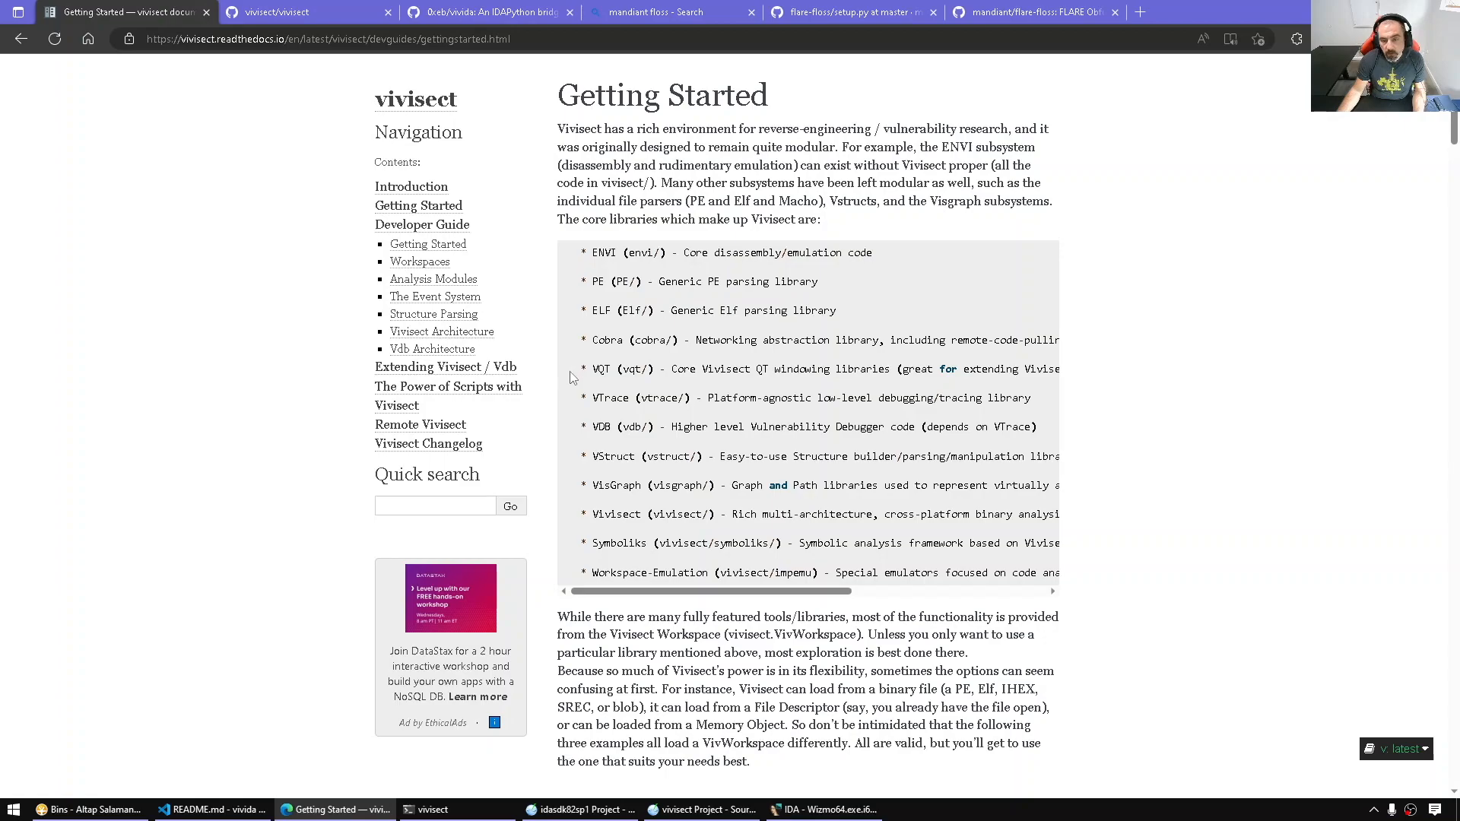
double_click(610, 398)
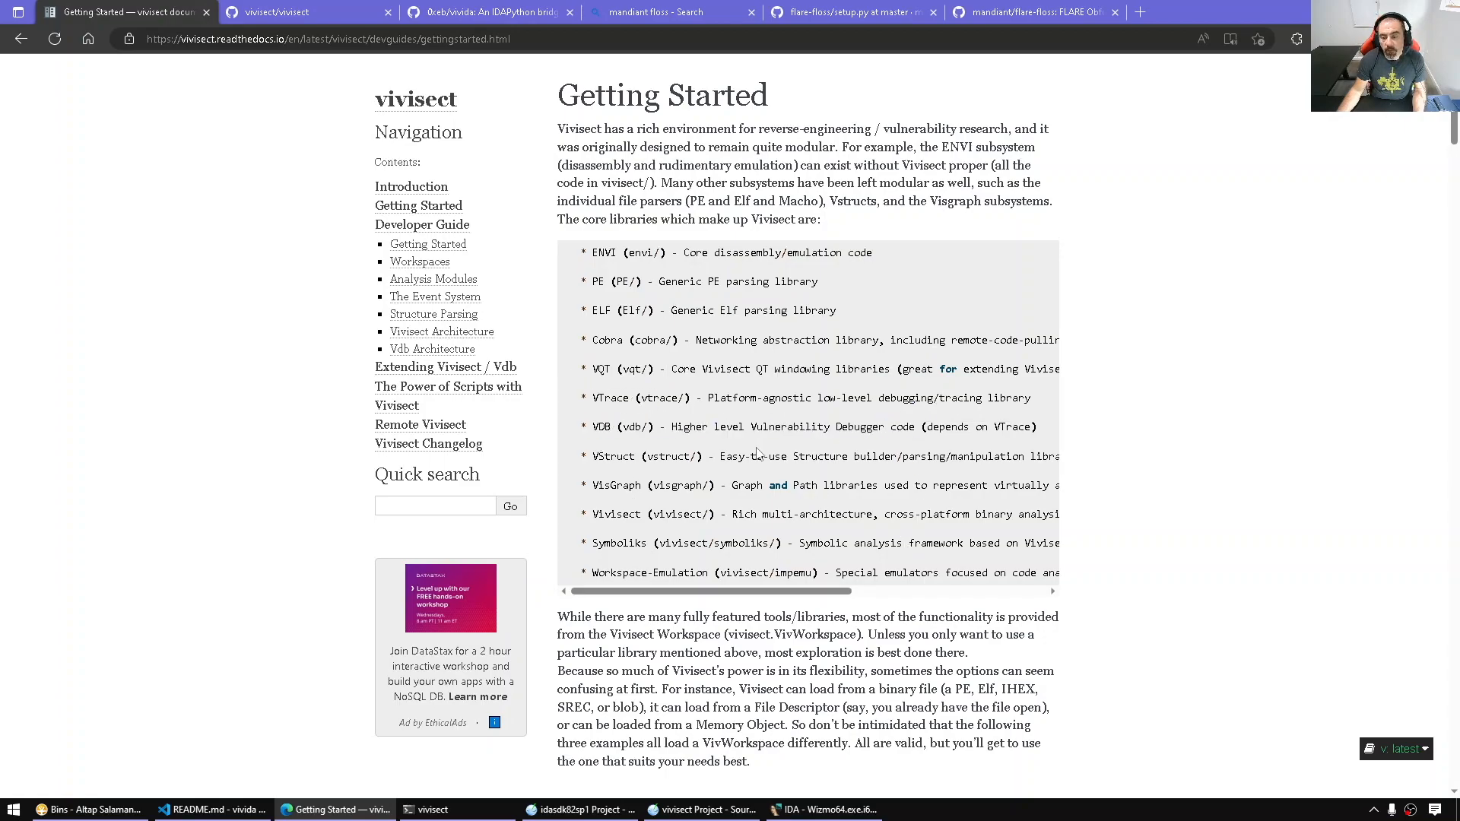
scroll(down, 3)
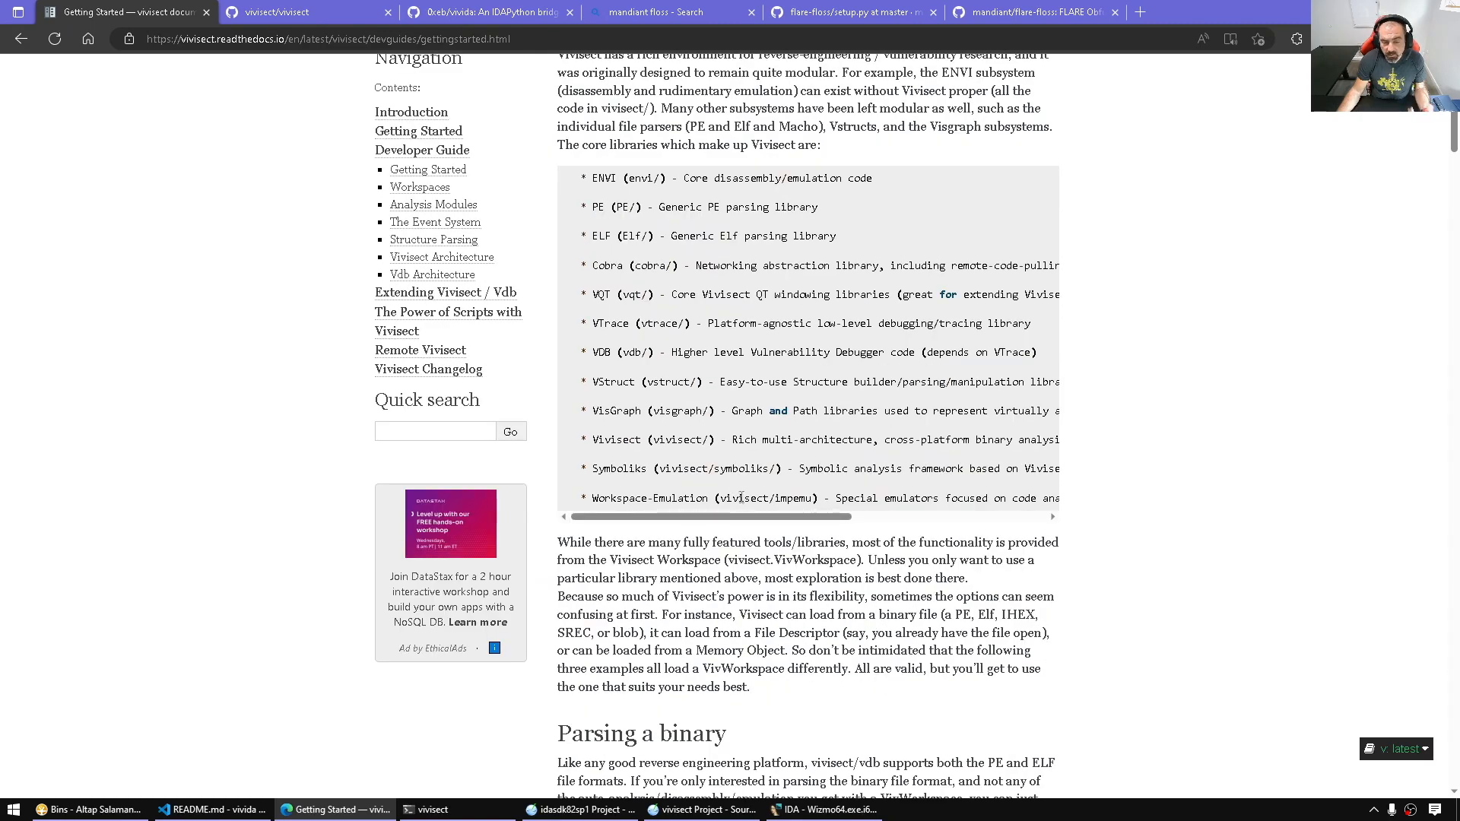
scroll(down, 3)
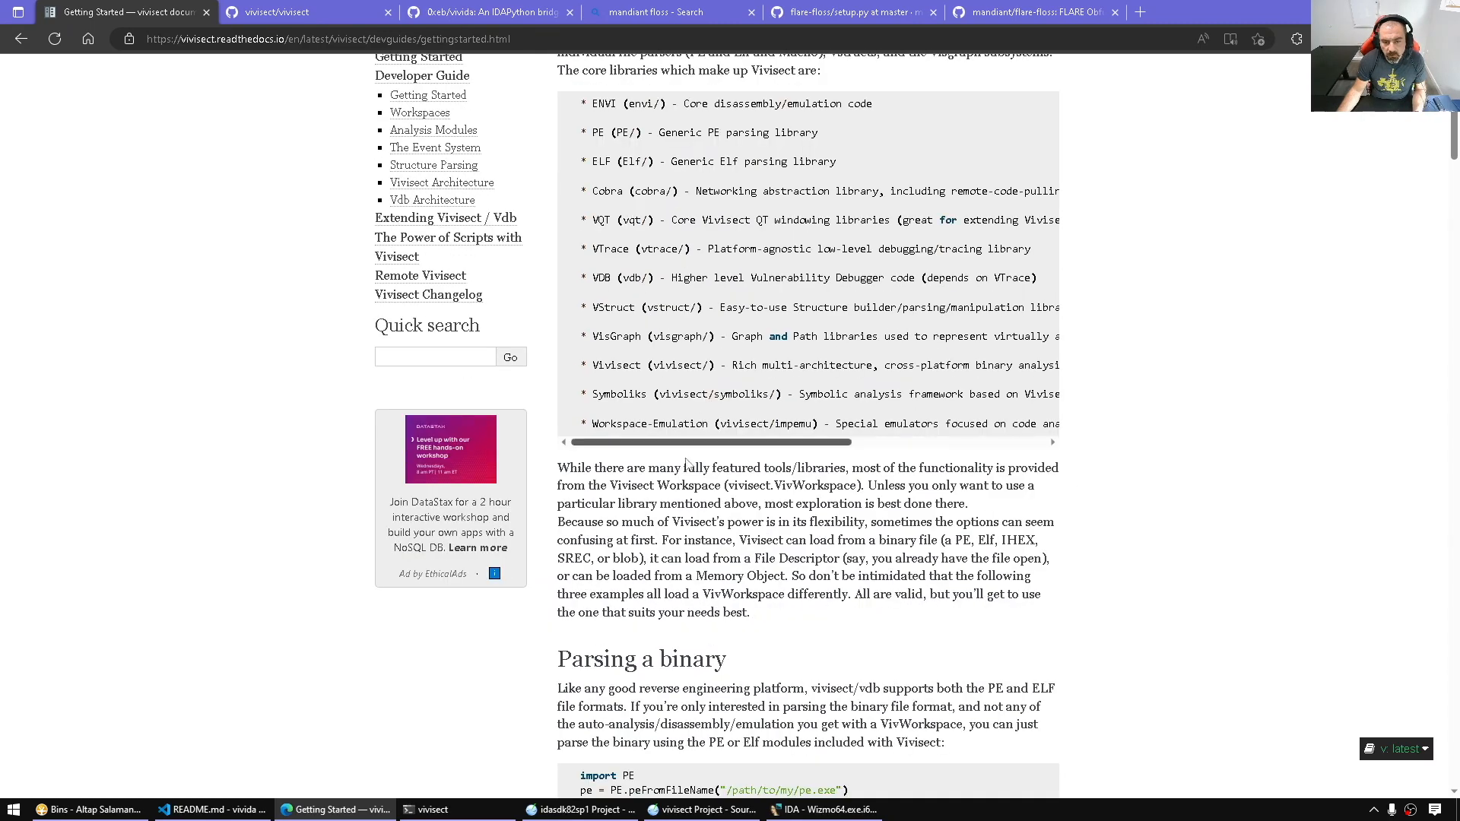
mouse_move(715, 464)
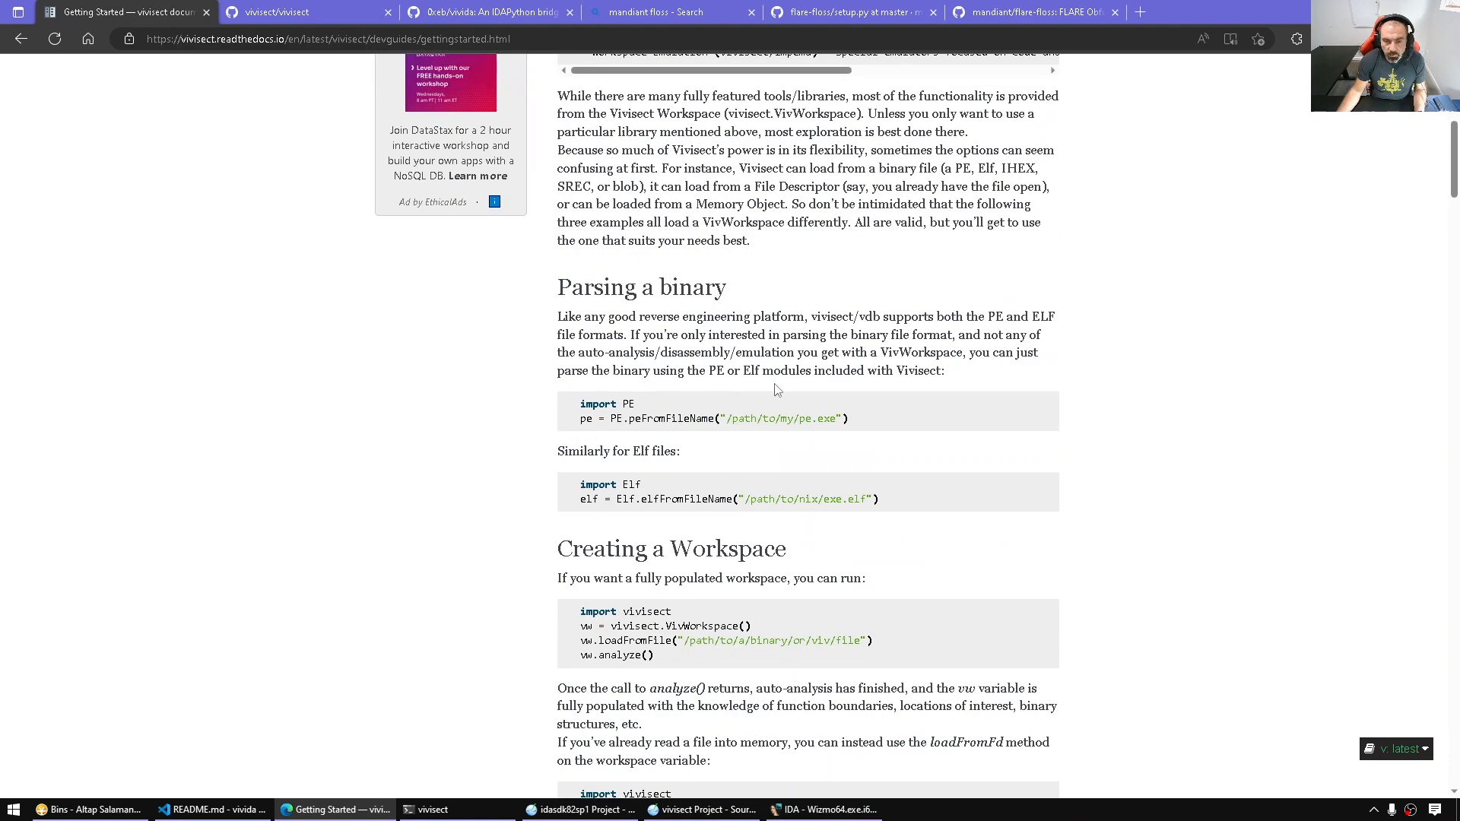
scroll(down, 3)
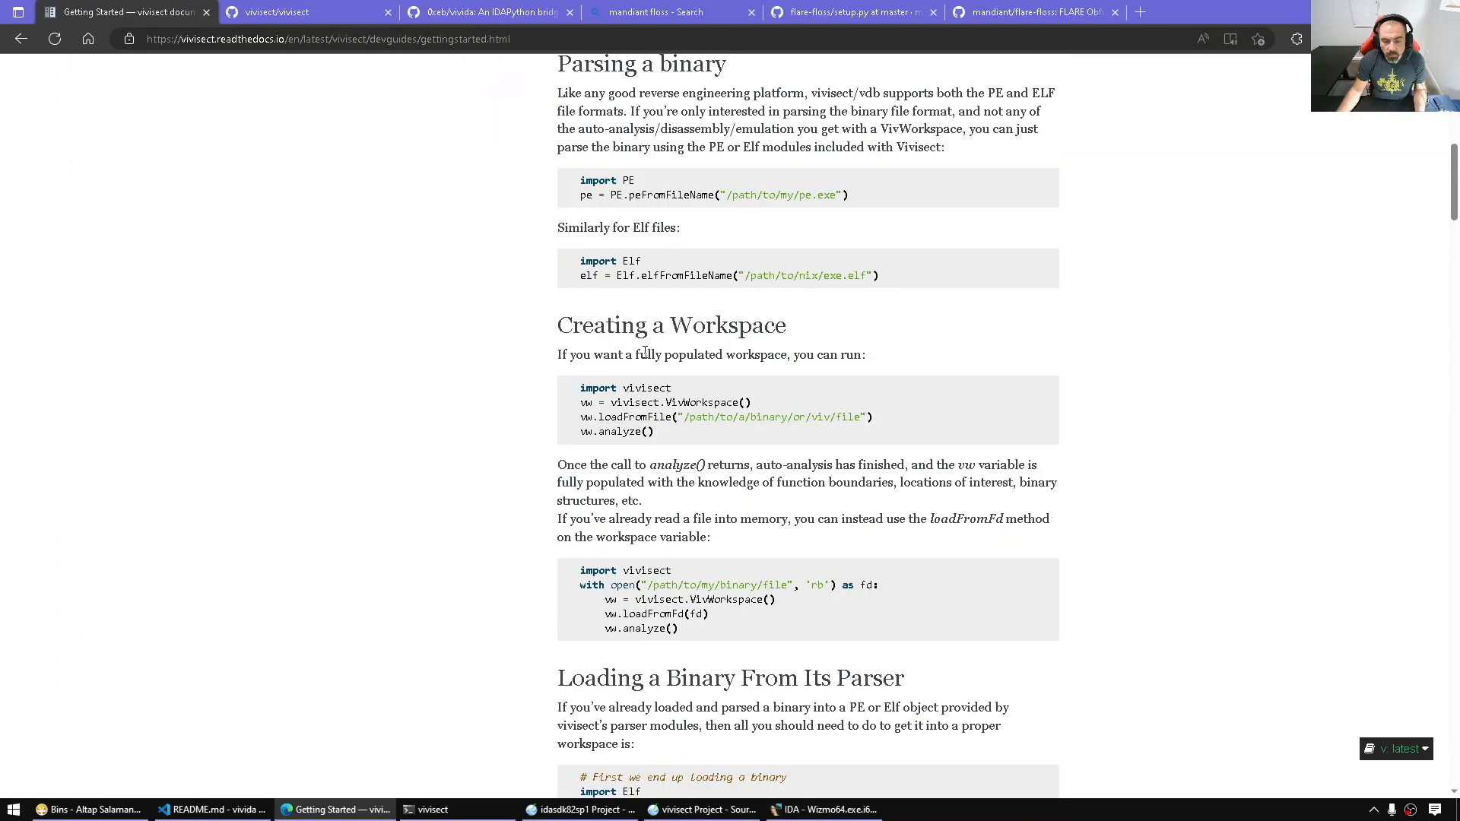
scroll(down, 3)
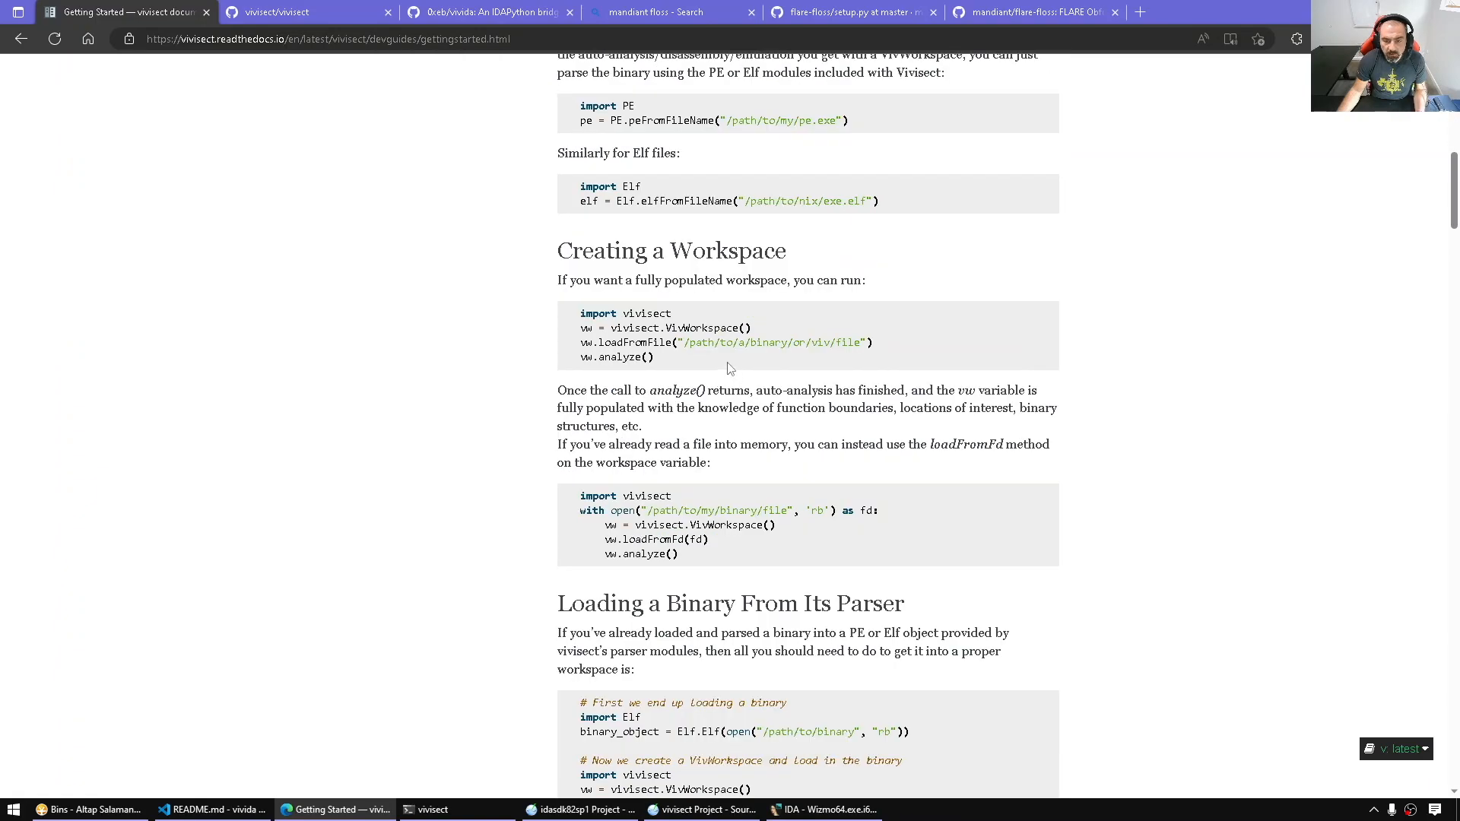
mouse_move(581, 324)
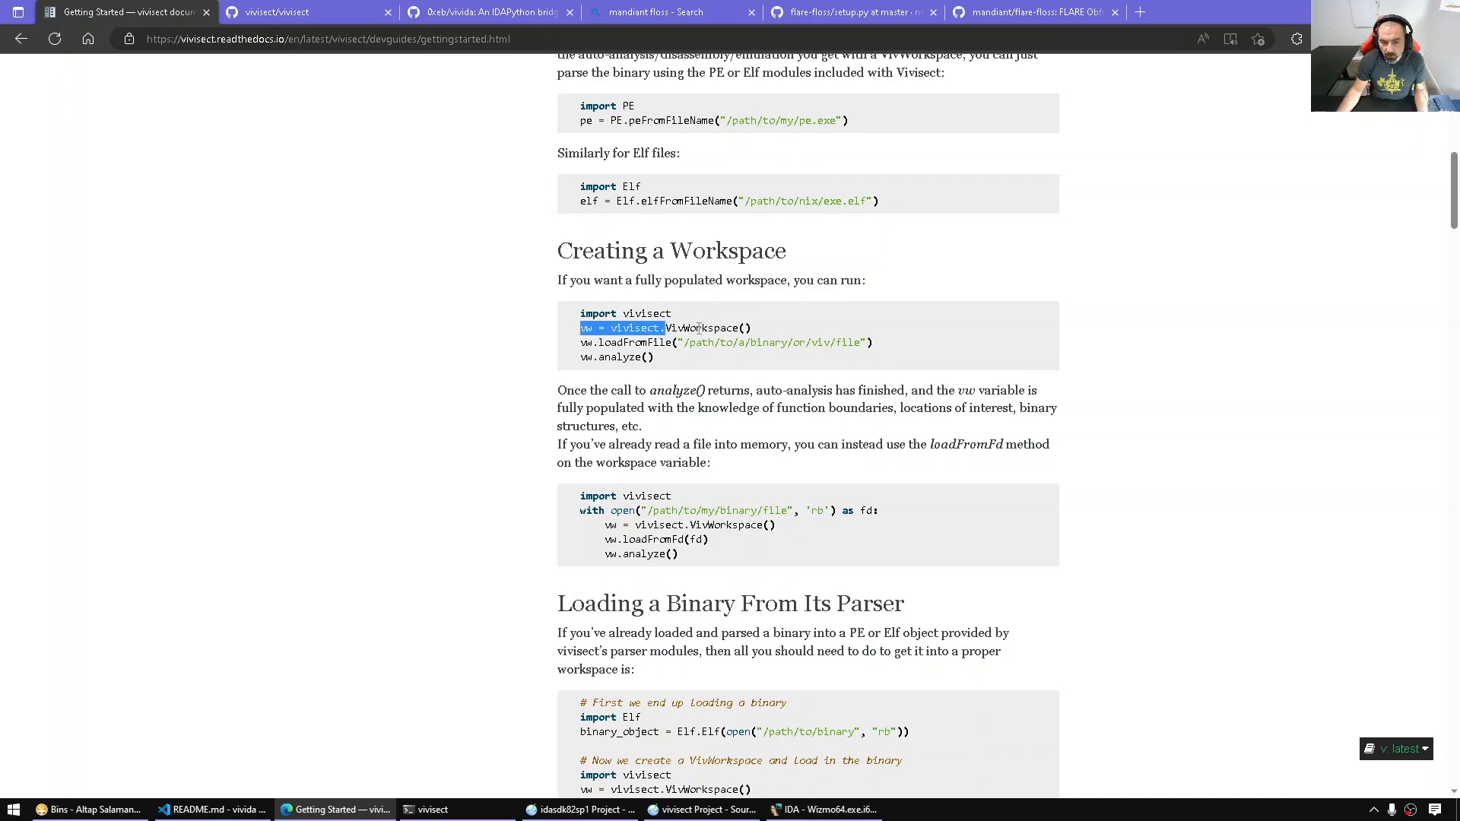
click(619, 327)
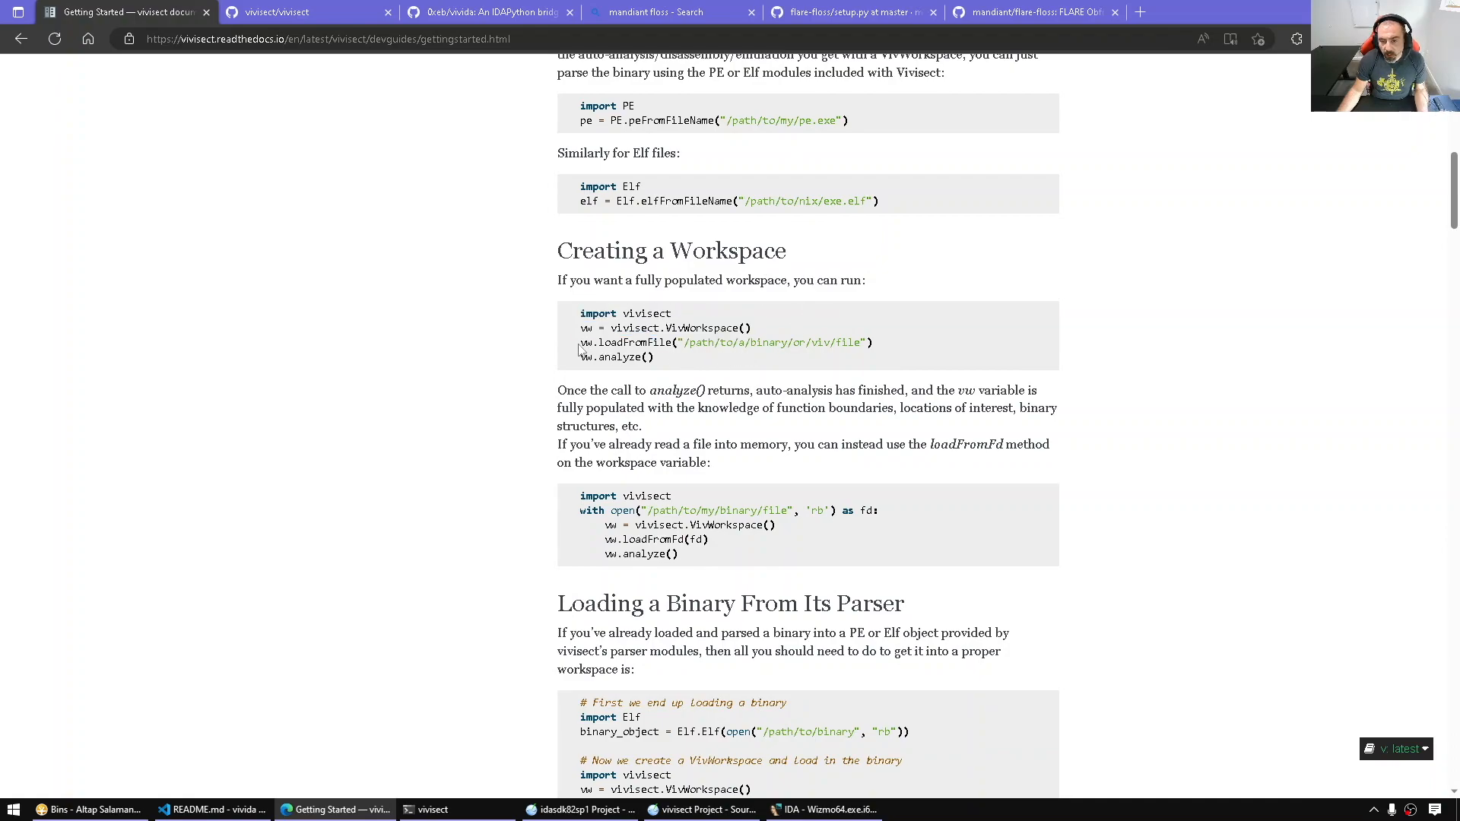
double_click(618, 356)
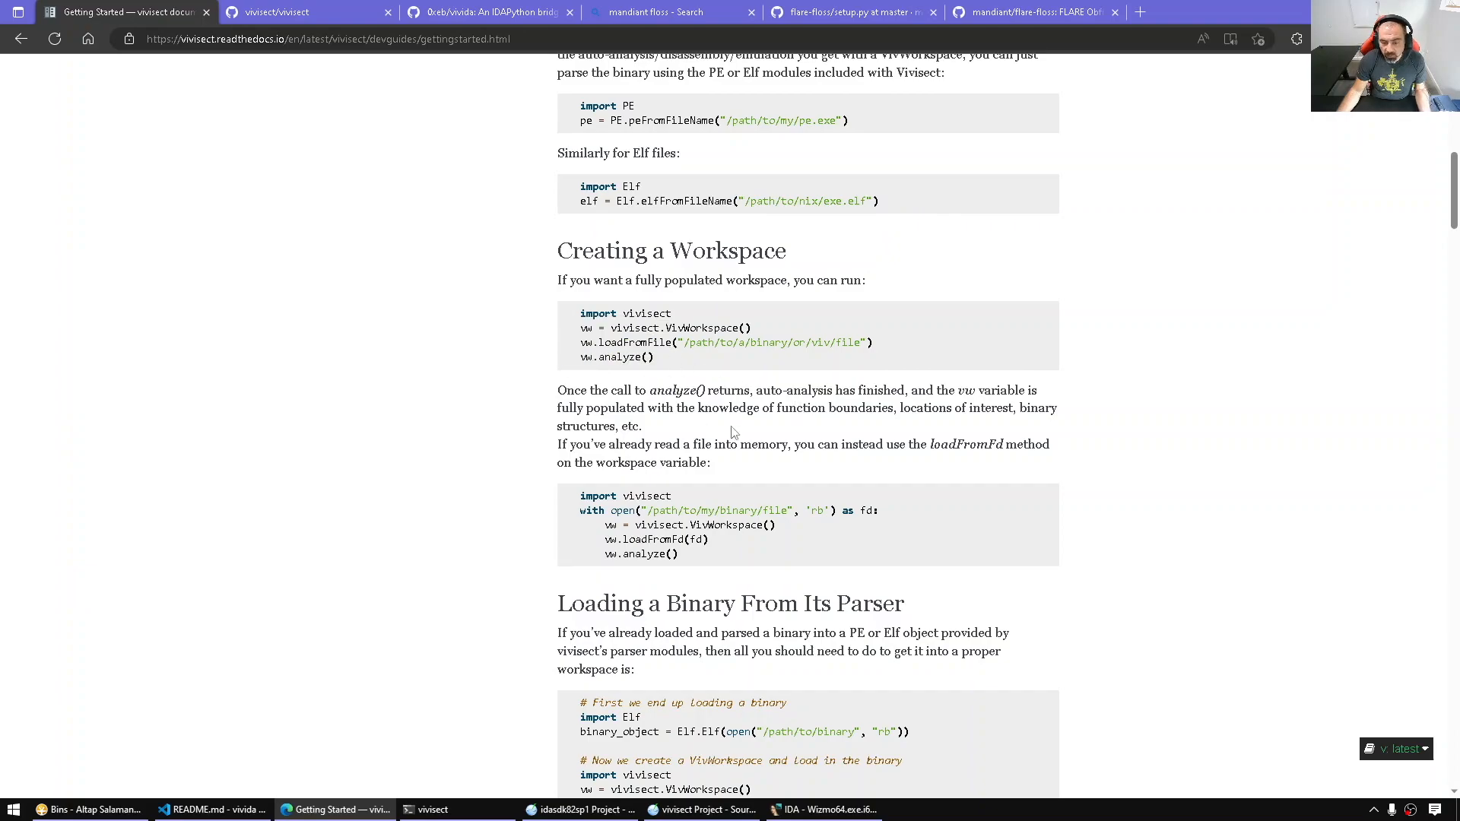
scroll(down, 3)
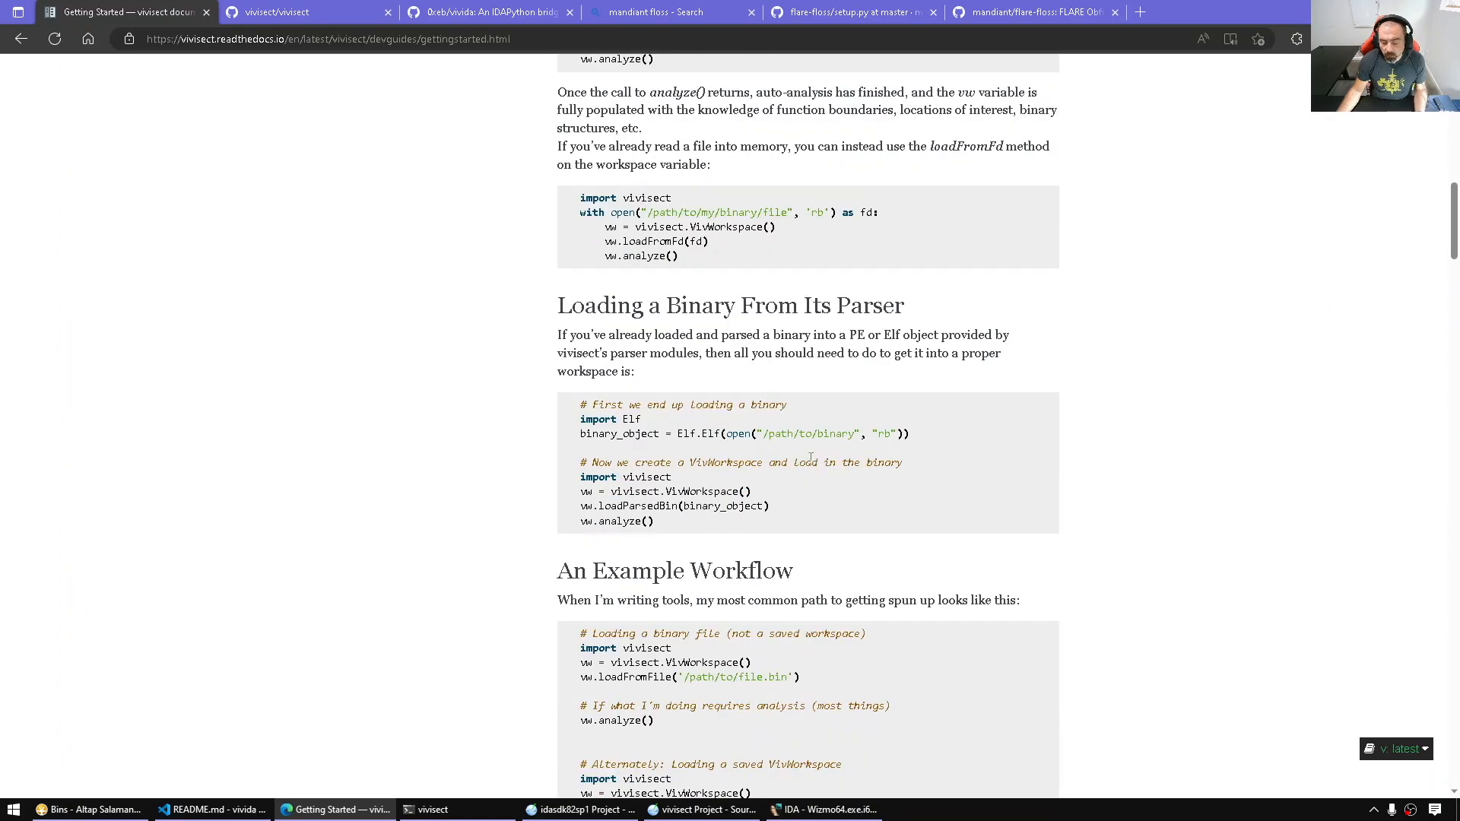
scroll(down, 3)
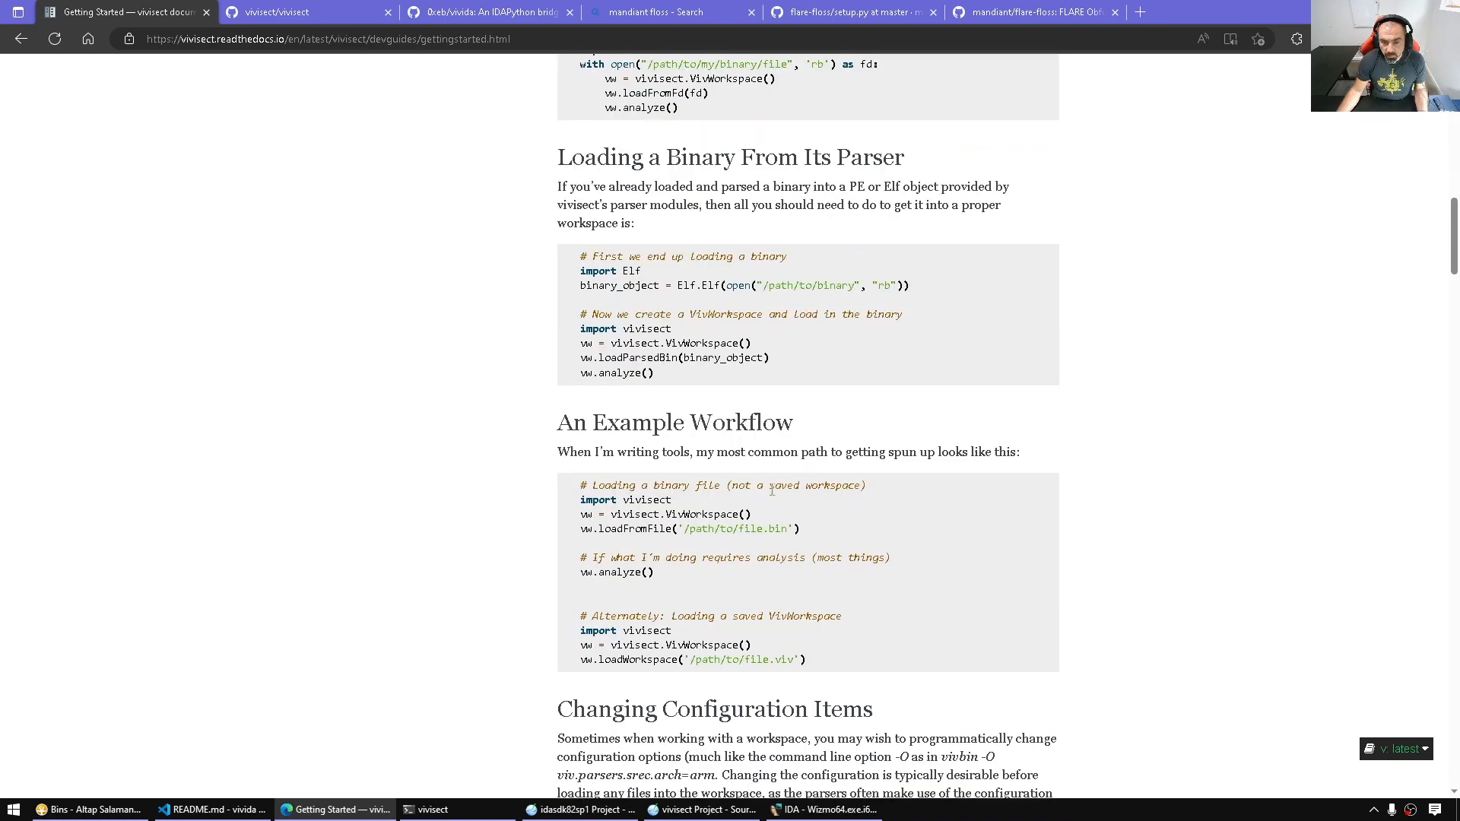
scroll(down, 3)
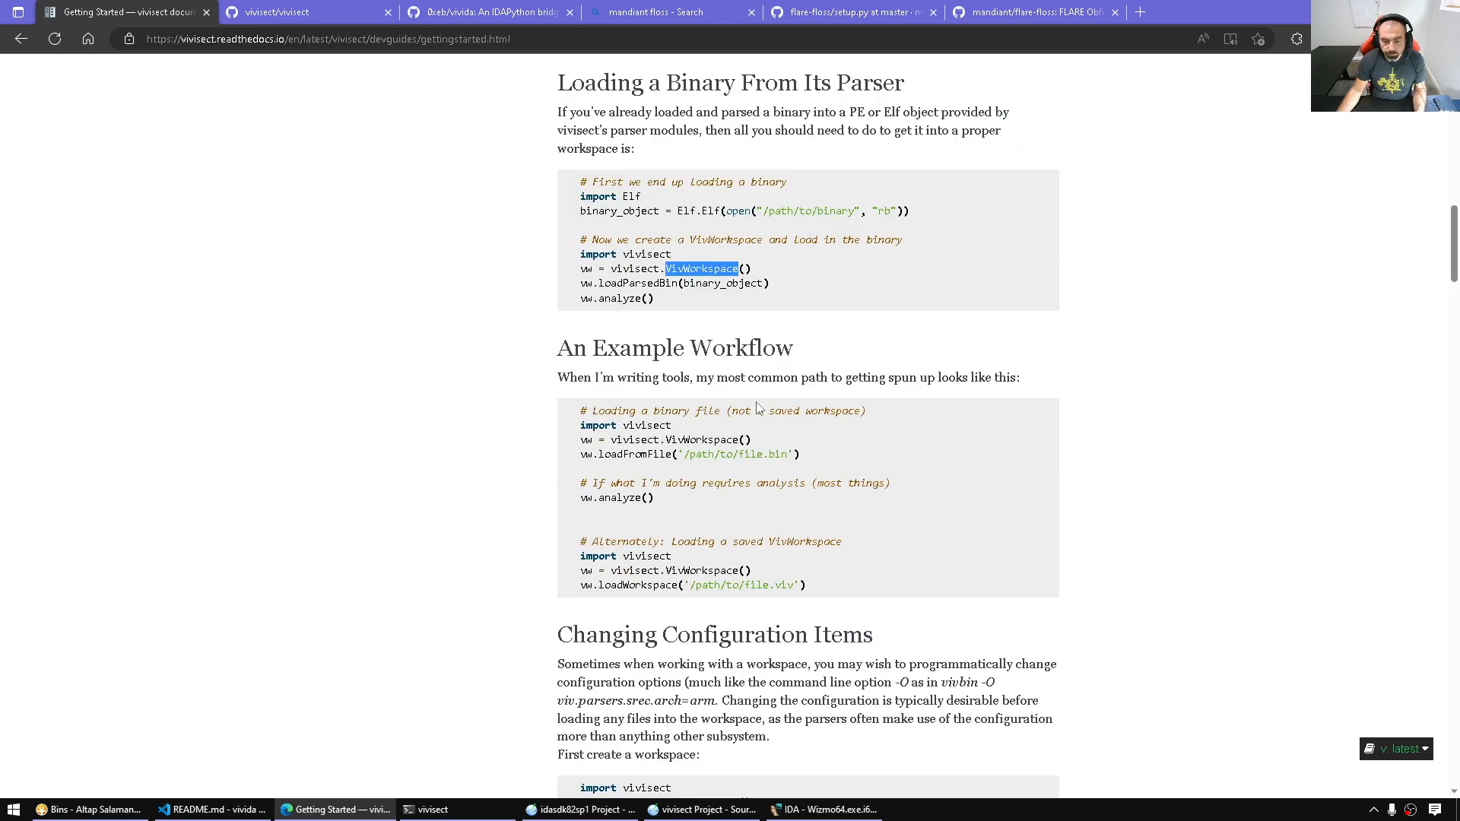
scroll(down, 3)
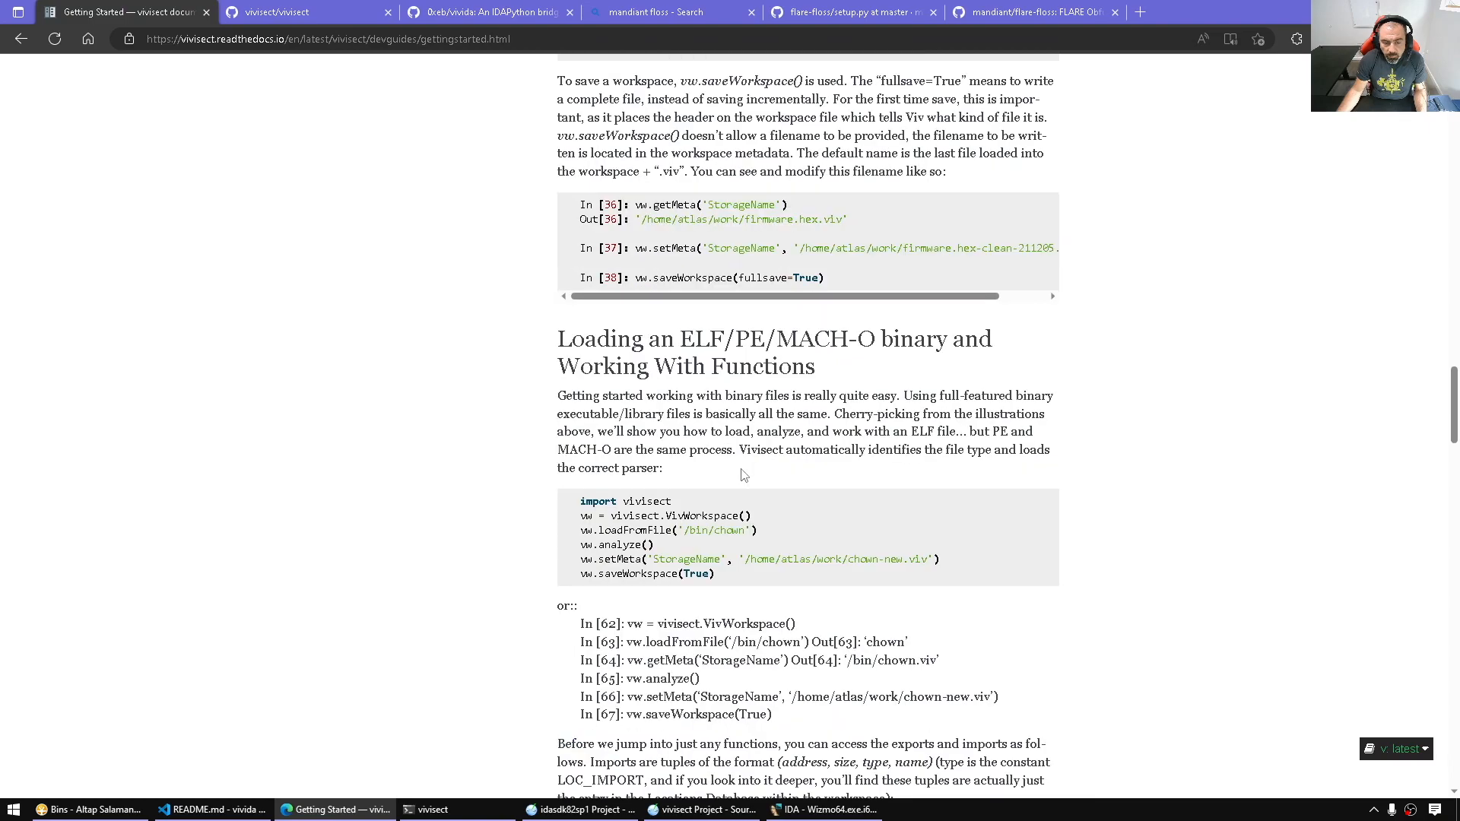
scroll(down, 3)
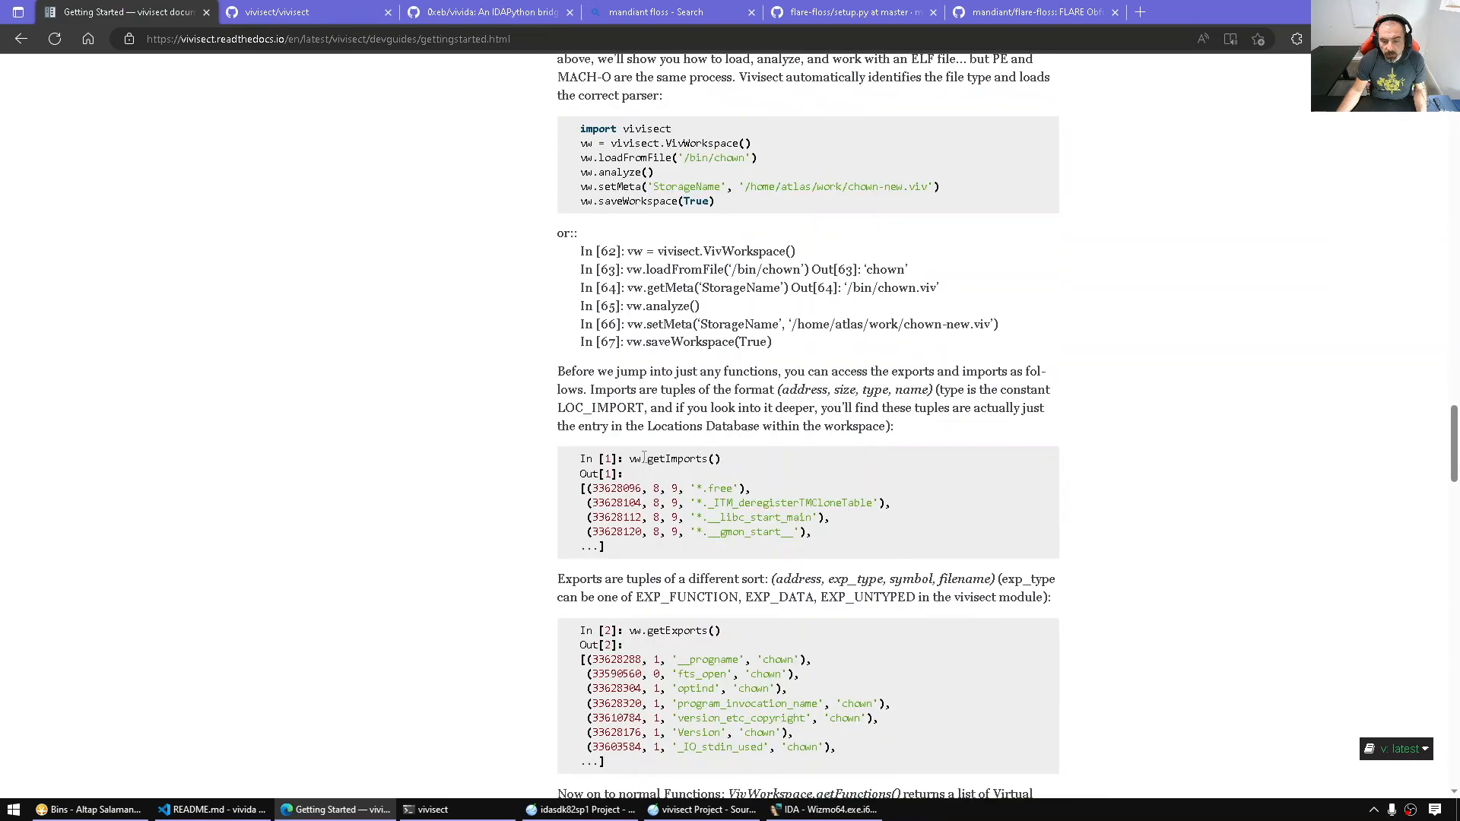
double_click(680, 458)
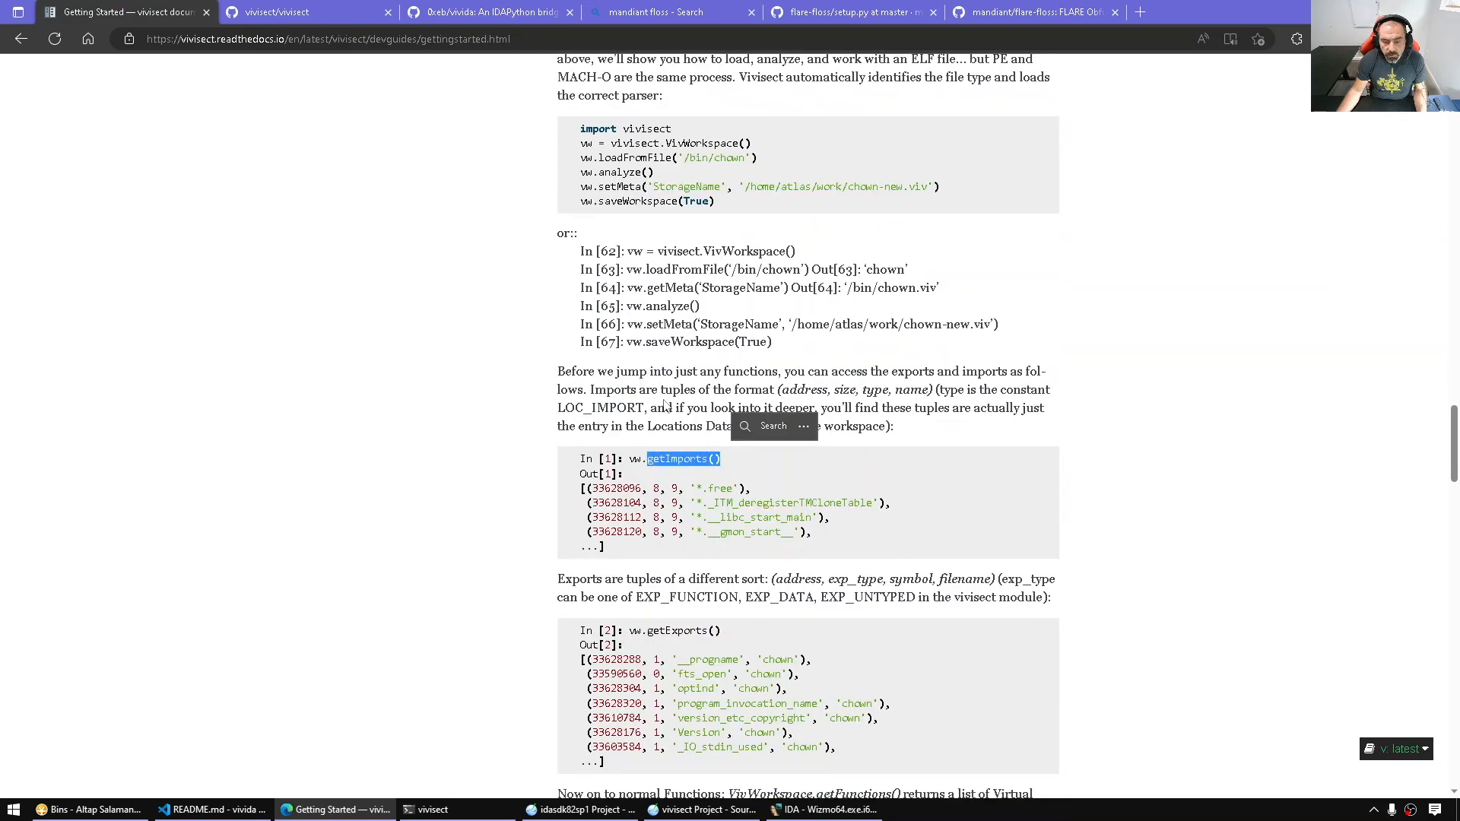
scroll(down, 3)
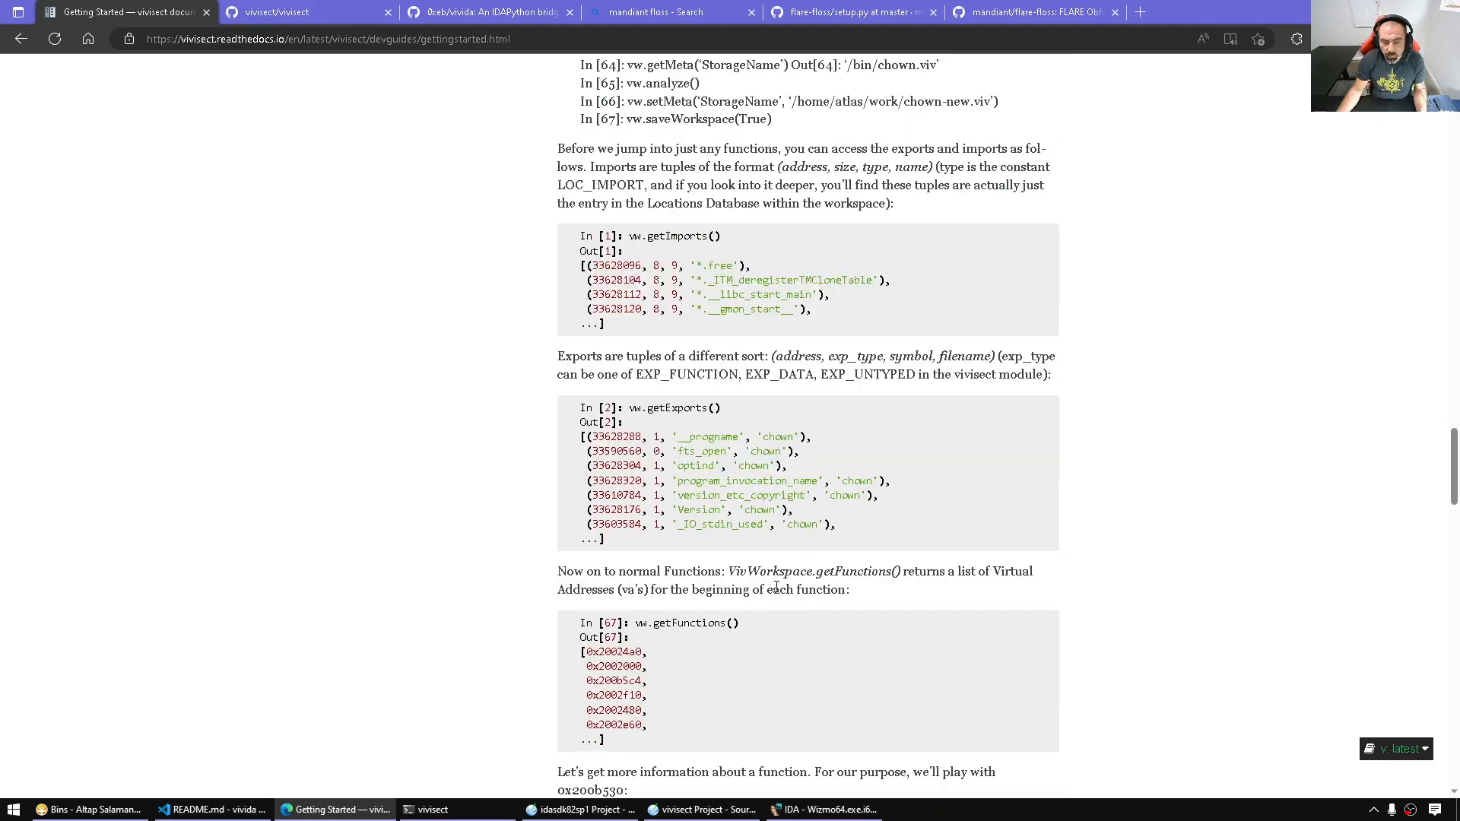
scroll(down, 3)
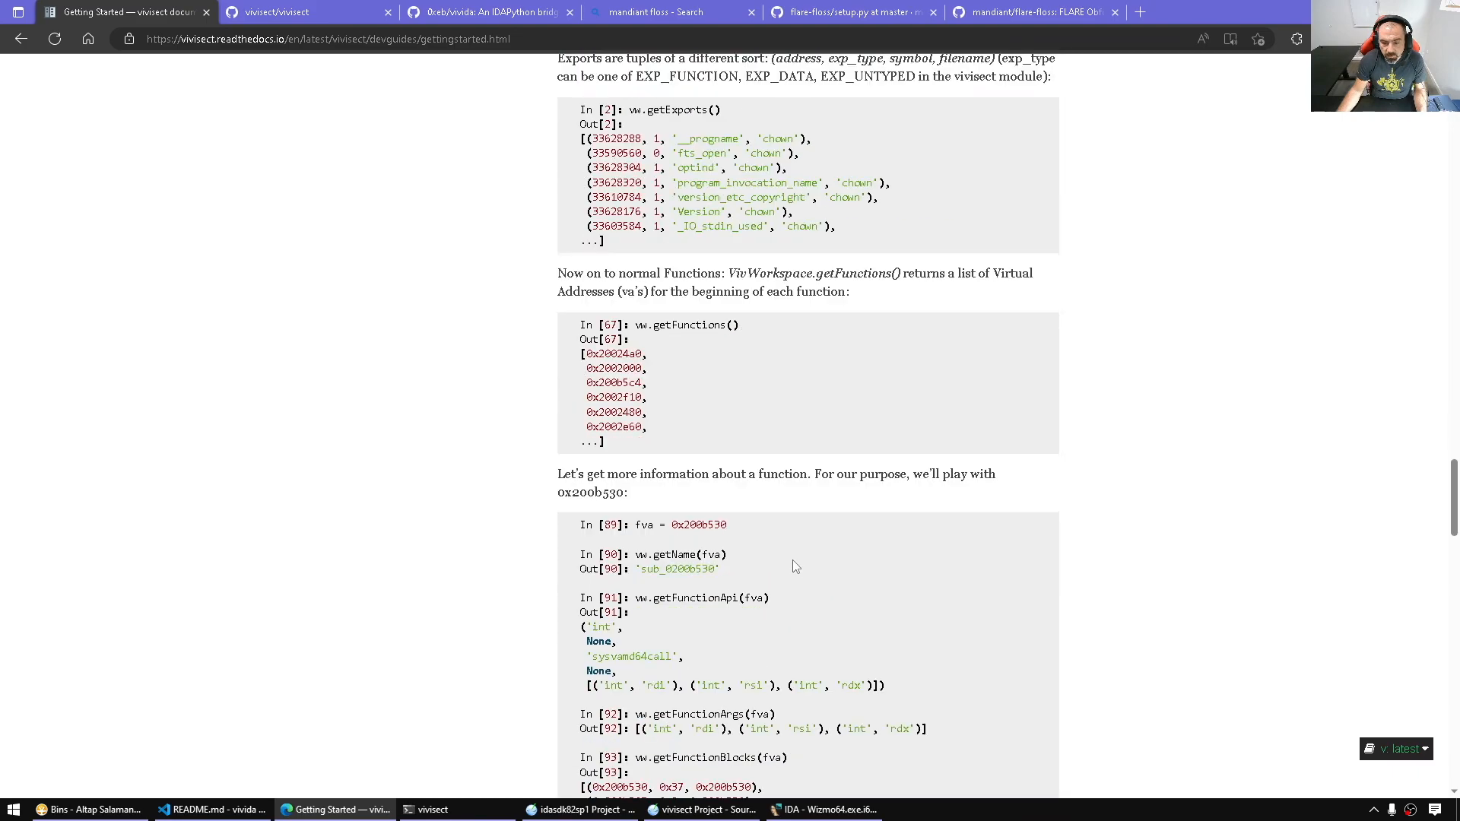
scroll(down, 3)
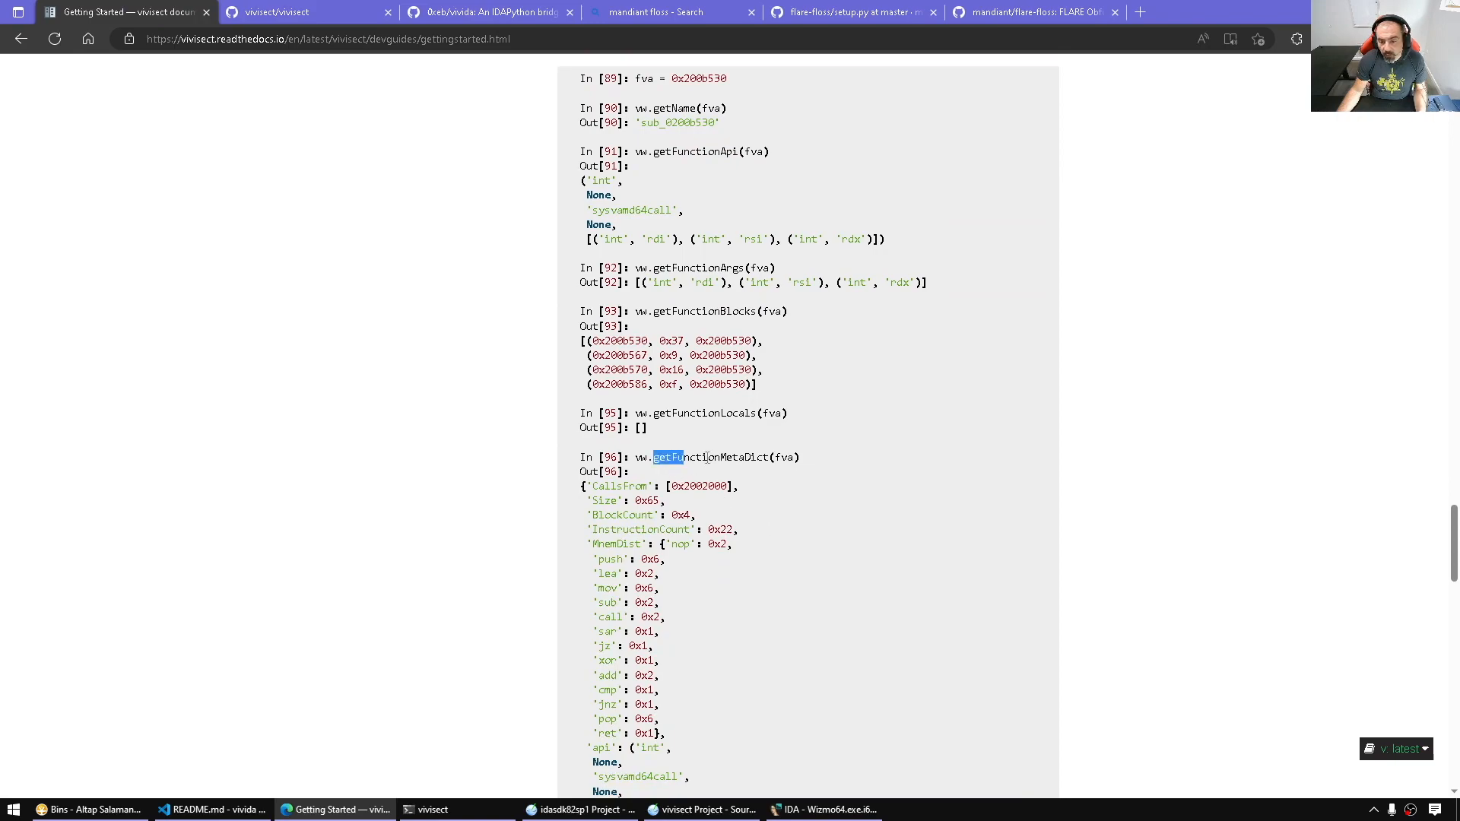
double_click(708, 457)
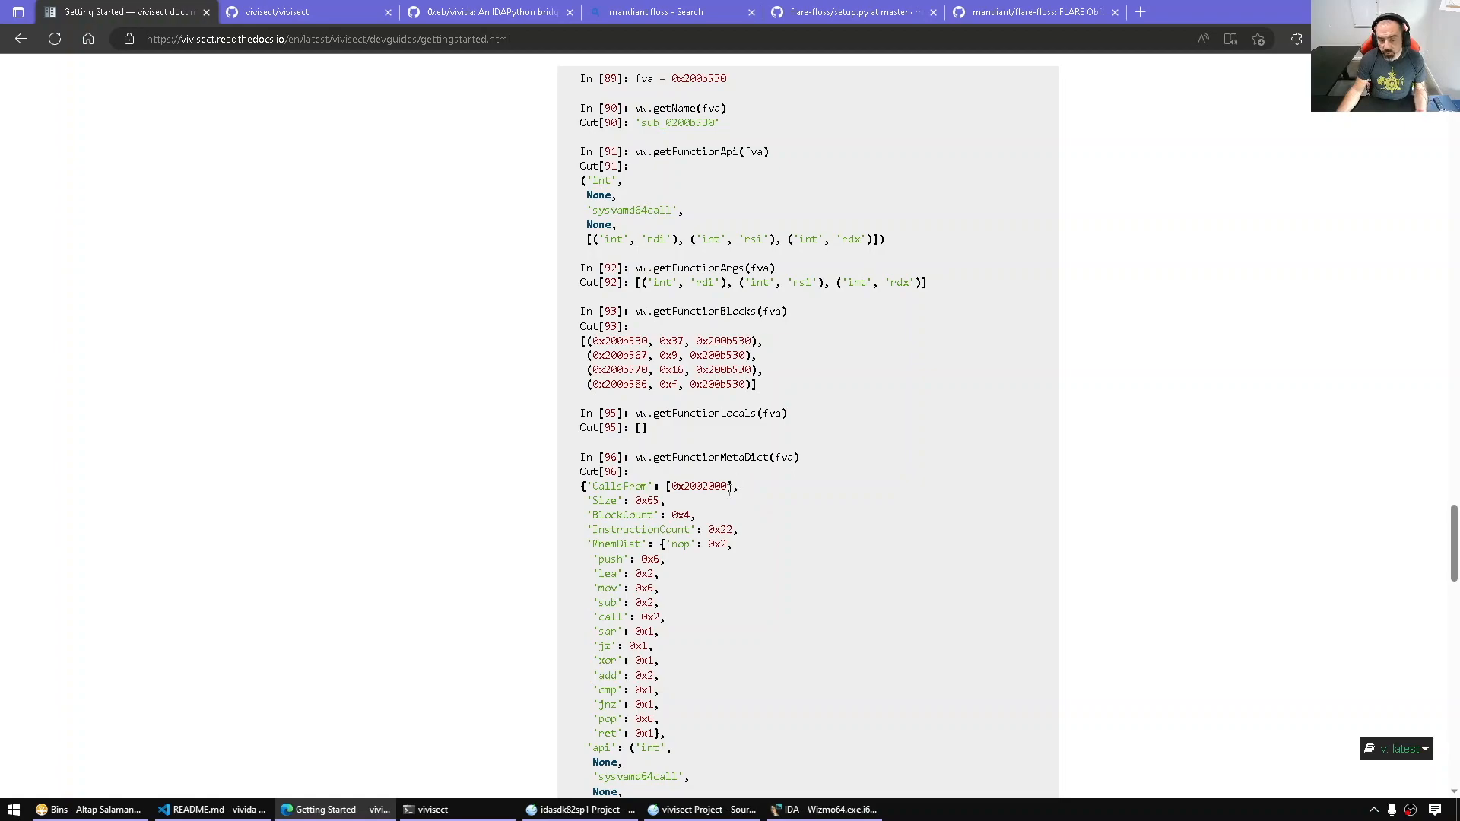
scroll(down, 3)
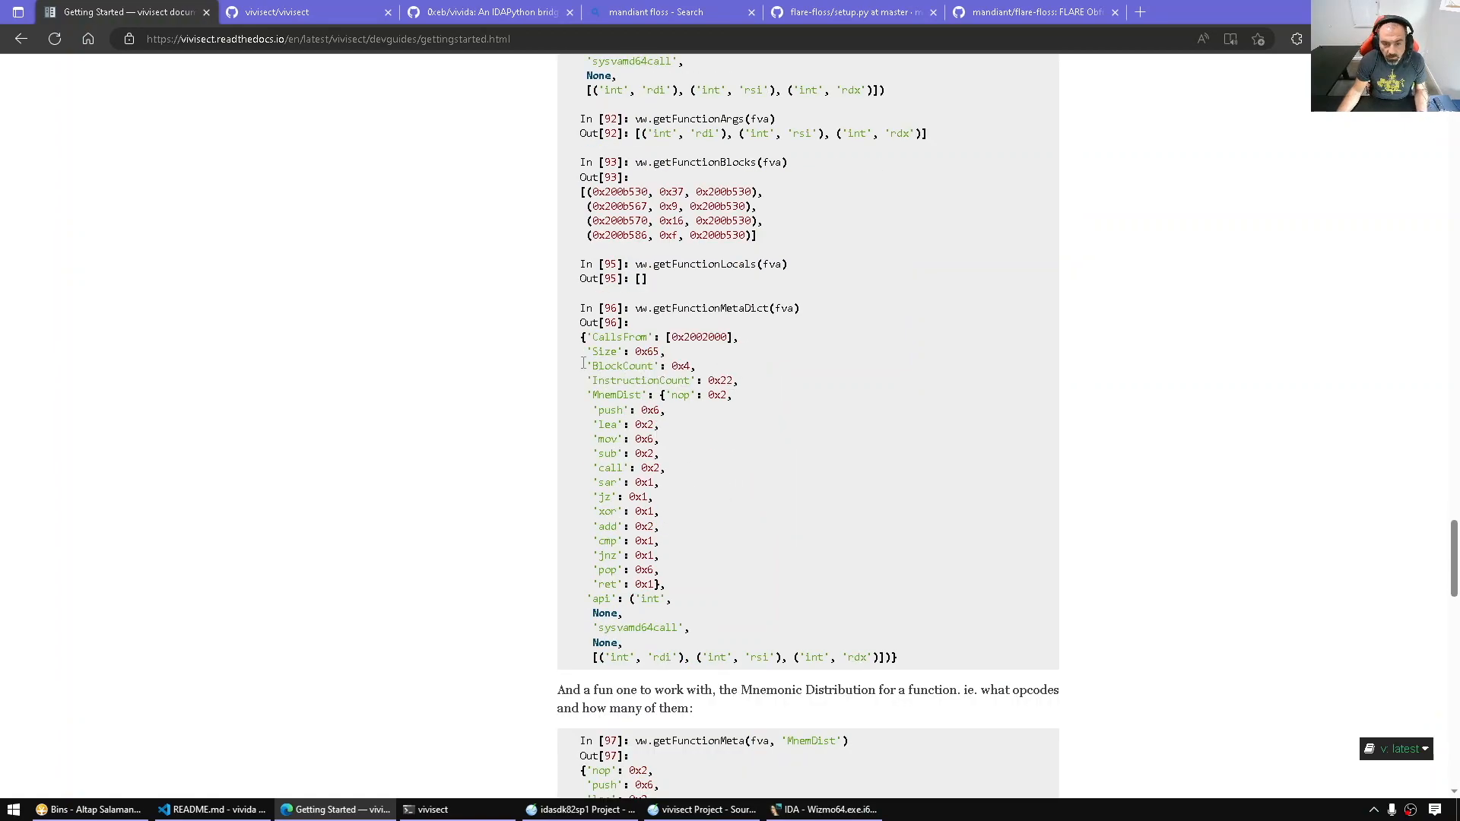
double_click(721, 380)
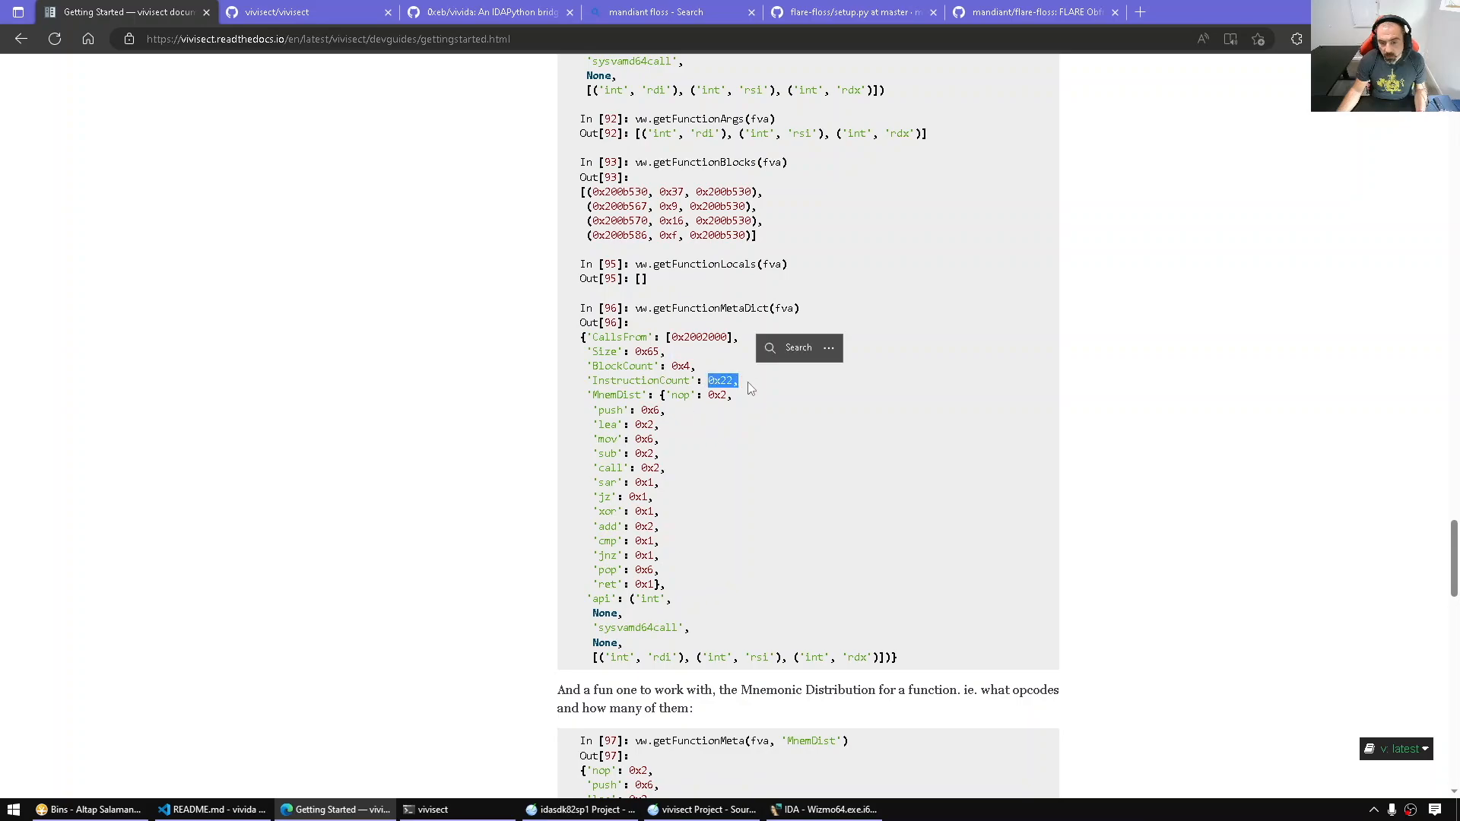
drag(721, 381, 619, 526)
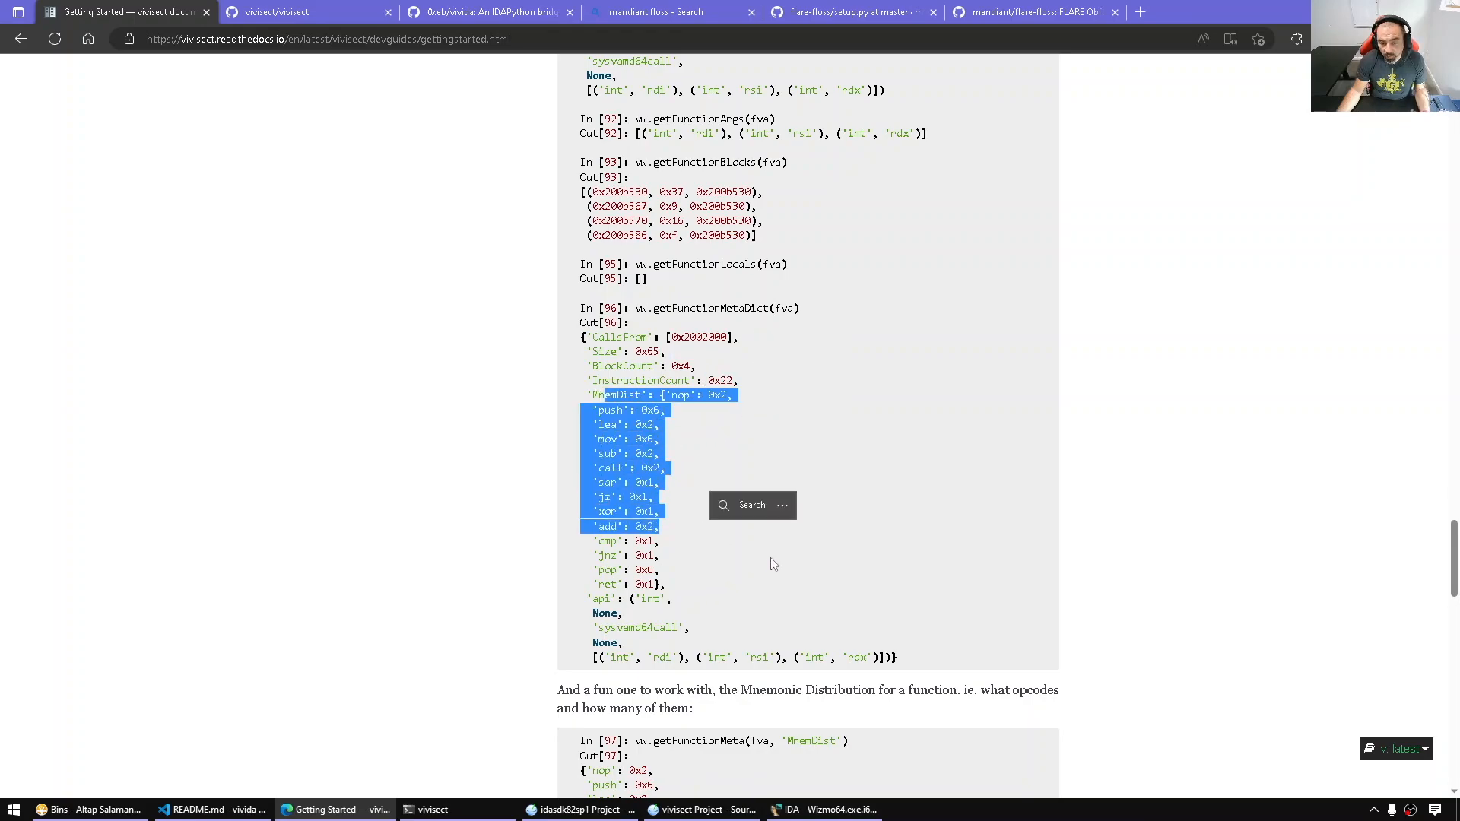
scroll(down, 3)
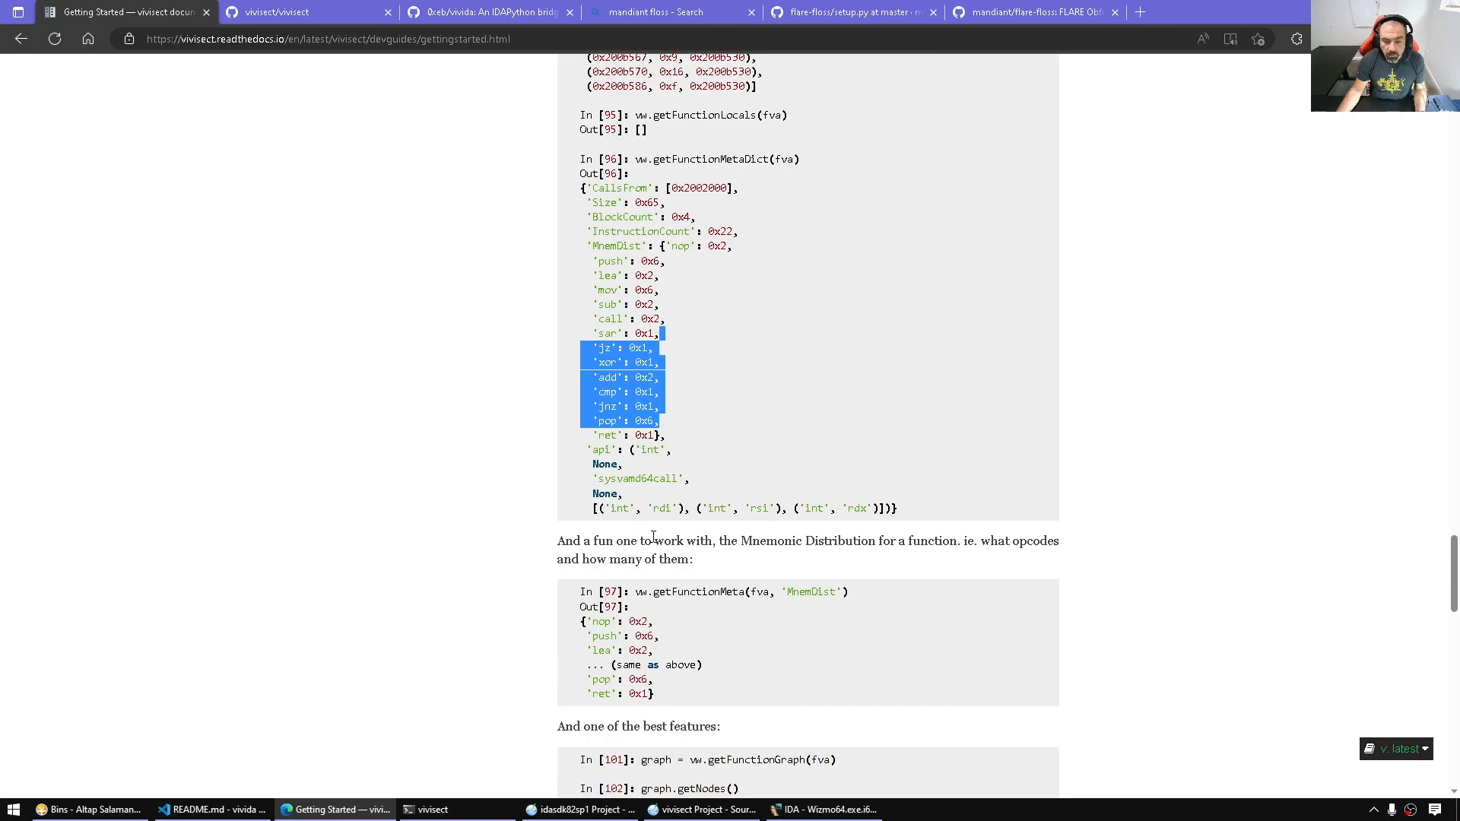
scroll(down, 3)
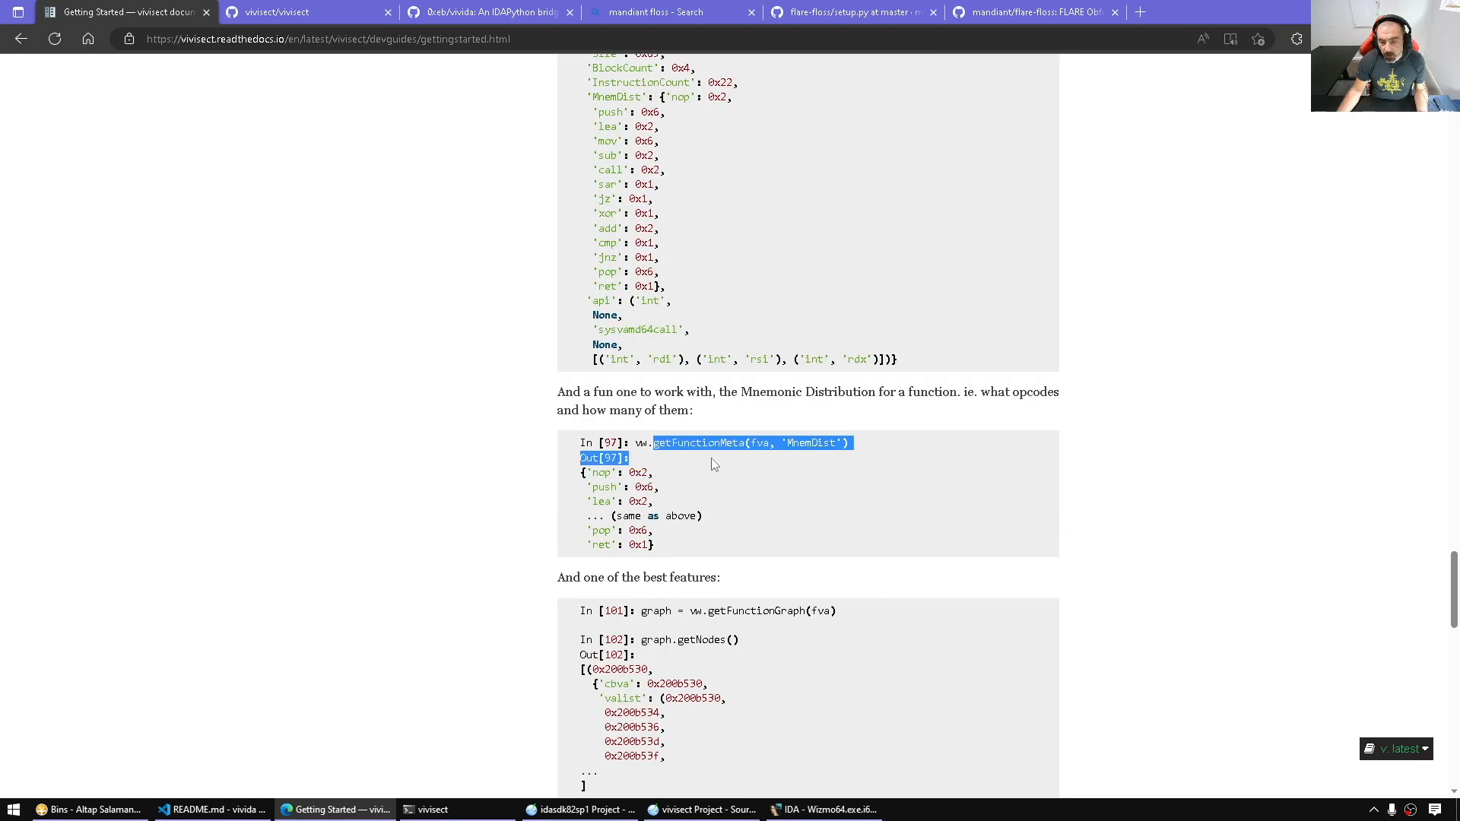
double_click(758, 443)
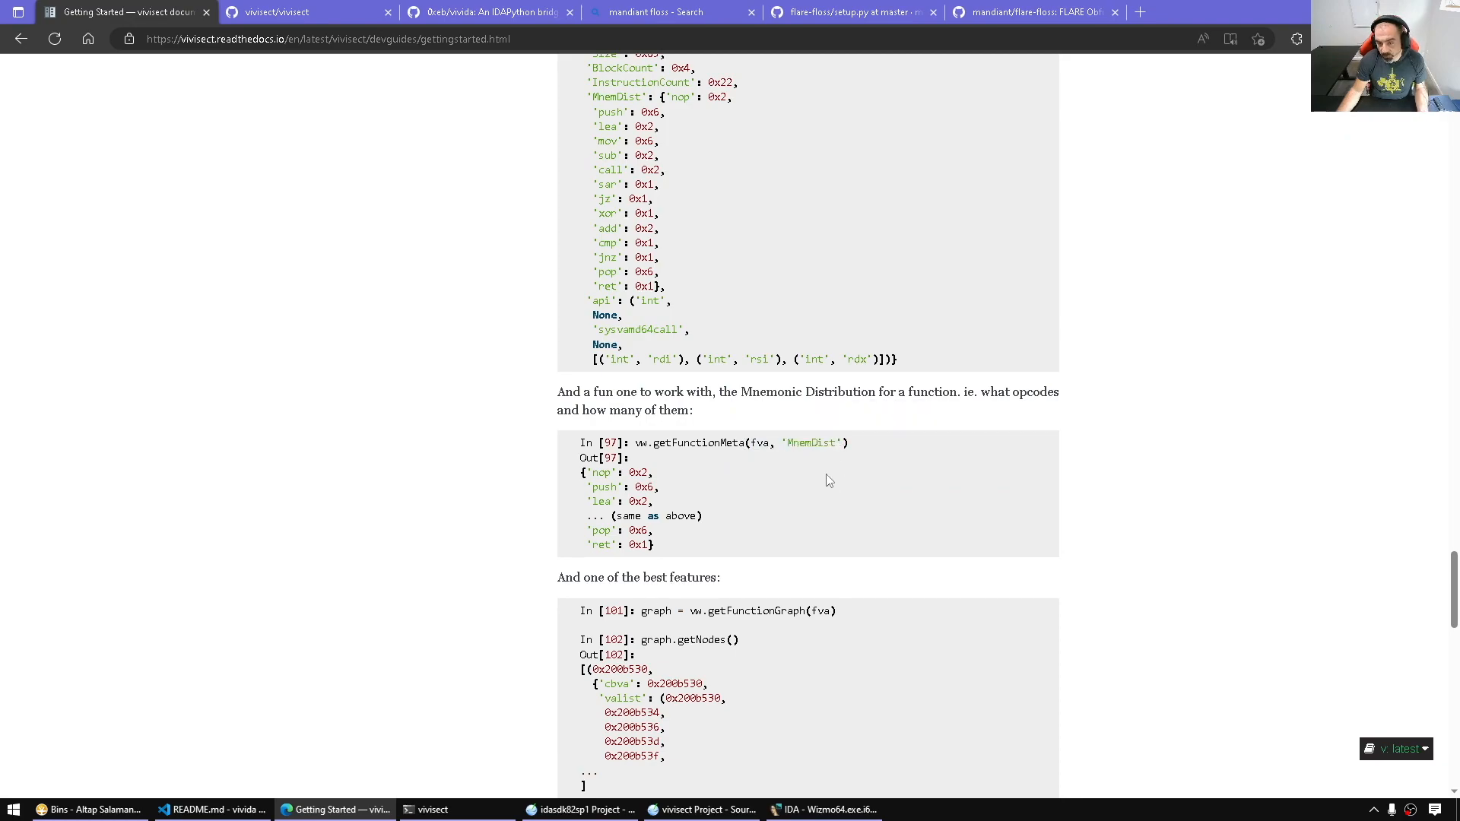
scroll(up, 3)
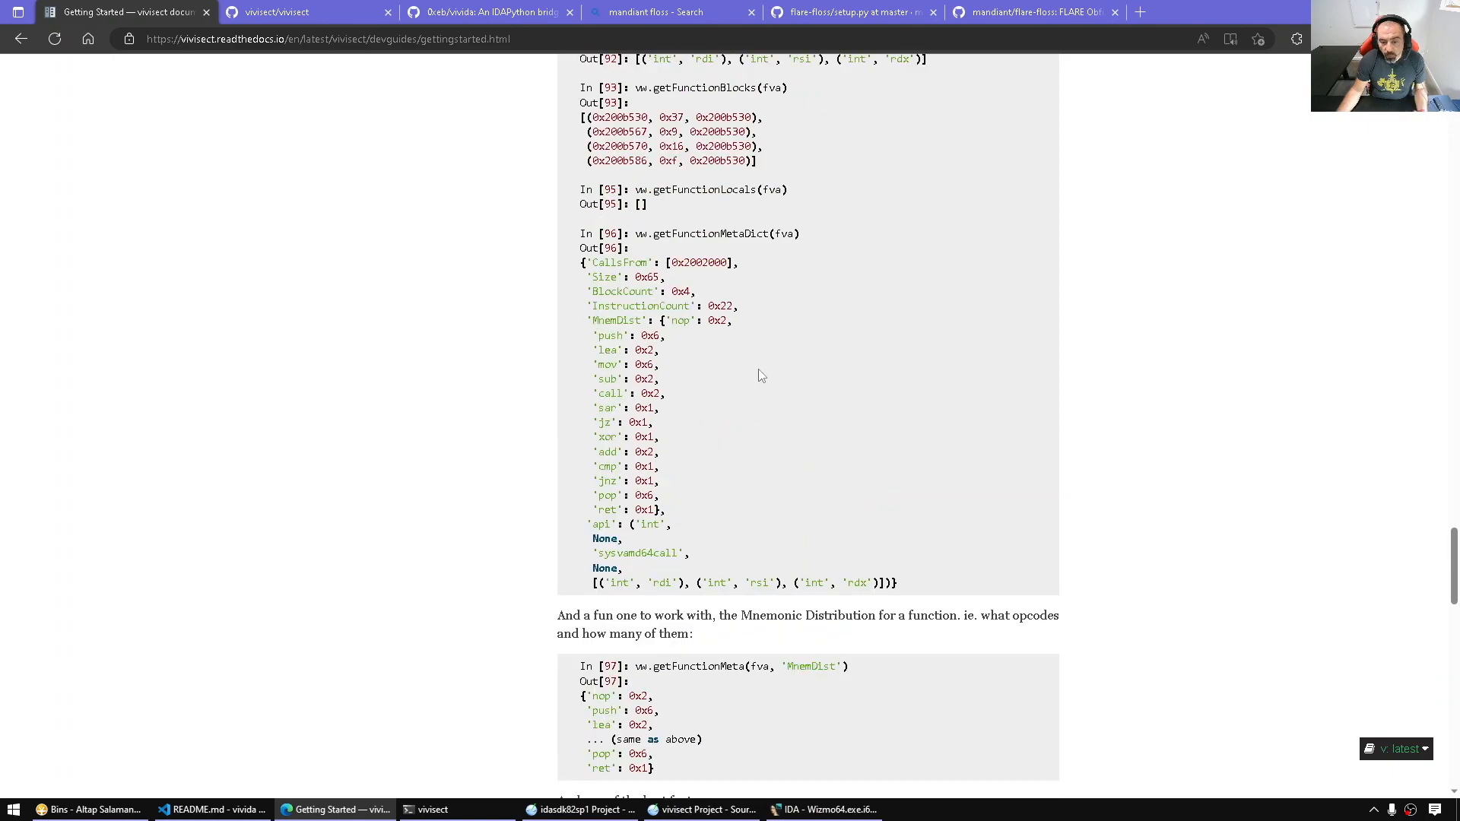
scroll(down, 3)
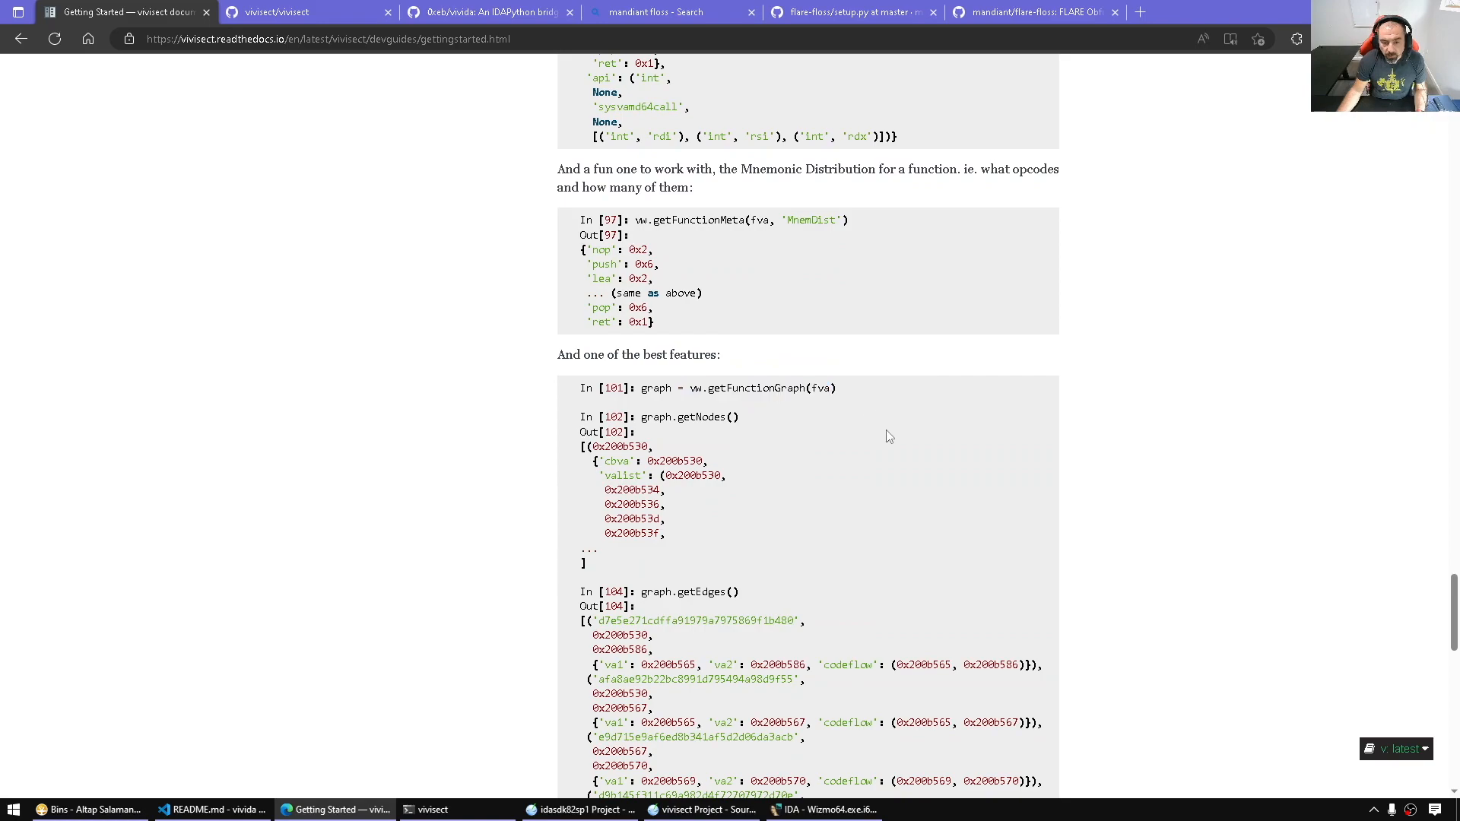
scroll(down, 3)
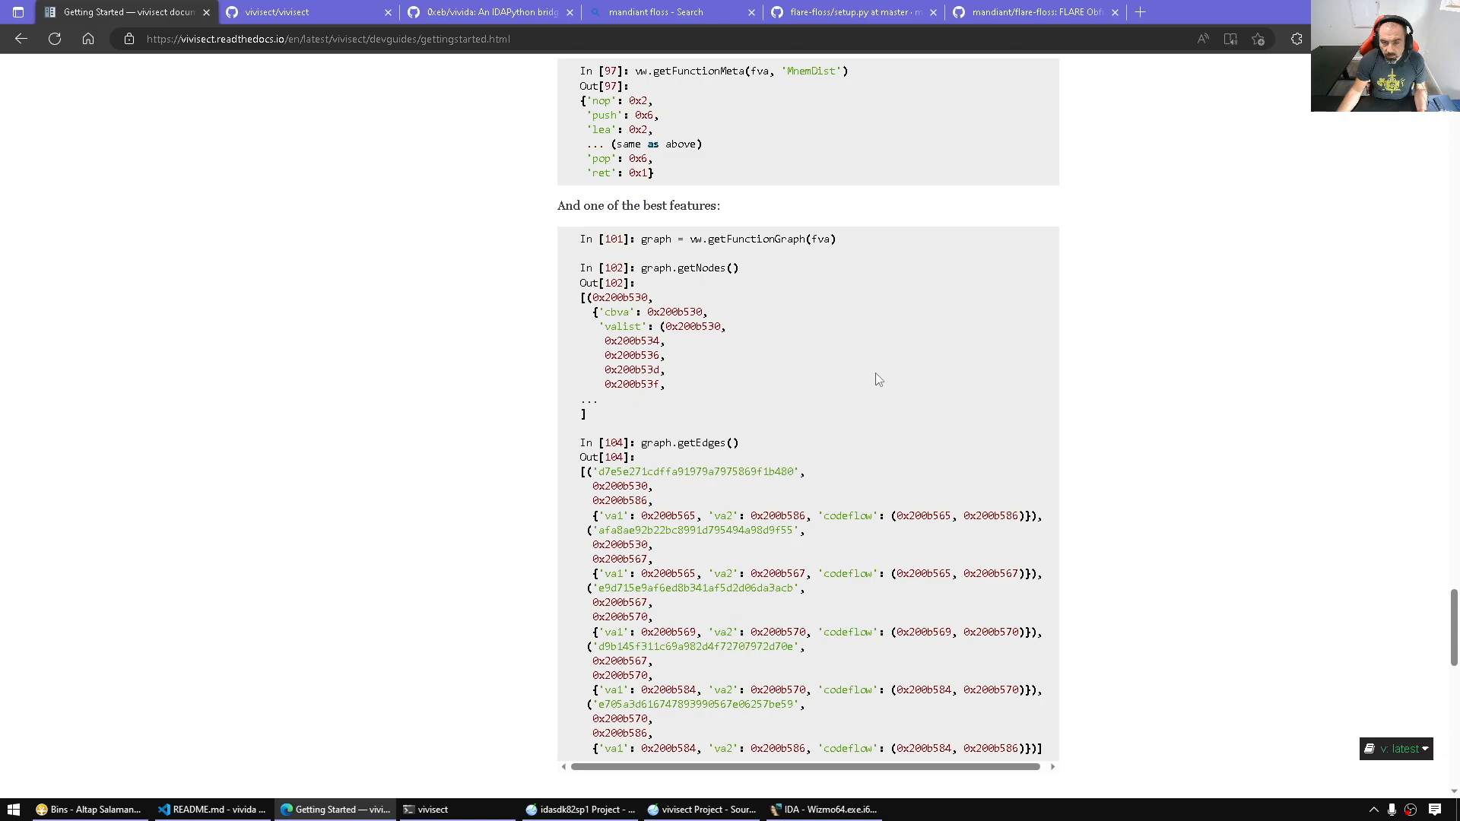
scroll(down, 3)
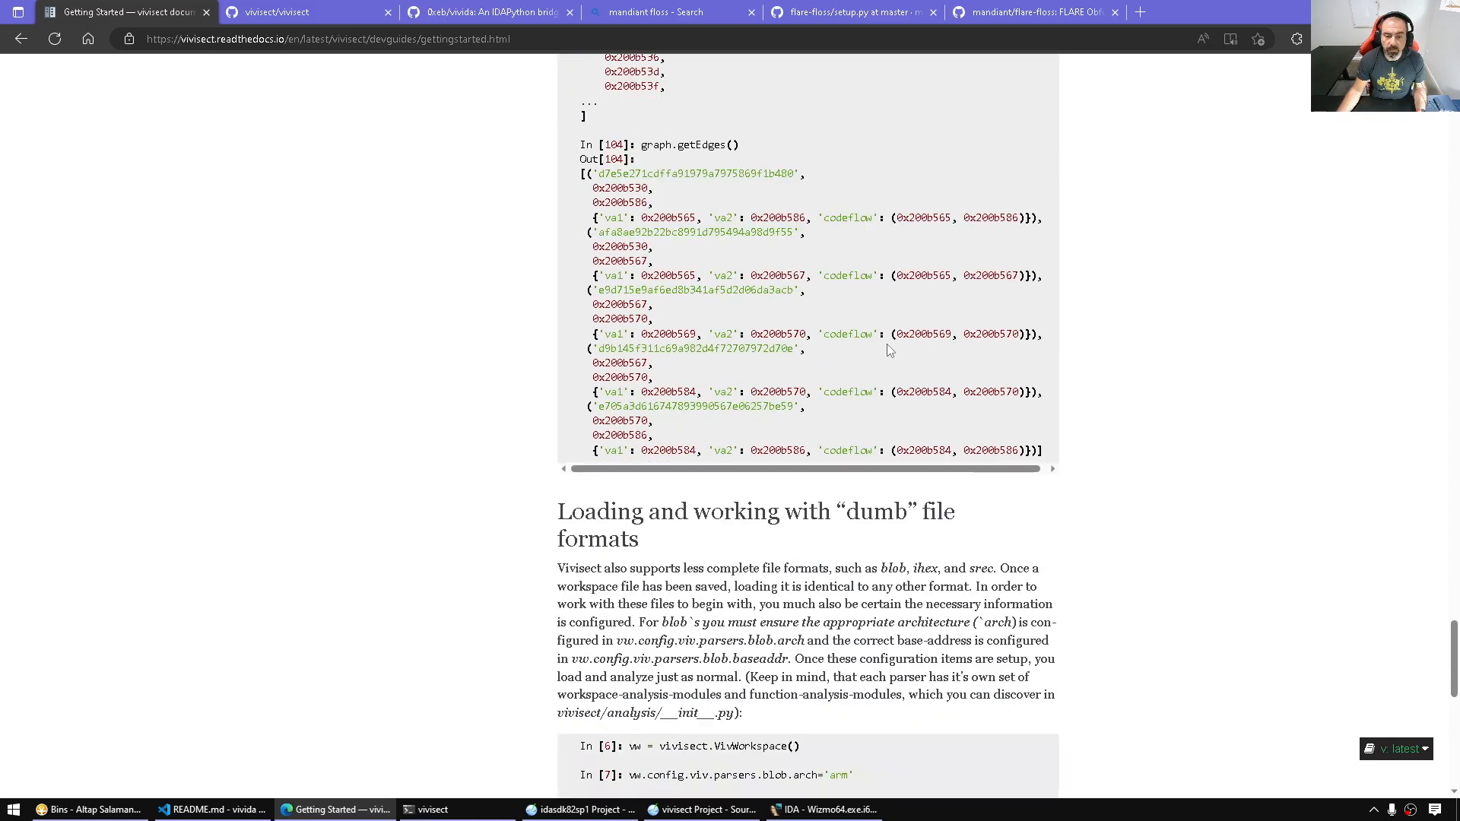
scroll(down, 3)
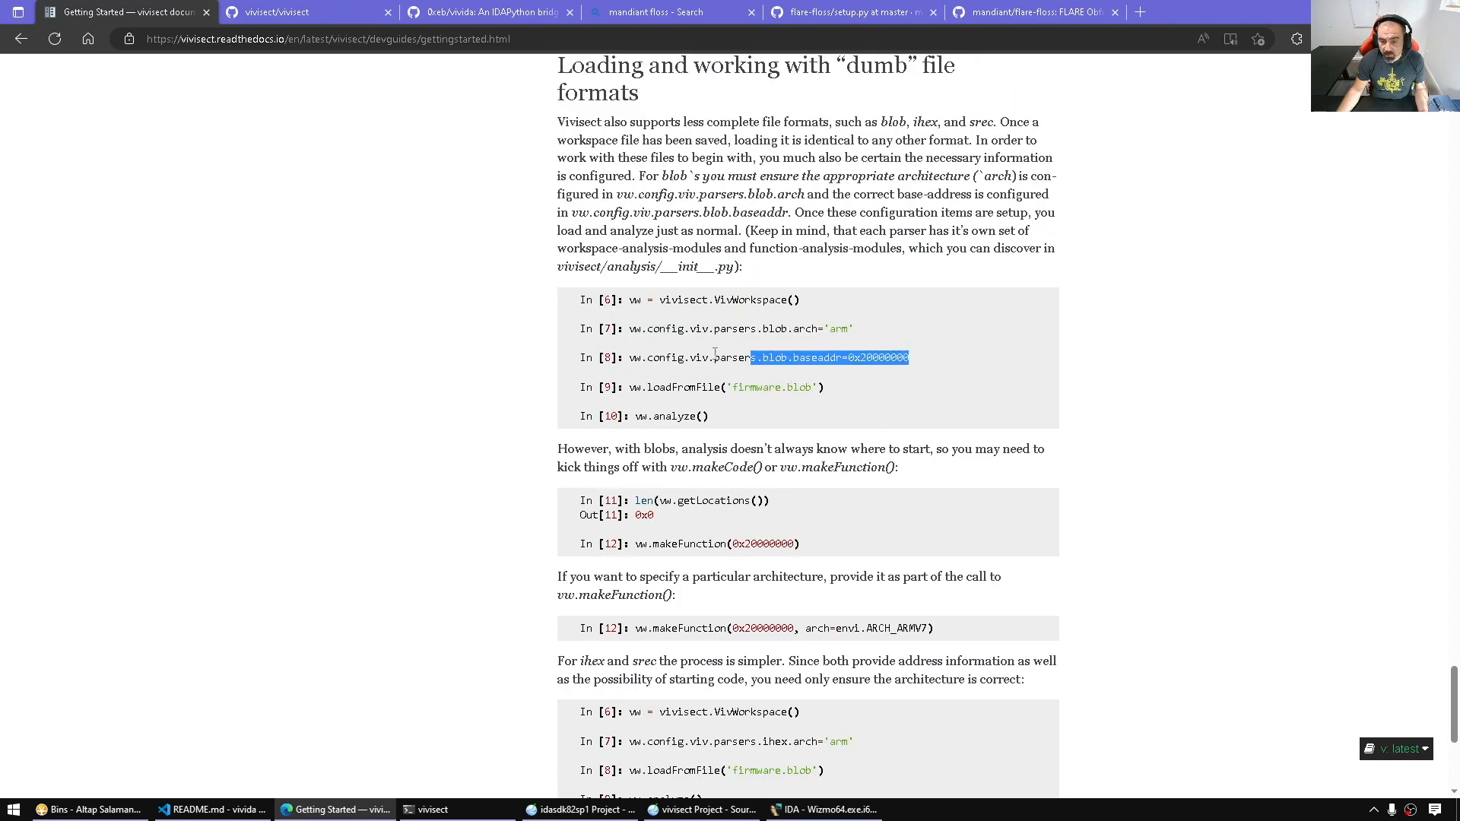
click(825, 534)
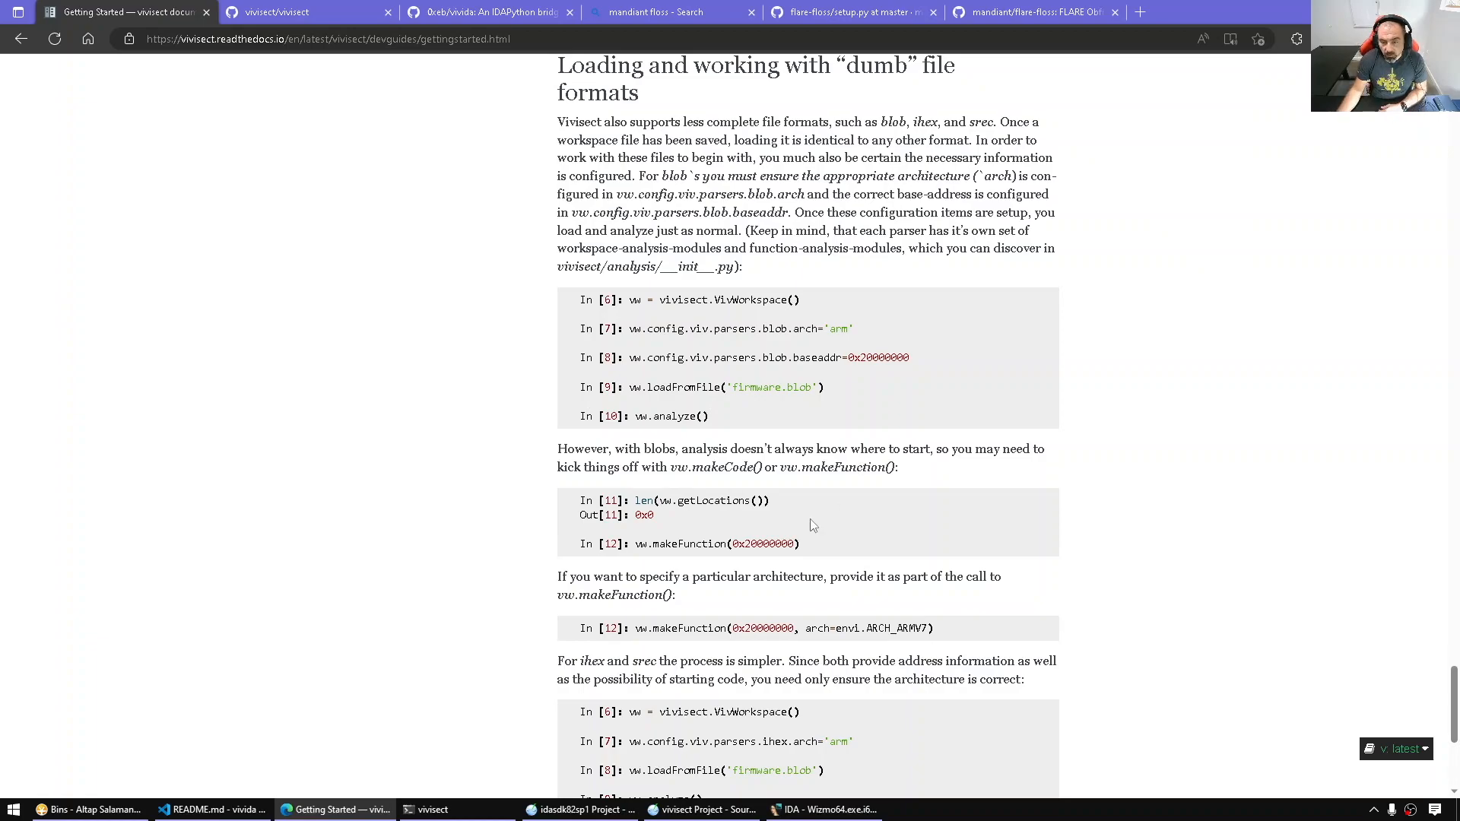
scroll(down, 3)
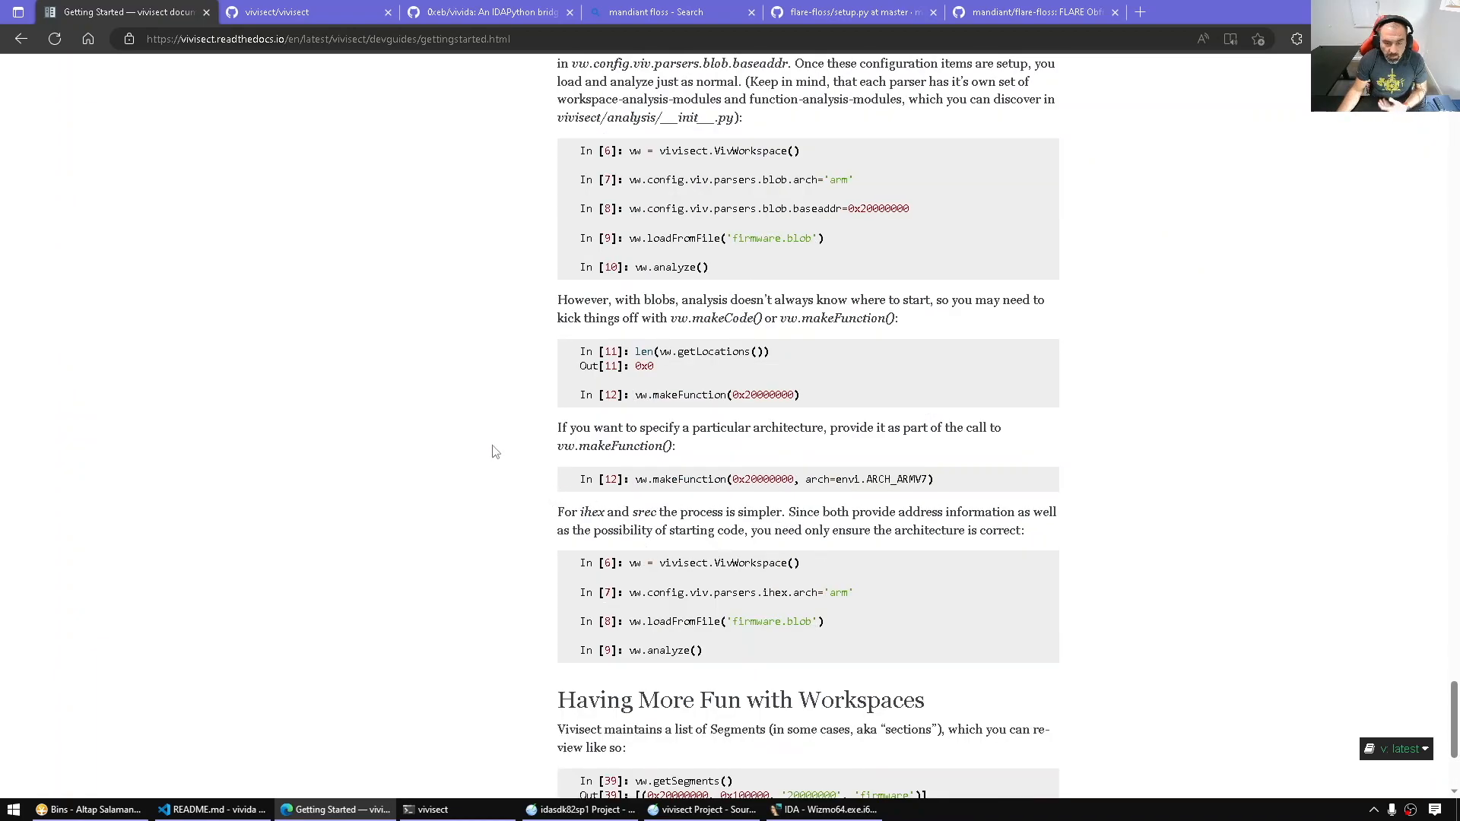
scroll(down, 3)
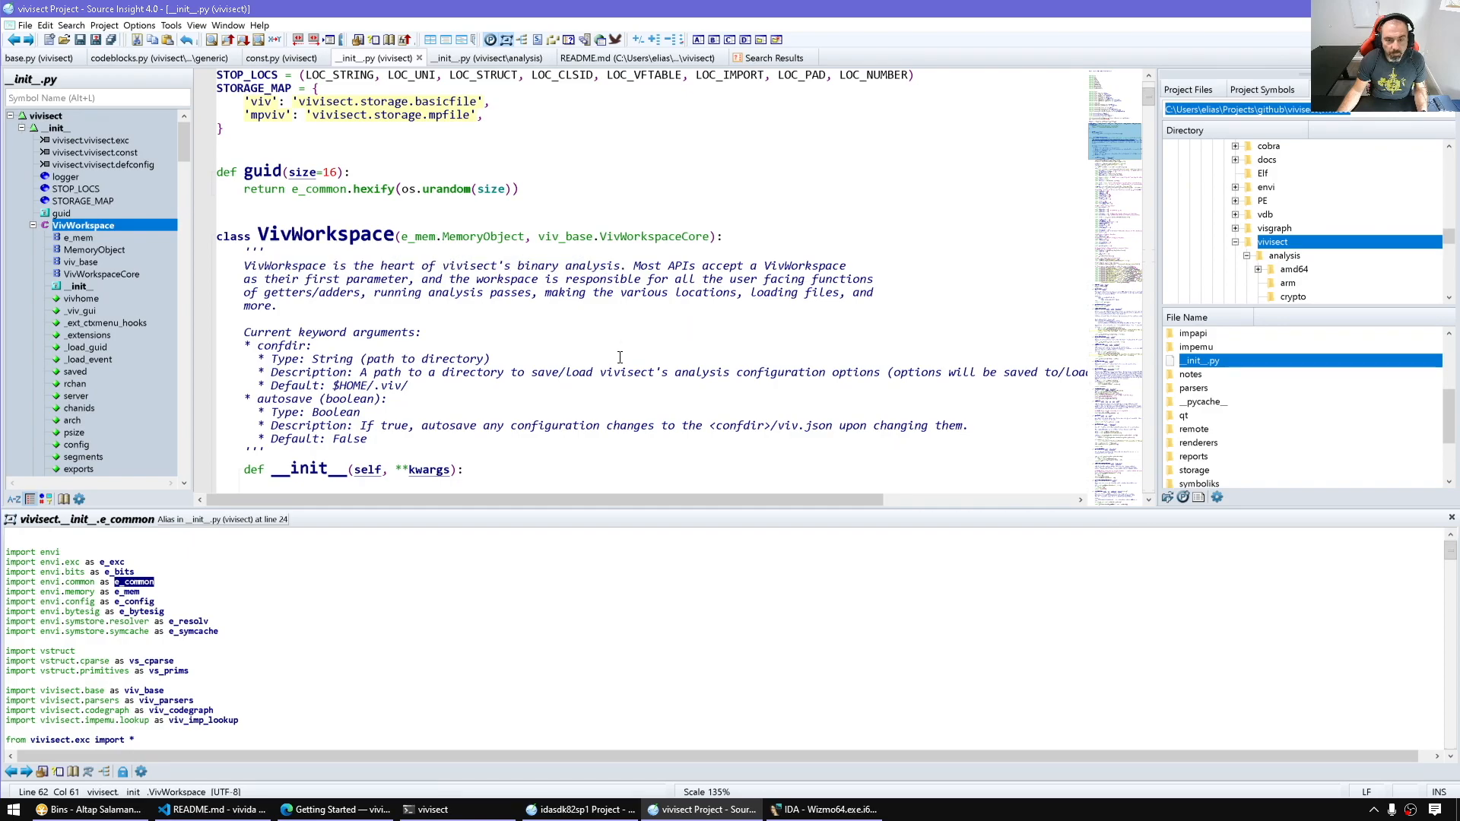
View the getComment and setComment methods, then move to the i386 golang analysis module.
scroll(down, 3)
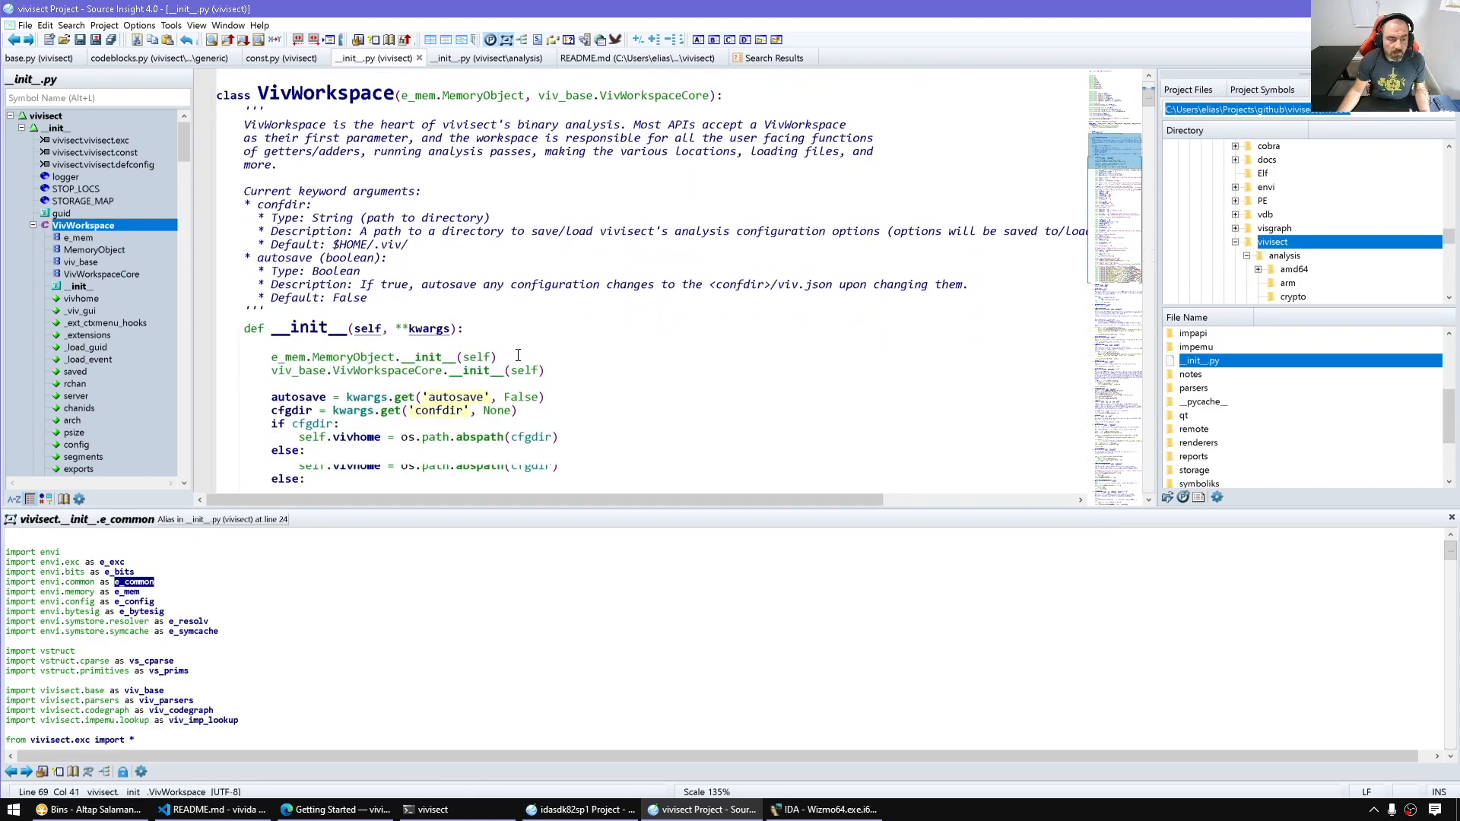
scroll(down, 3)
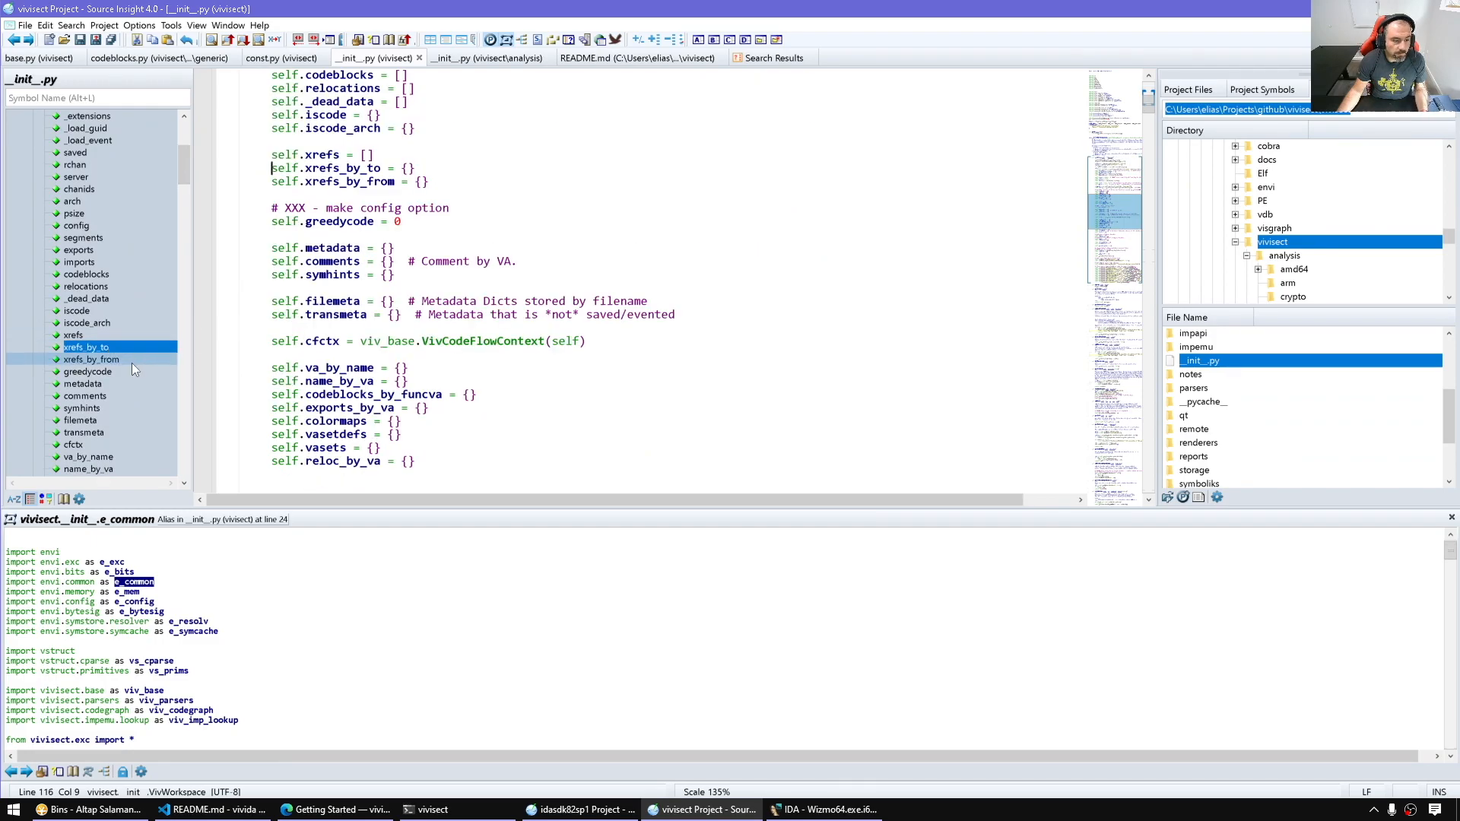
click(92, 383)
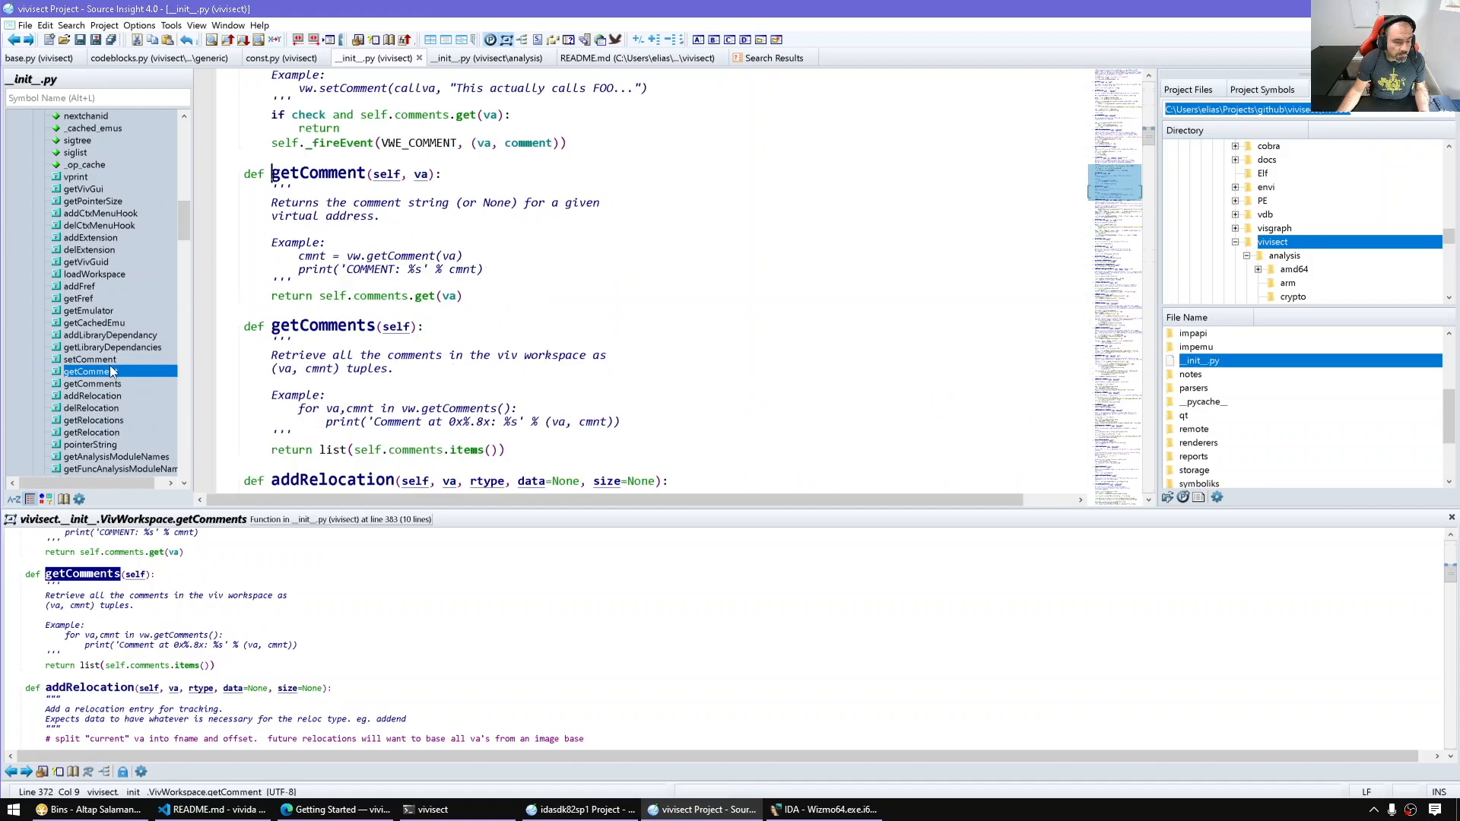
click(90, 140)
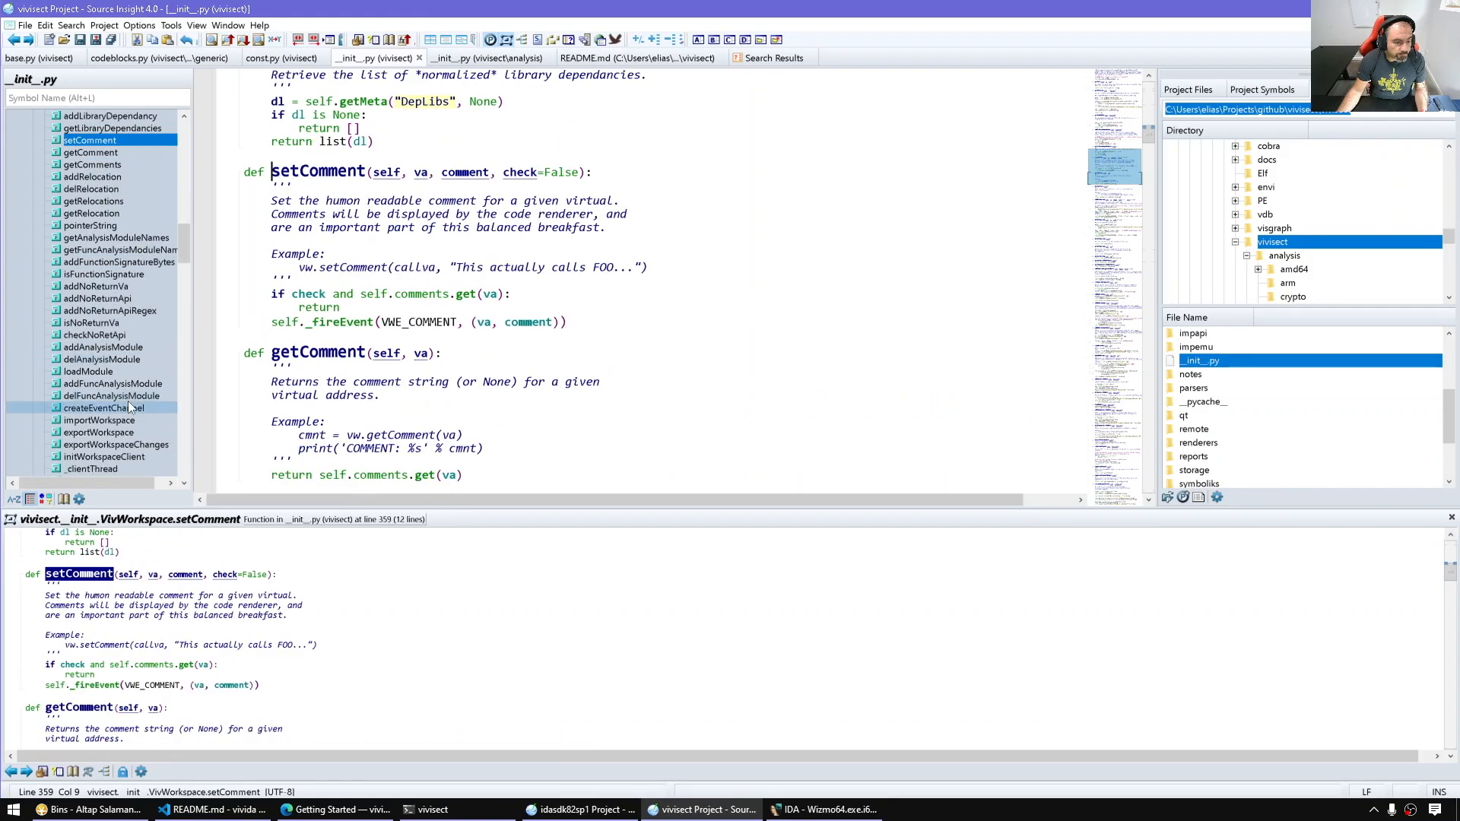
click(114, 382)
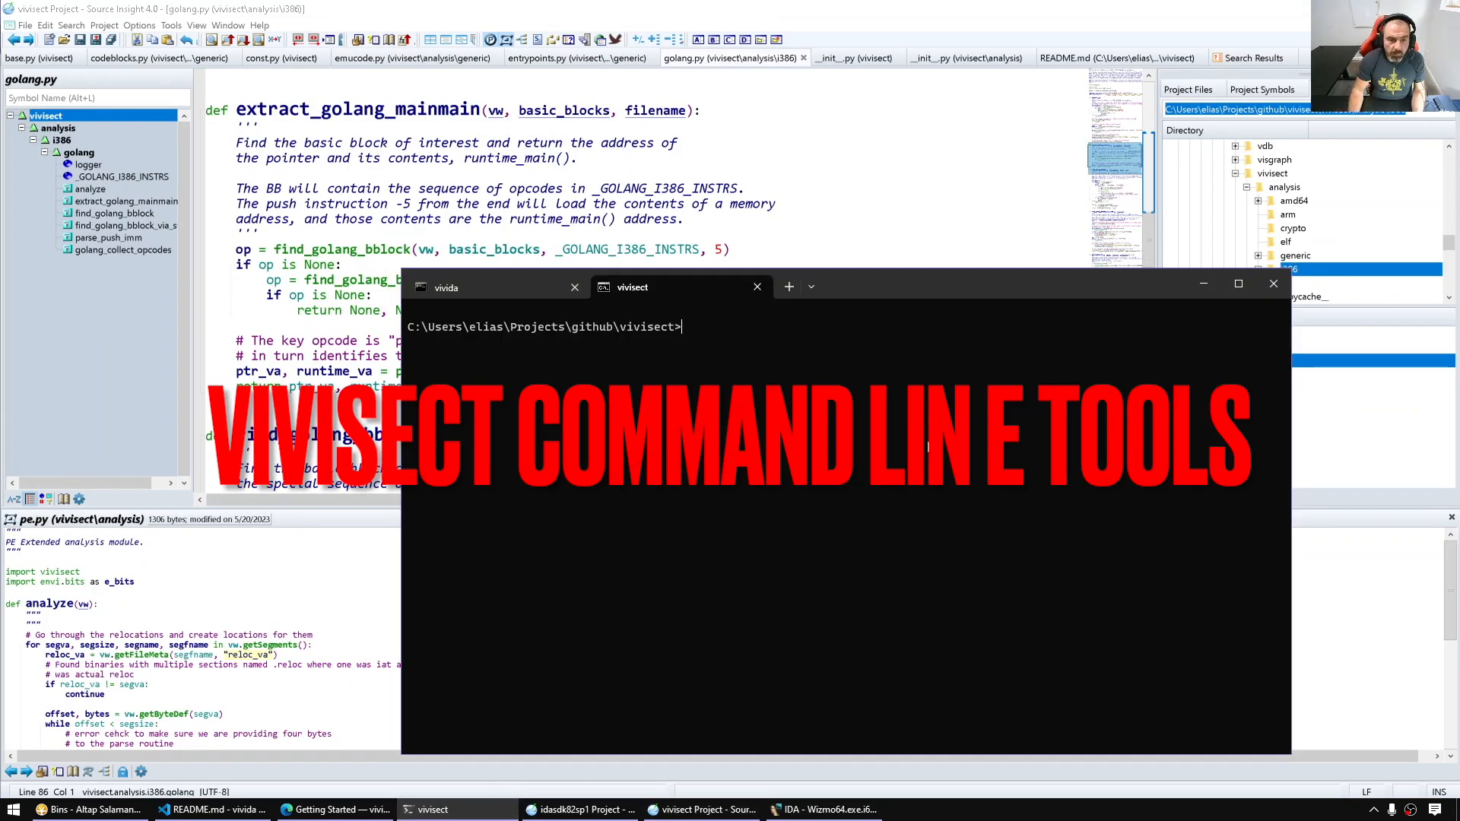
Run vivbin on the Wizmo64.exe path located in the Tools Bins folder.
text(vi)
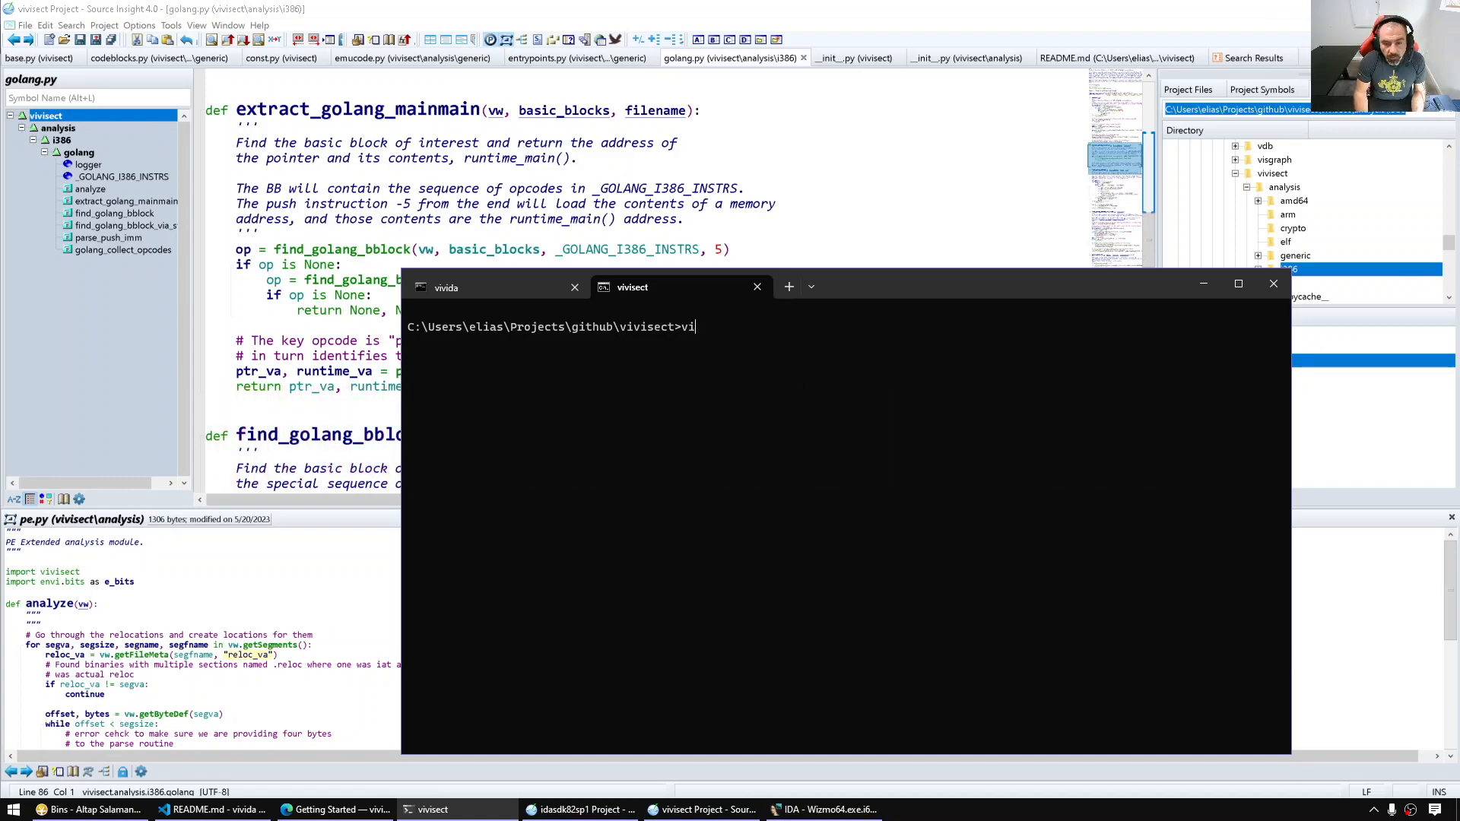
text(vbin)
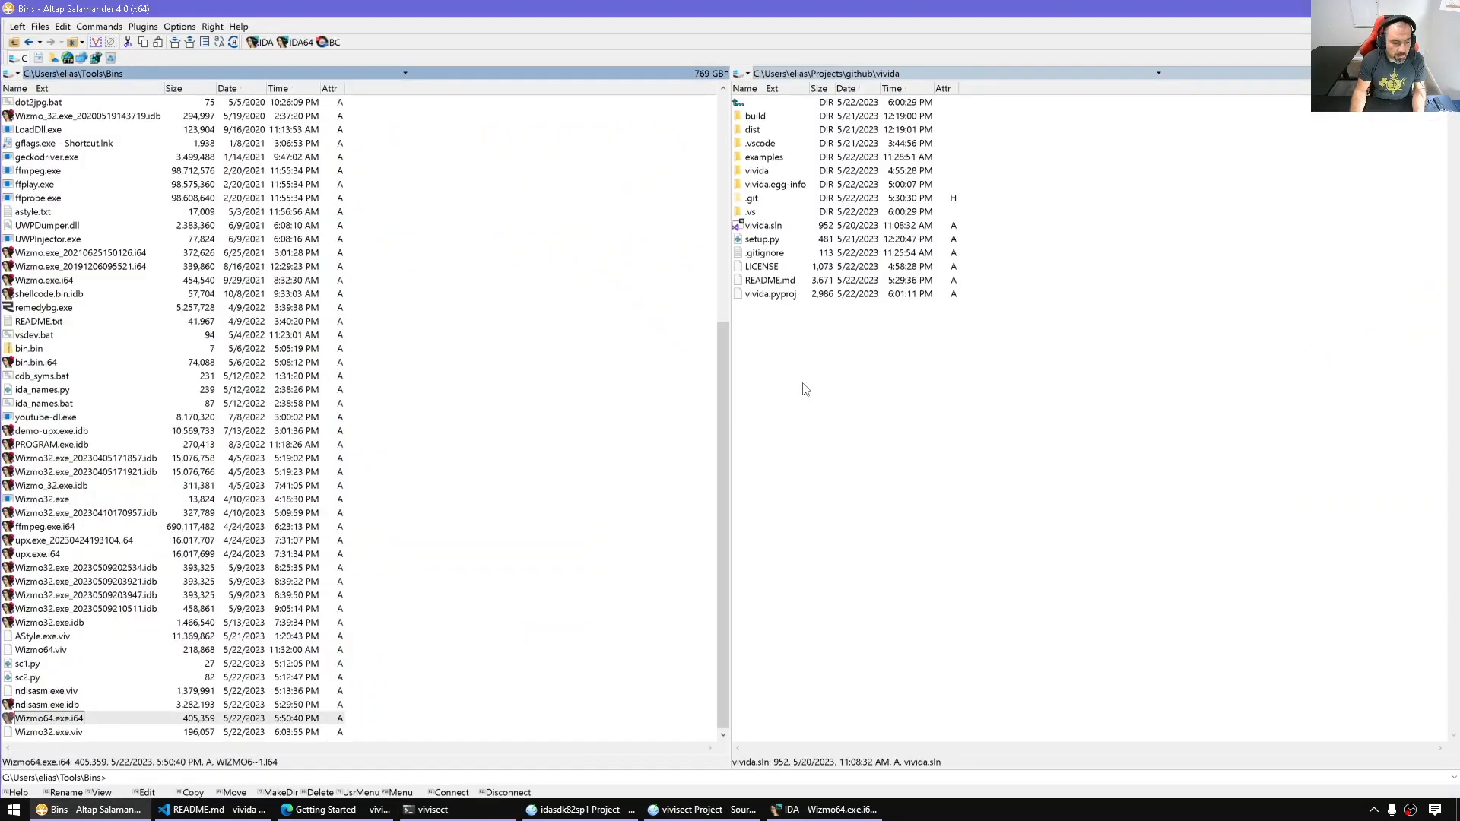
click(41, 649)
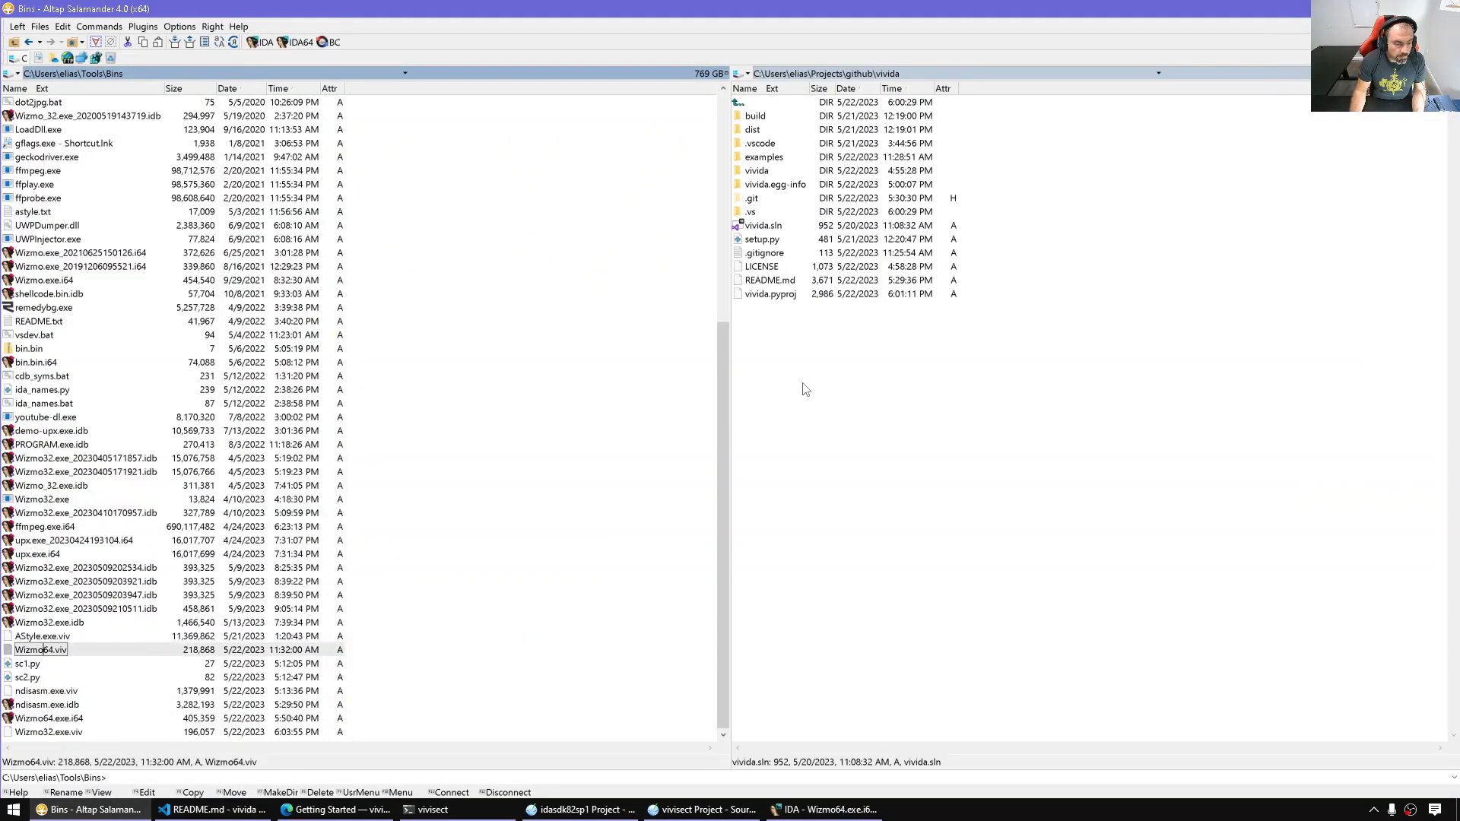
click(42, 498)
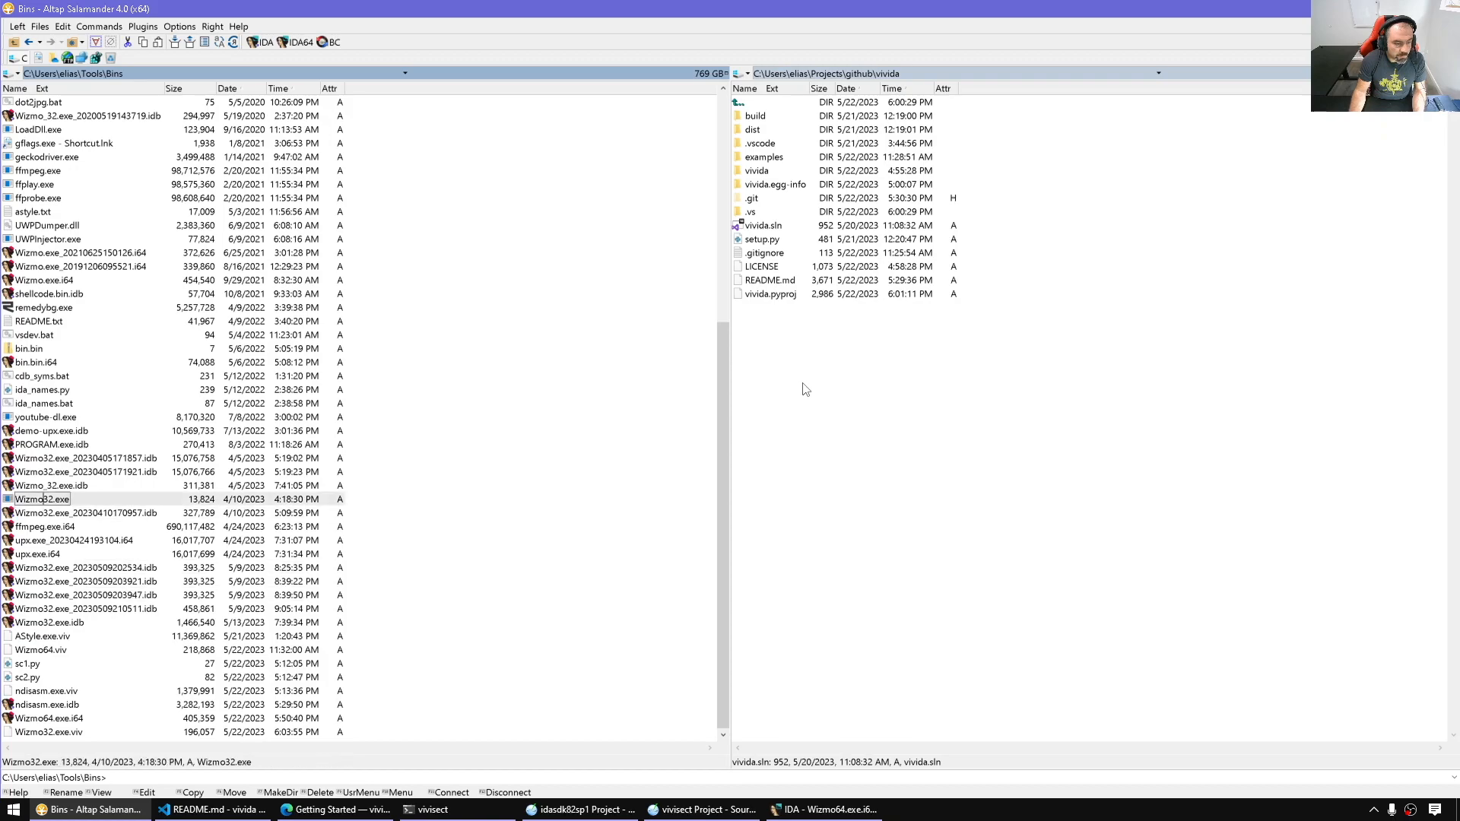
click(49, 717)
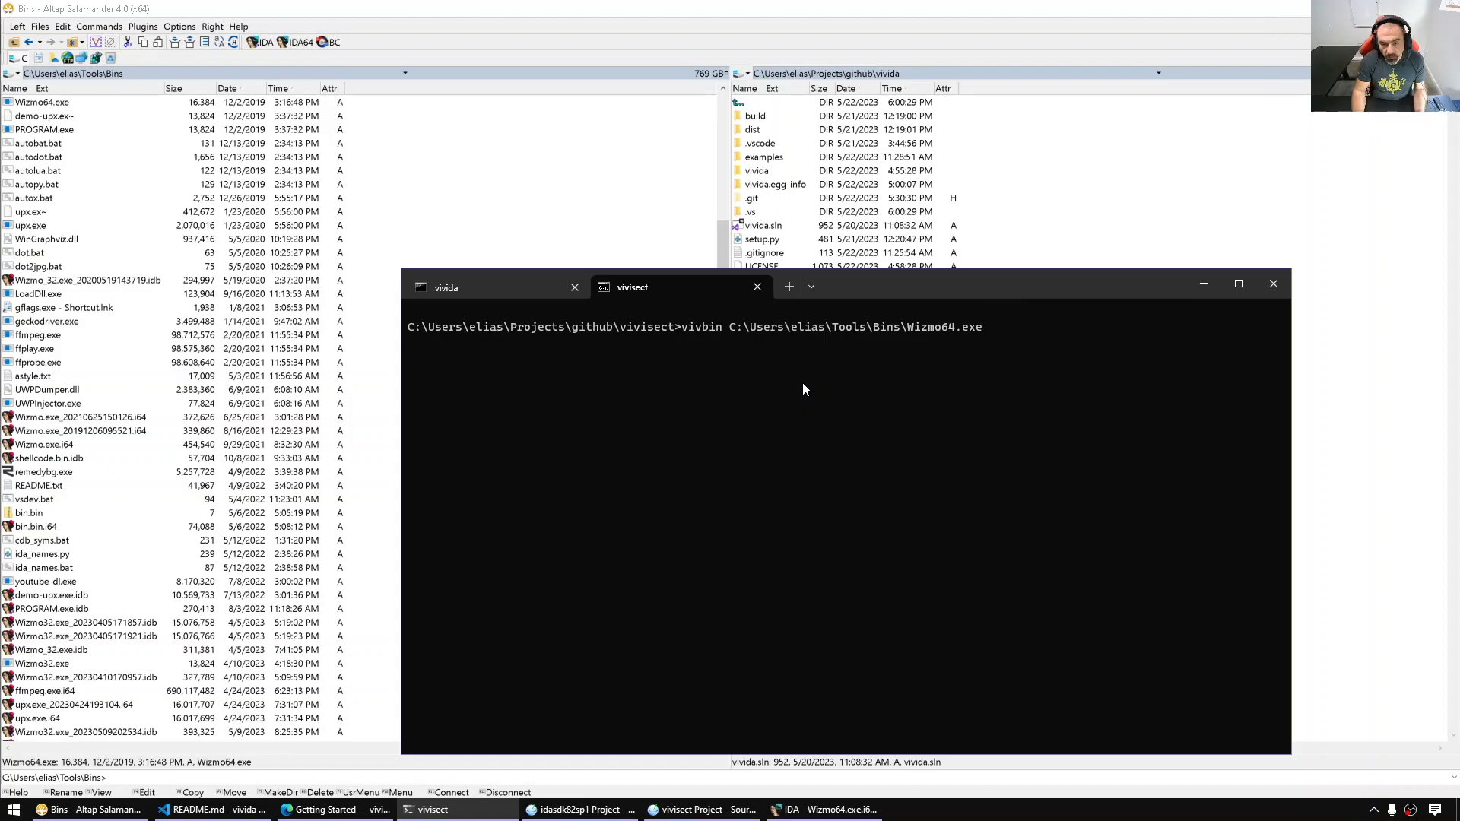
key(enter)
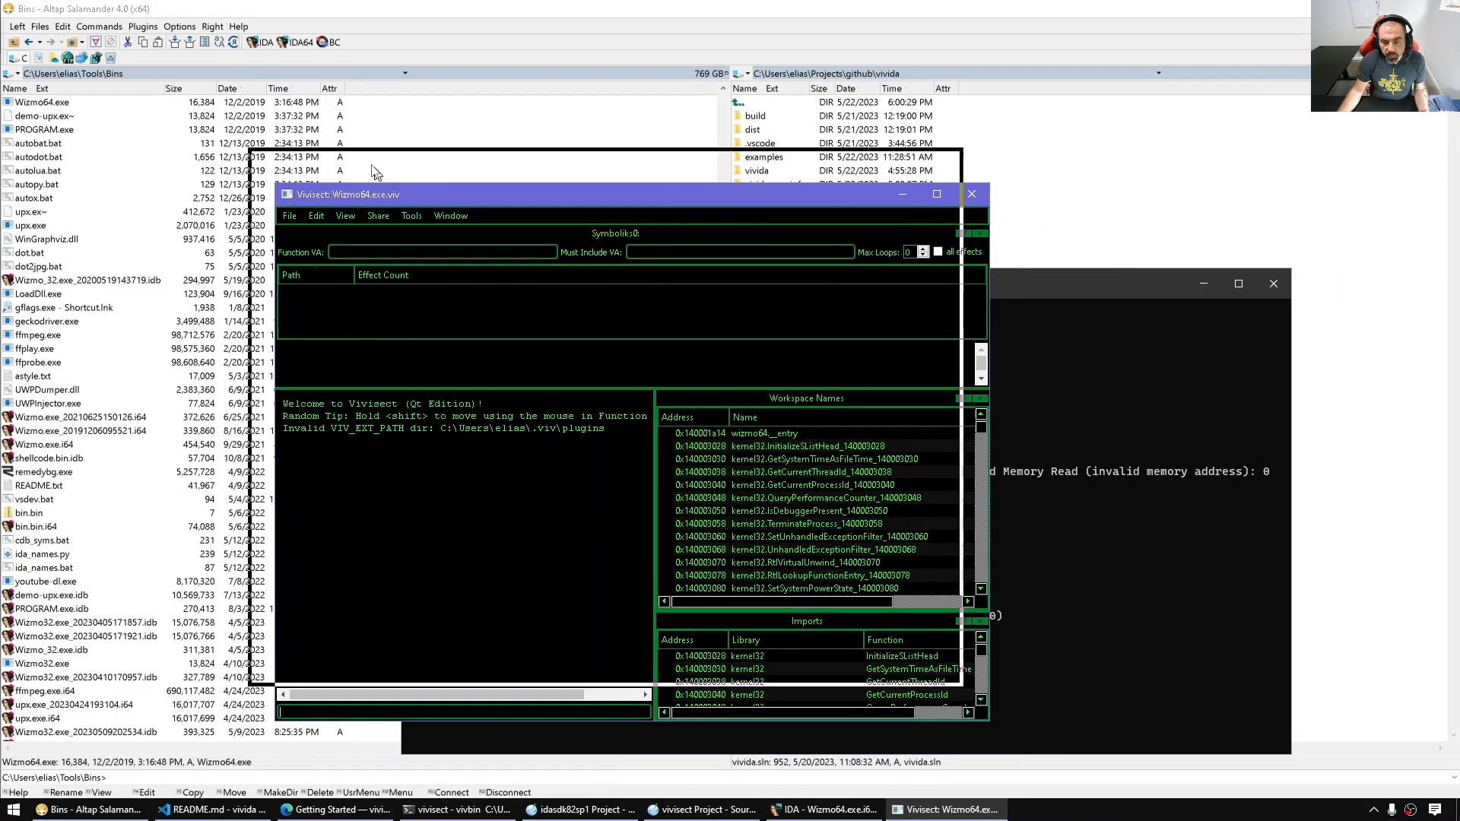
Position the Vivisect window and open its Functions list for Wizmo64.
drag(614, 194, 594, 148)
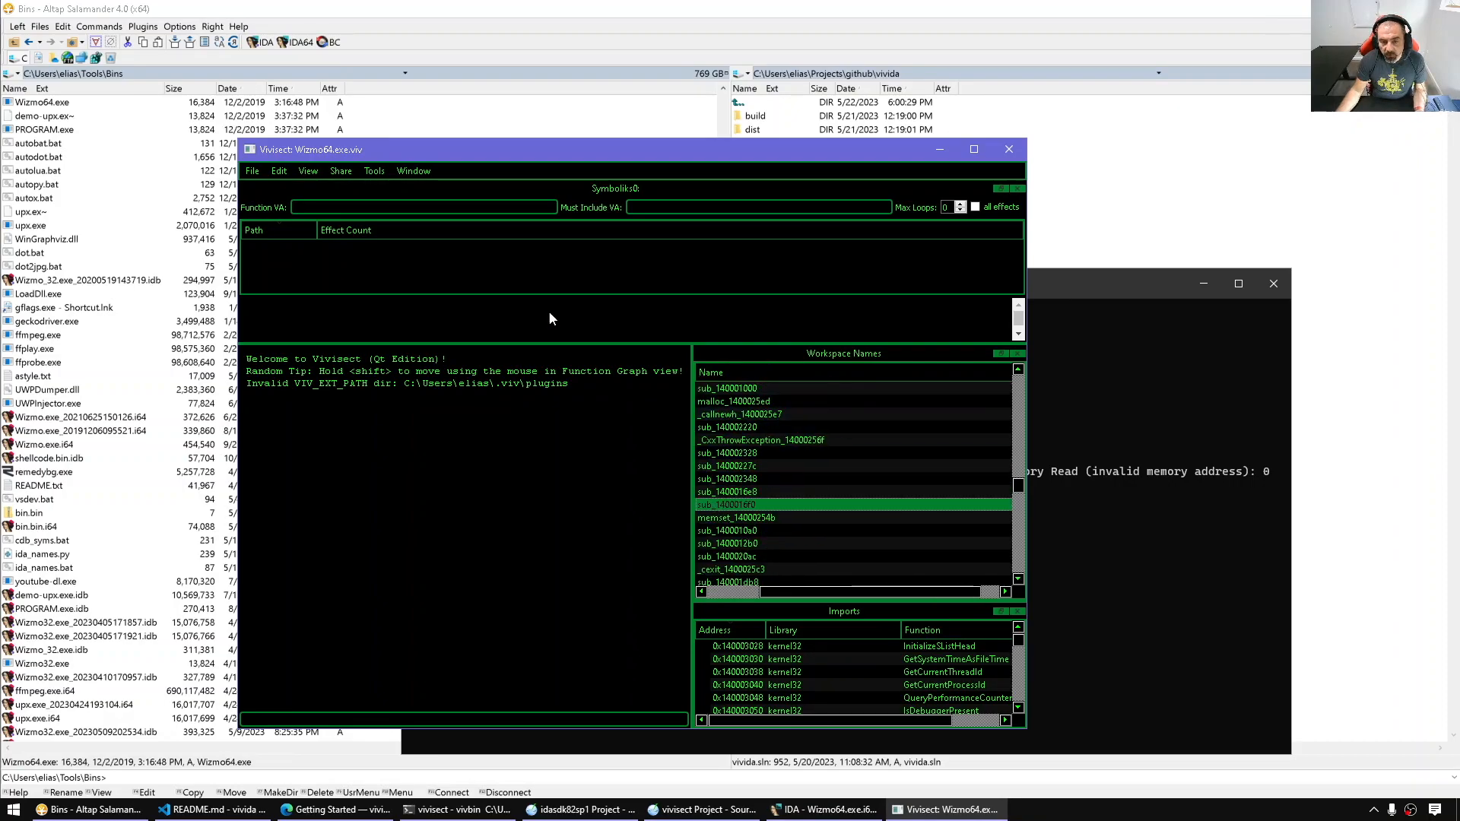
click(308, 170)
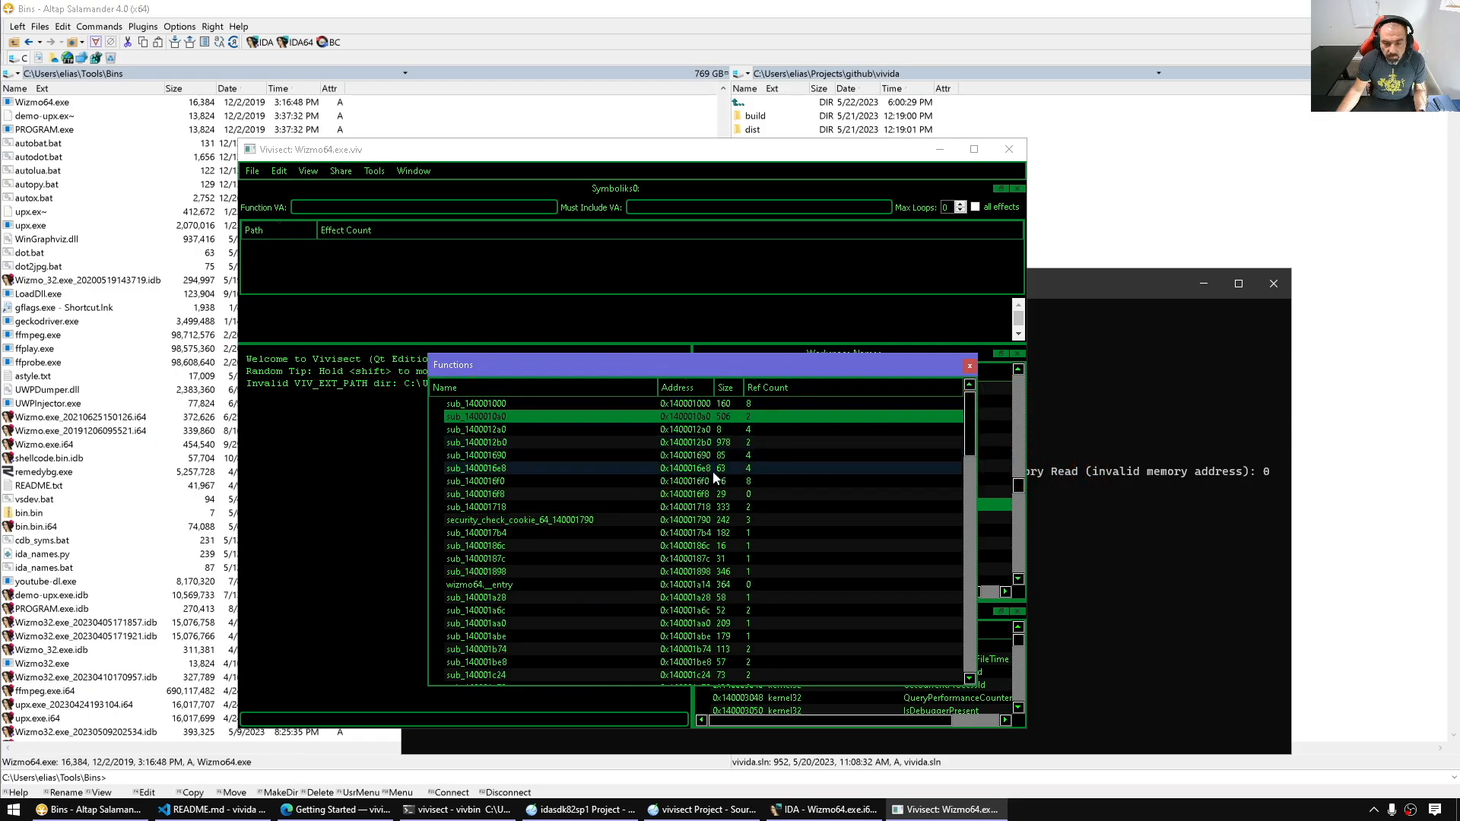
Browse the context-menu actions for sub_1400012b0 and dismiss them without choosing one.
right_click(476, 442)
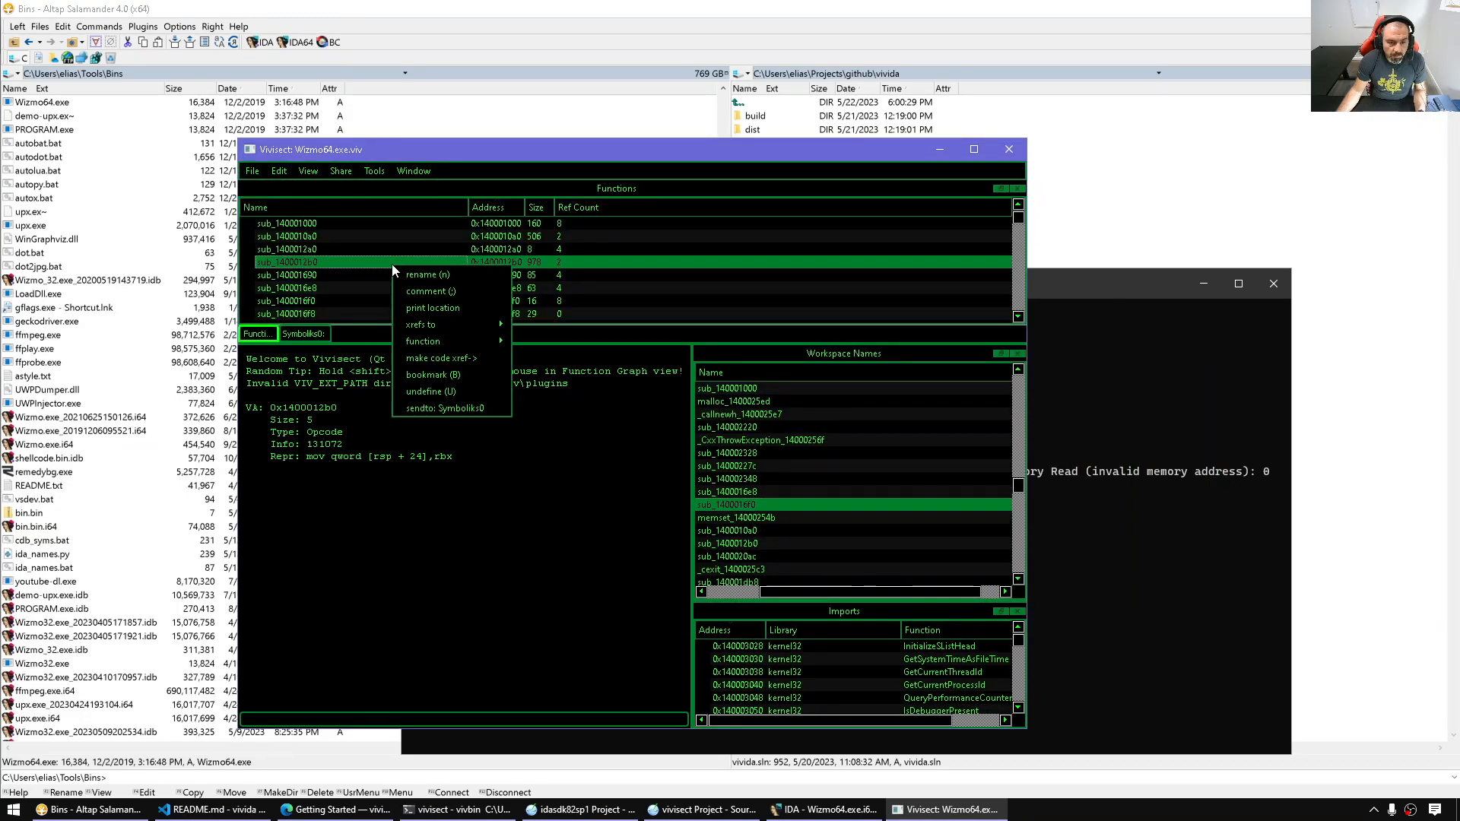
mouse_move(422, 341)
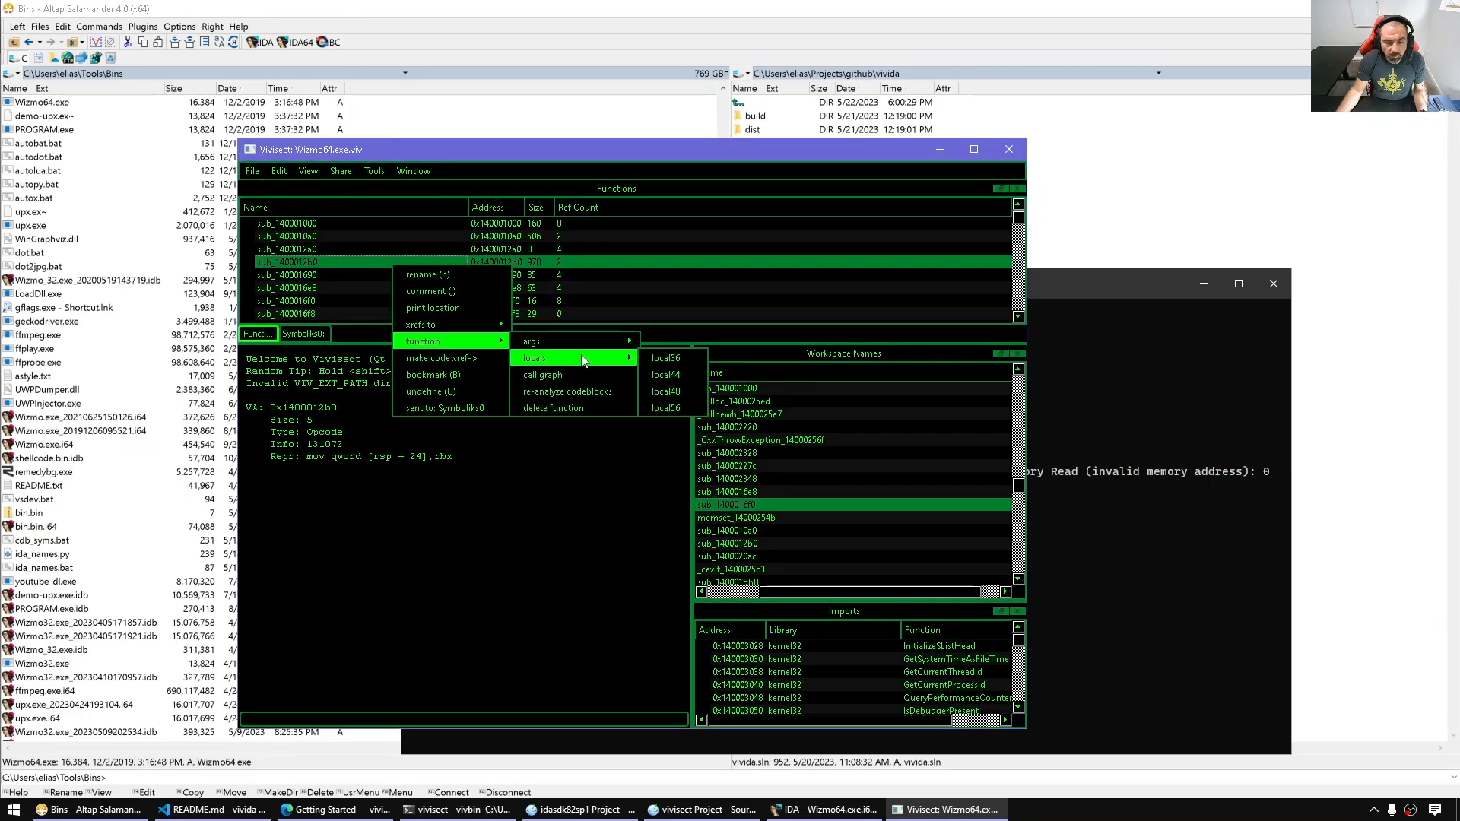
mouse_move(531, 340)
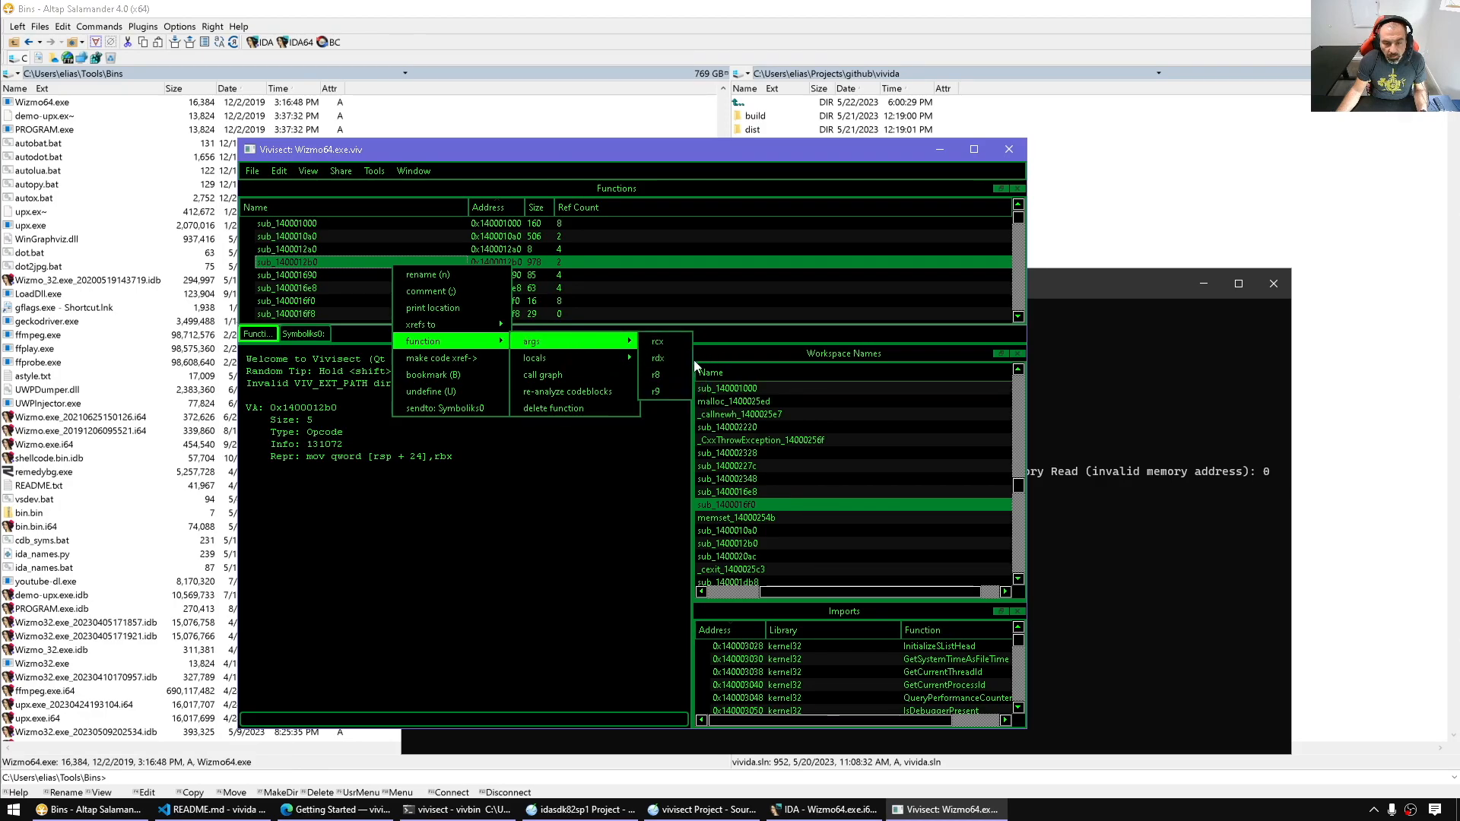
click(617, 580)
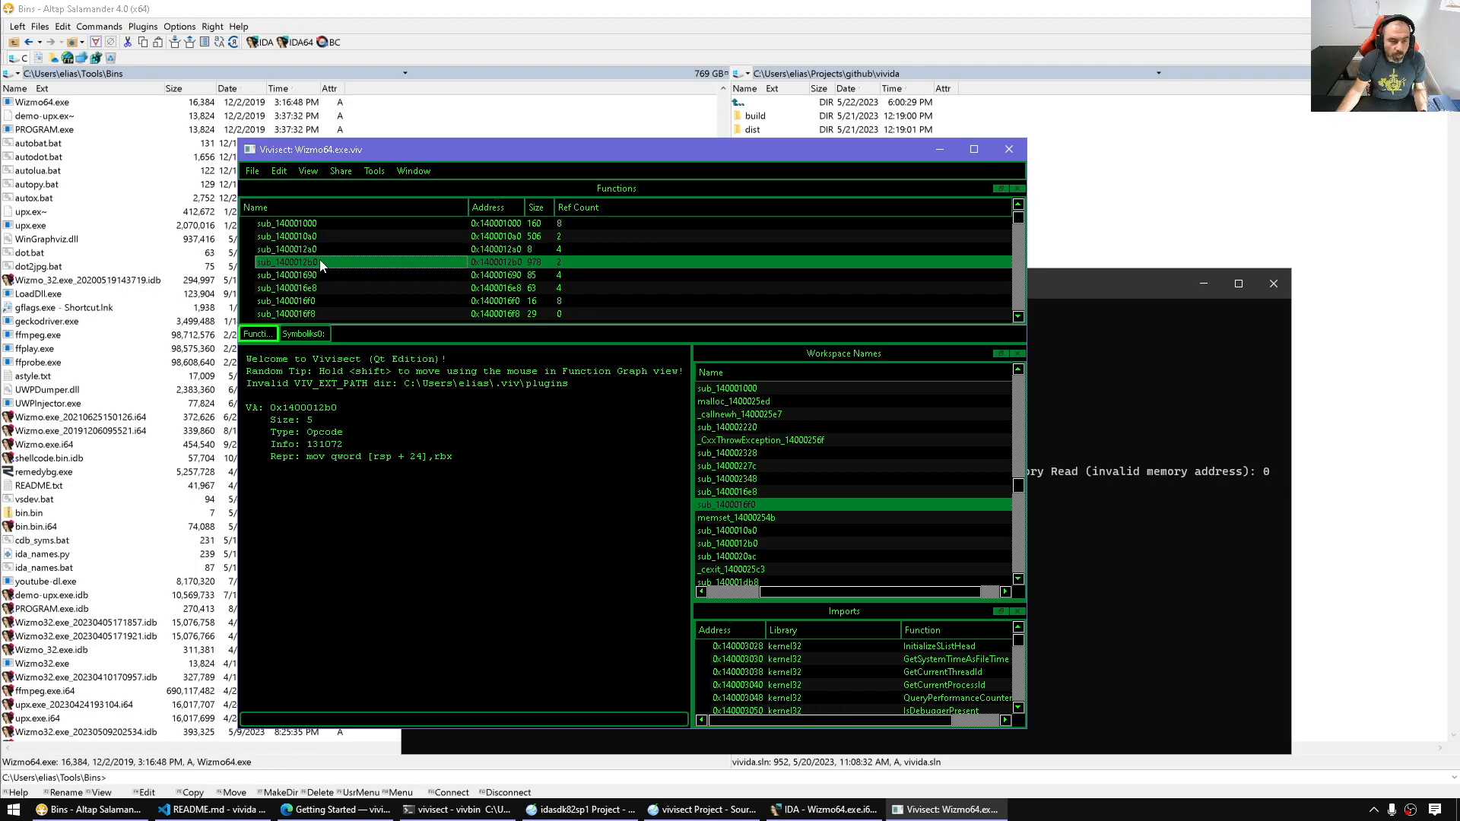
Start a 'this is' comment on sub_1400012b0, cancel it, and rename the function to main.
right_click(321, 262)
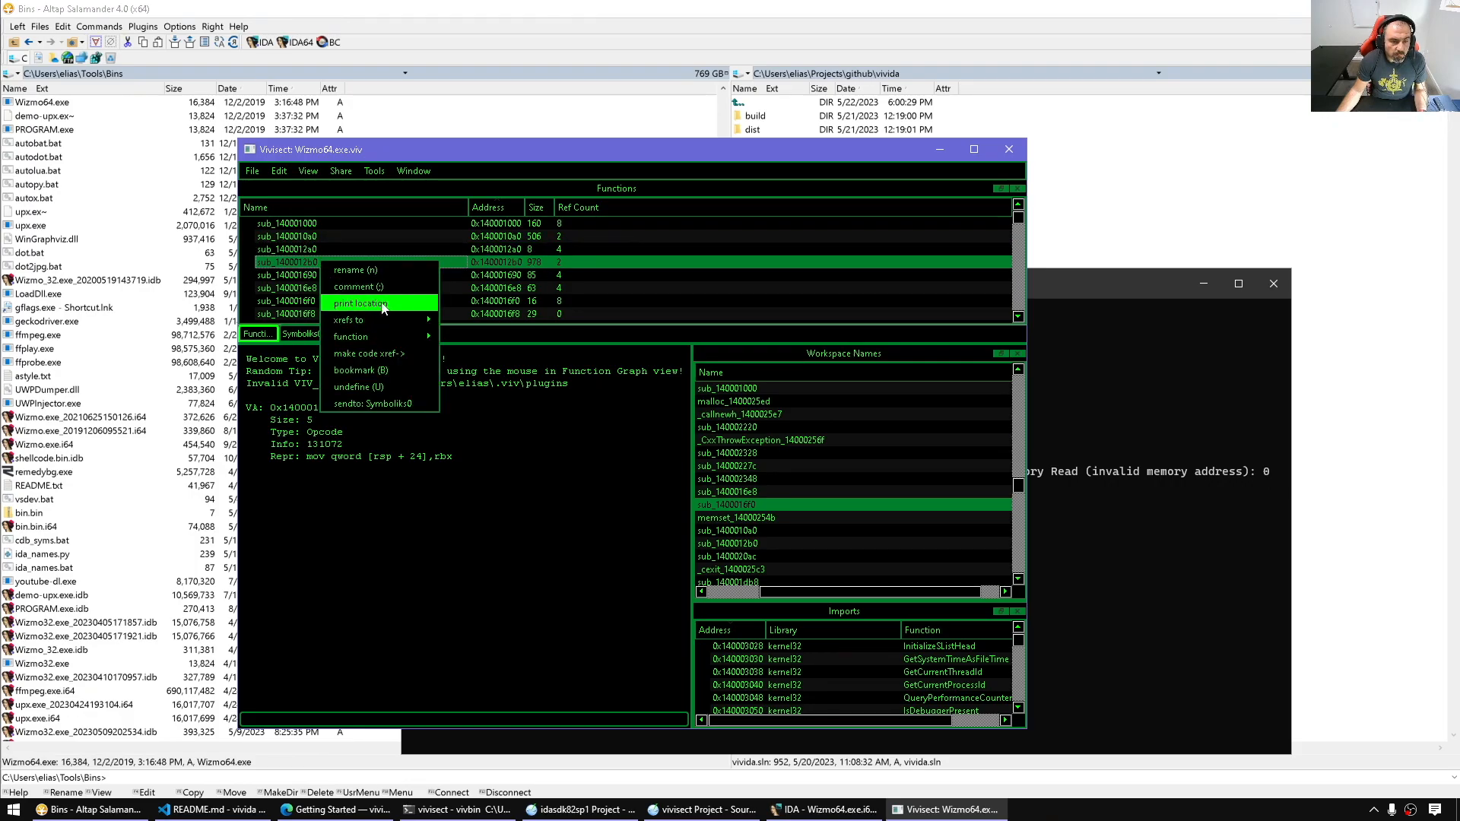
click(358, 286)
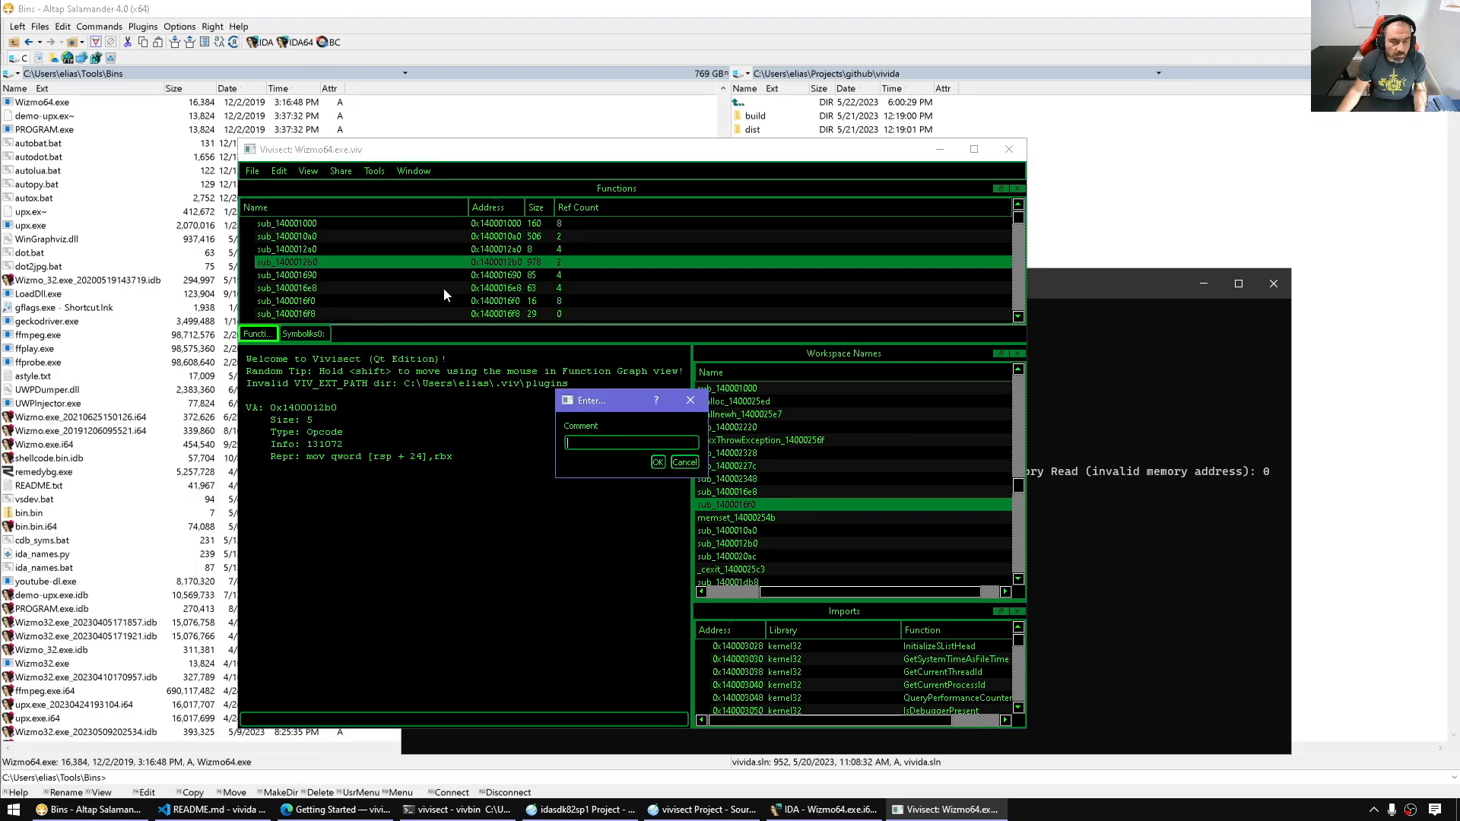
text(this is)
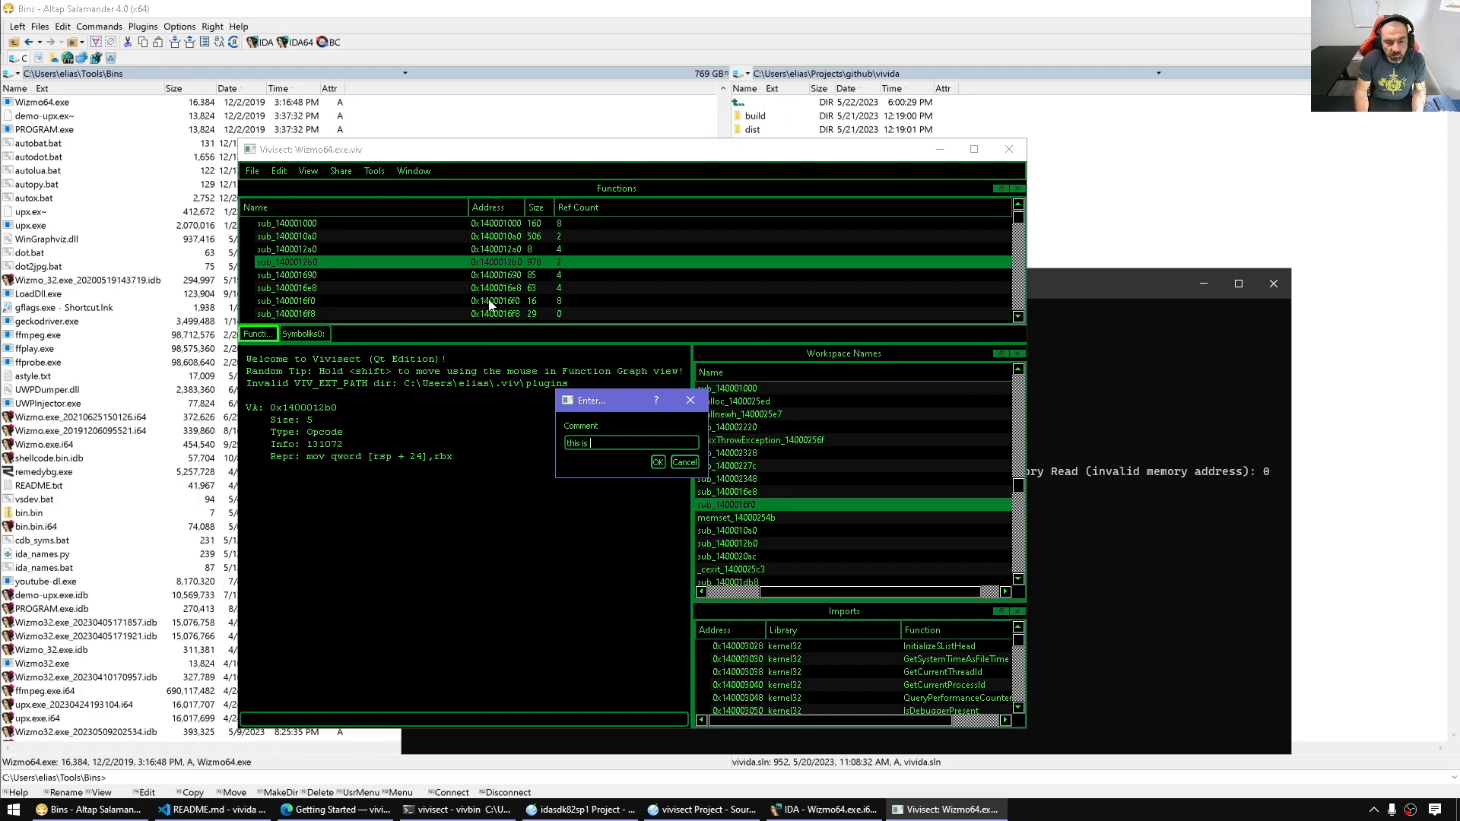
click(658, 463)
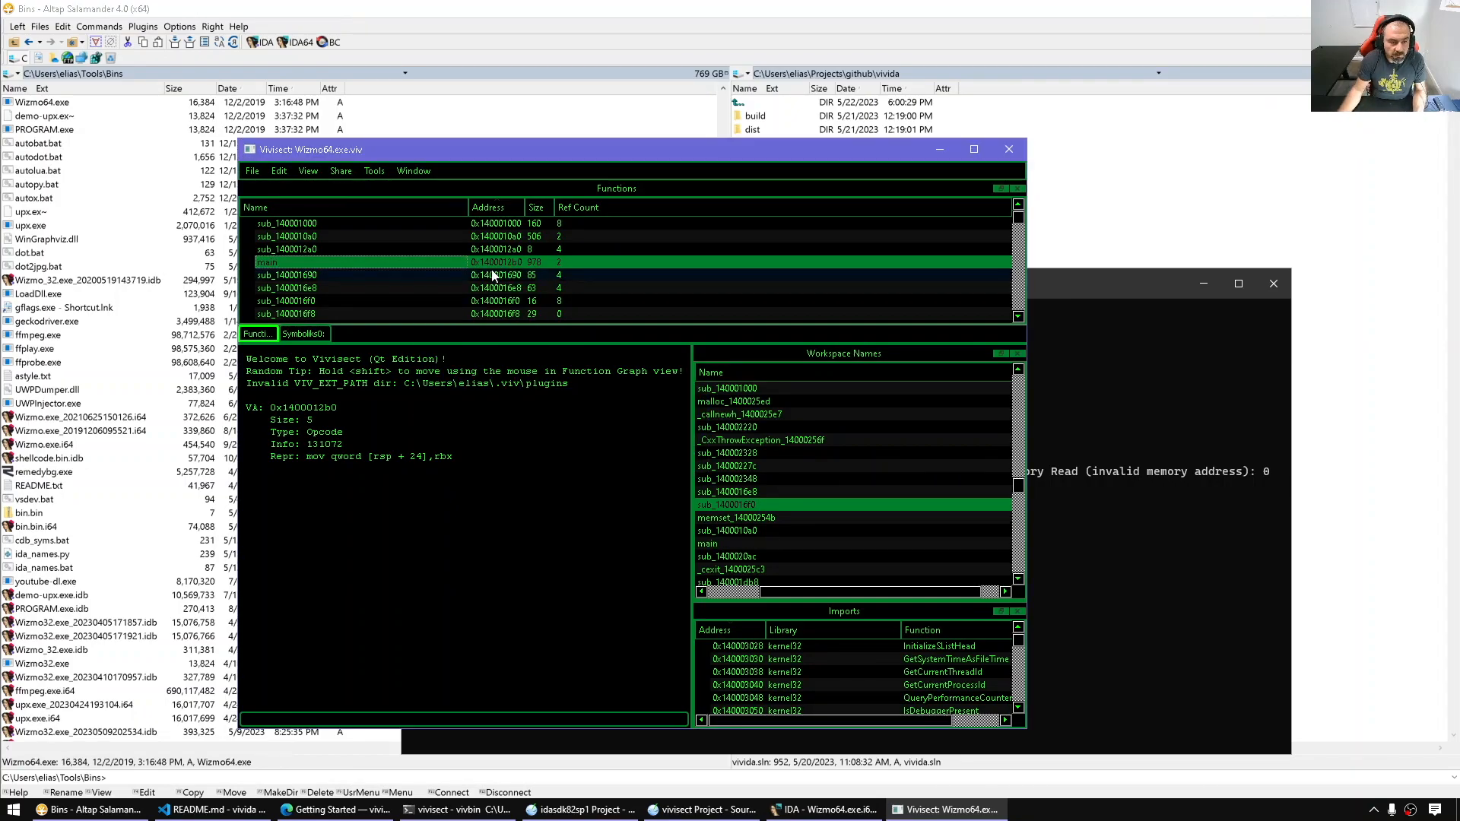
click(372, 249)
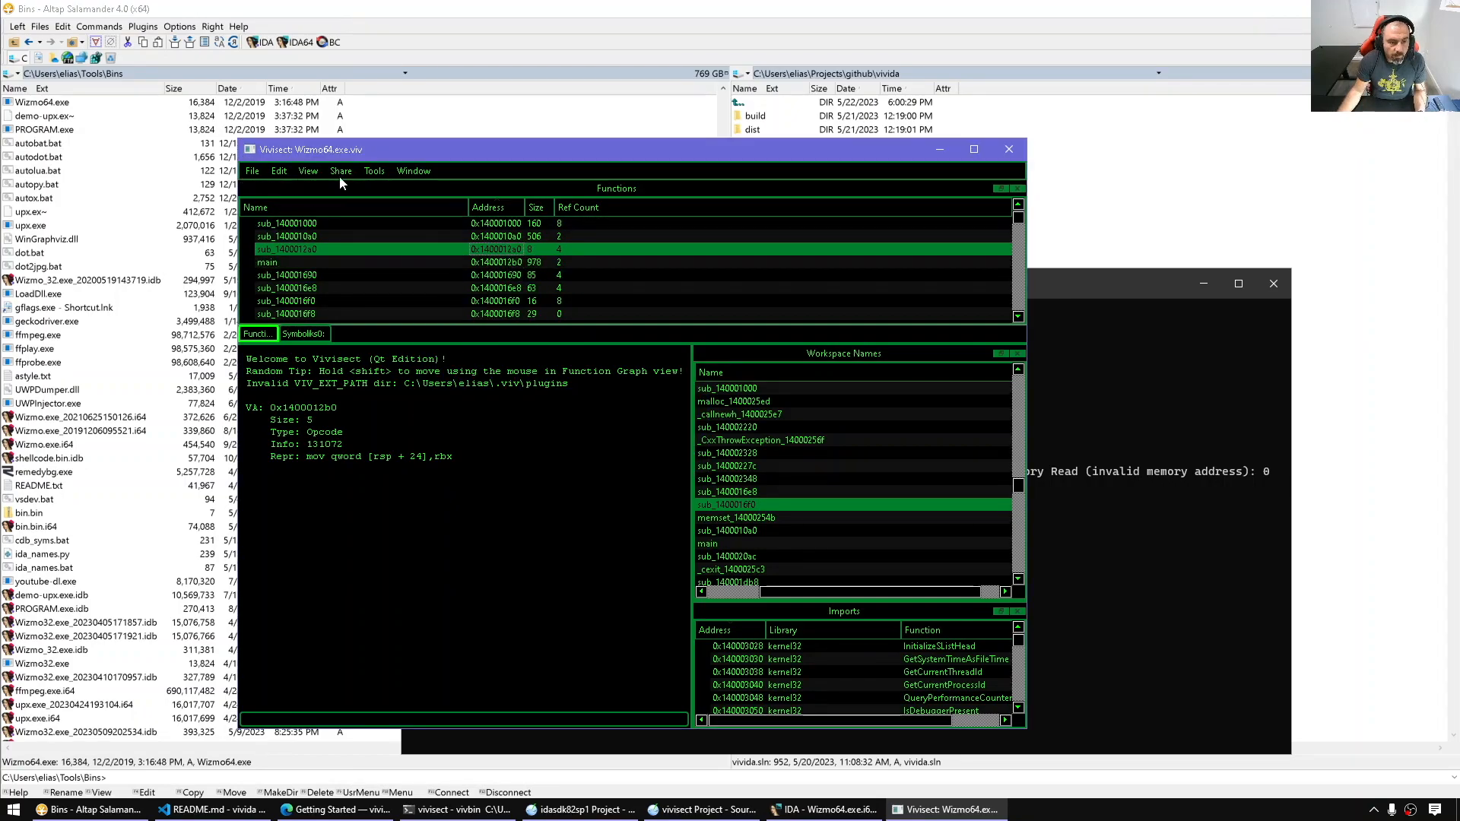
View main's call graph, then switch to the vivida project in Visual Studio Code.
right_click(266, 261)
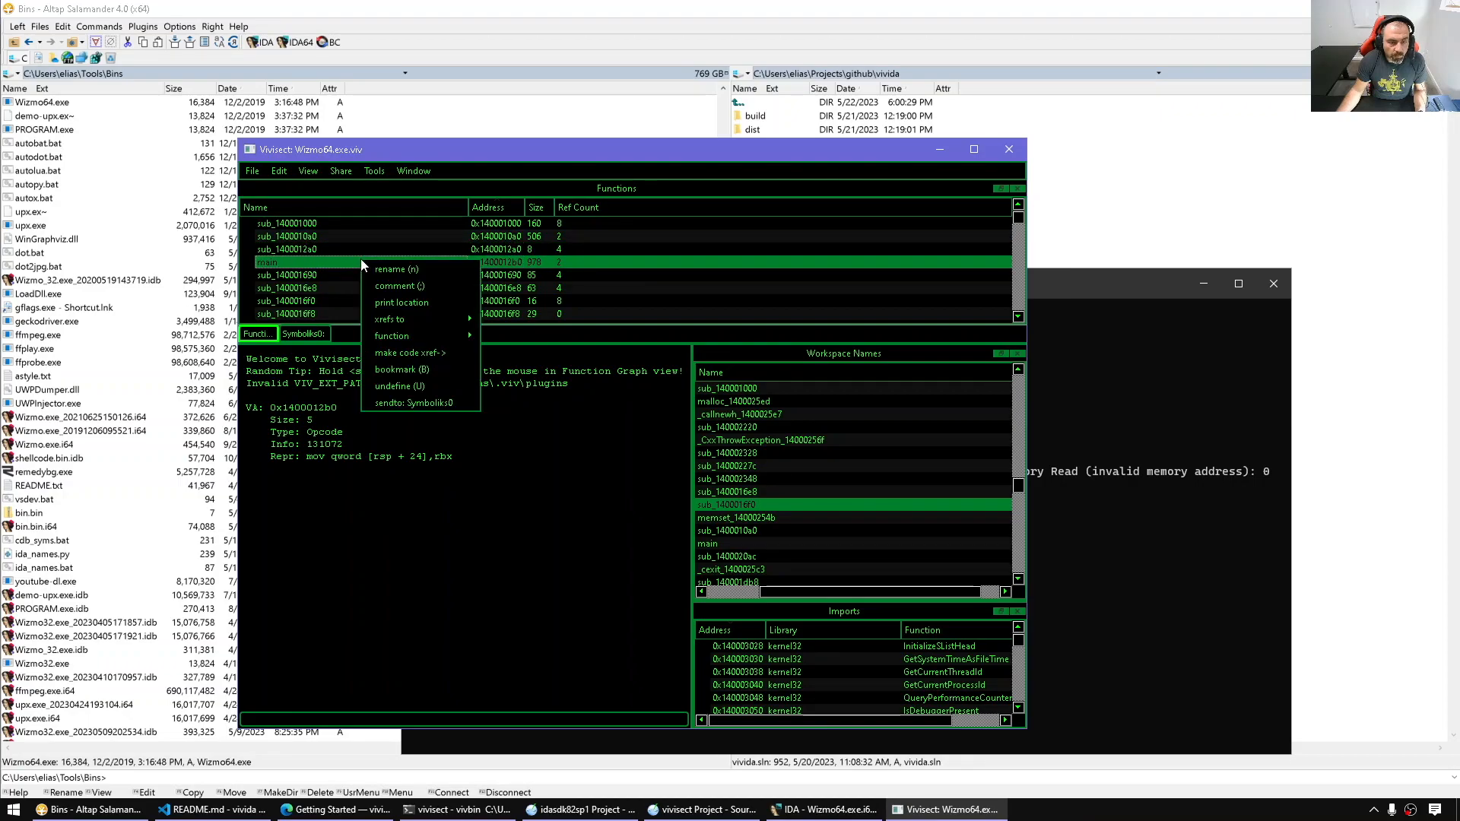
mouse_move(402, 302)
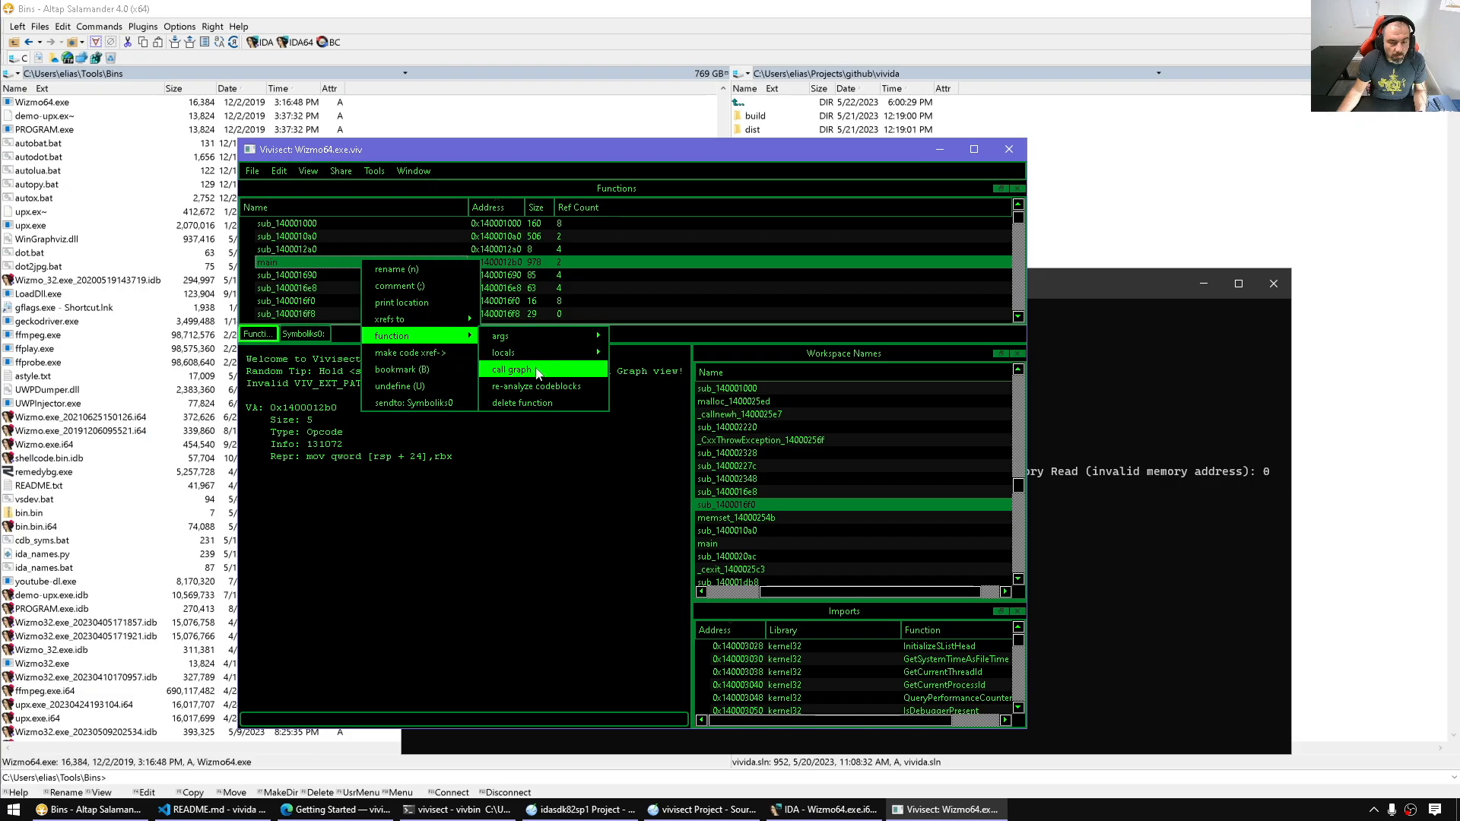
click(510, 370)
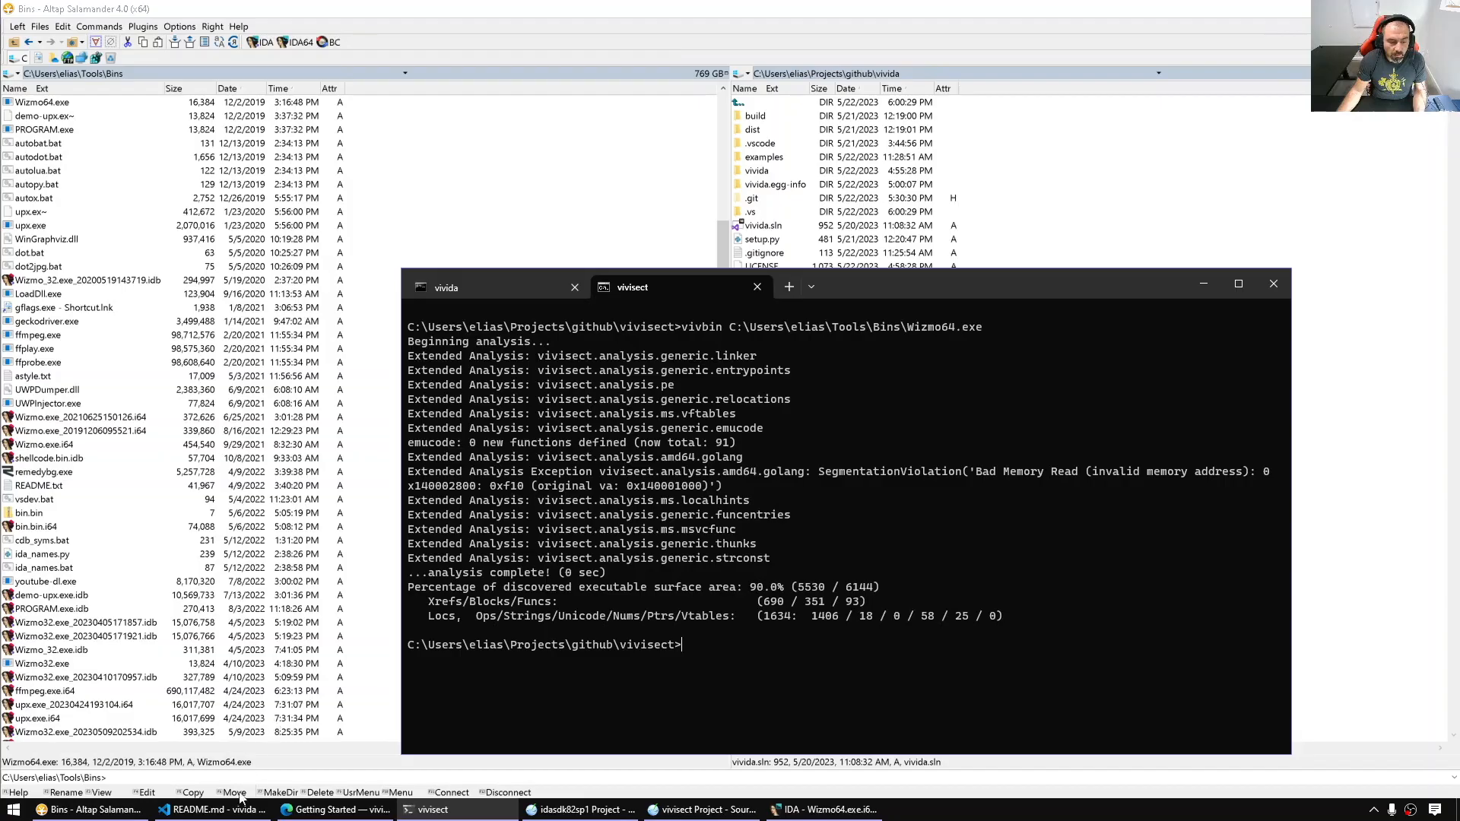
click(215, 810)
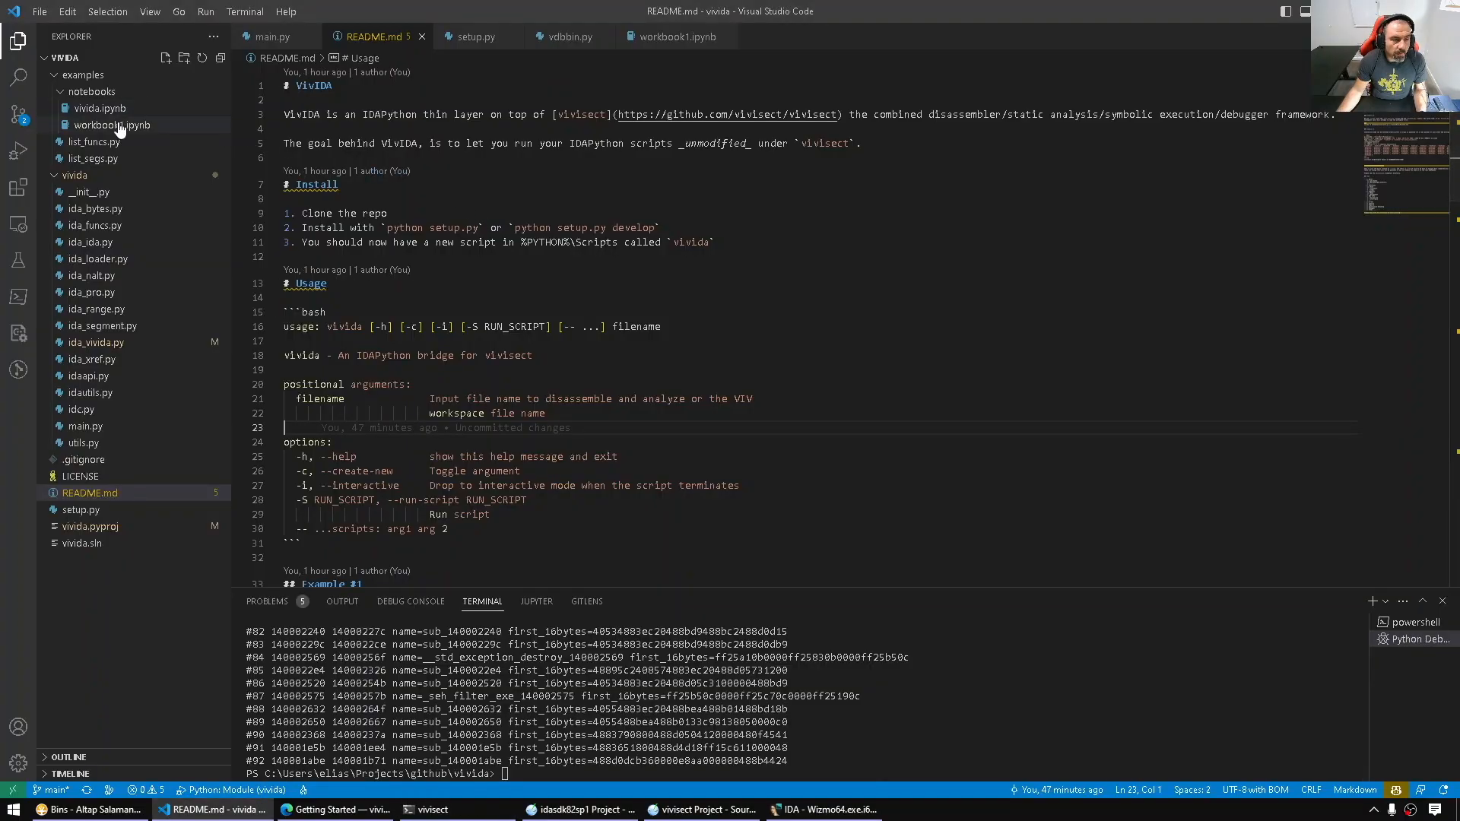
Add a print of each import's address and name inside the getImports loop and run the workbook1 cell.
click(111, 124)
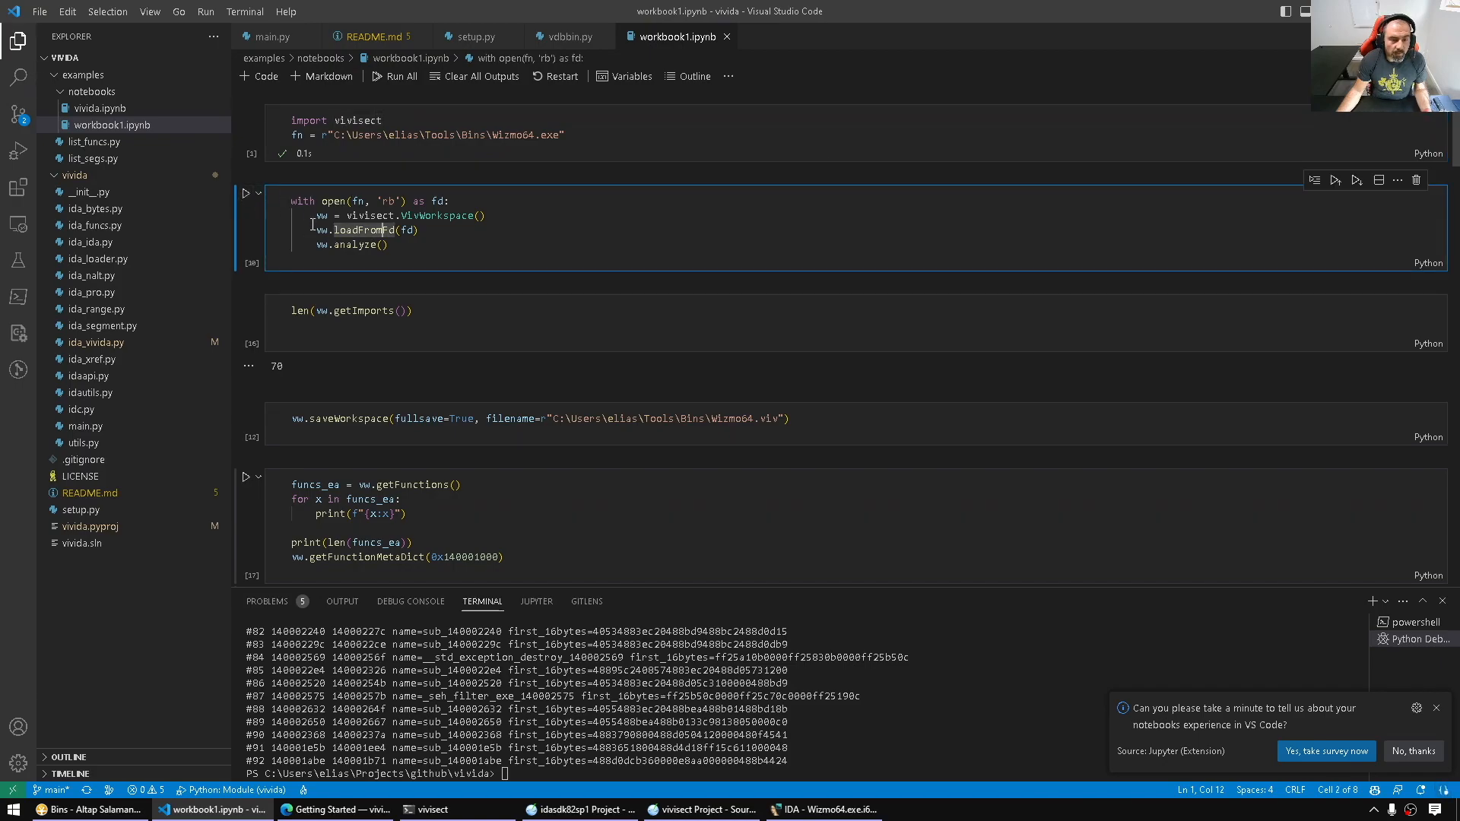
double_click(363, 230)
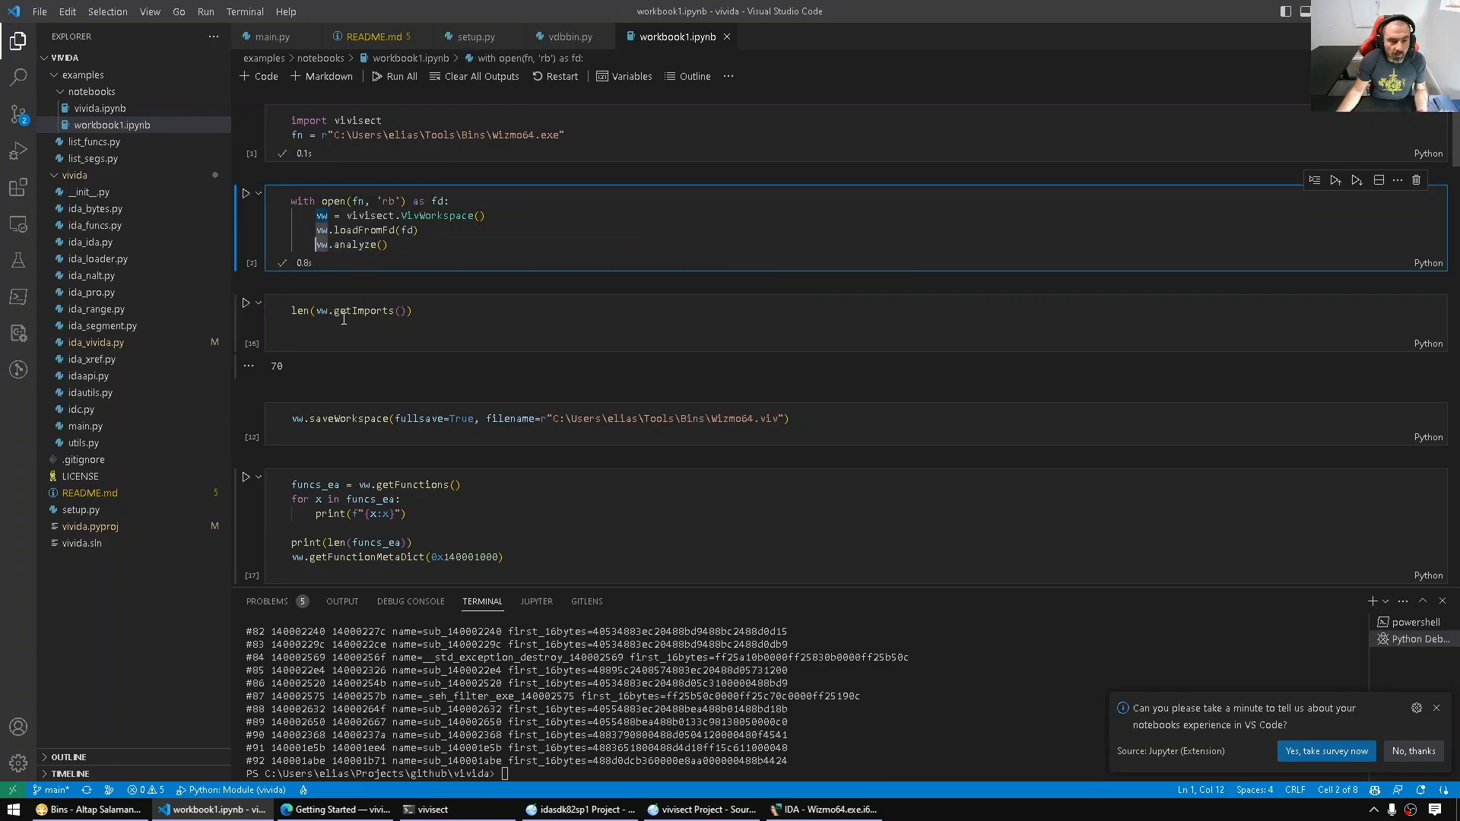
mouse_move(372, 310)
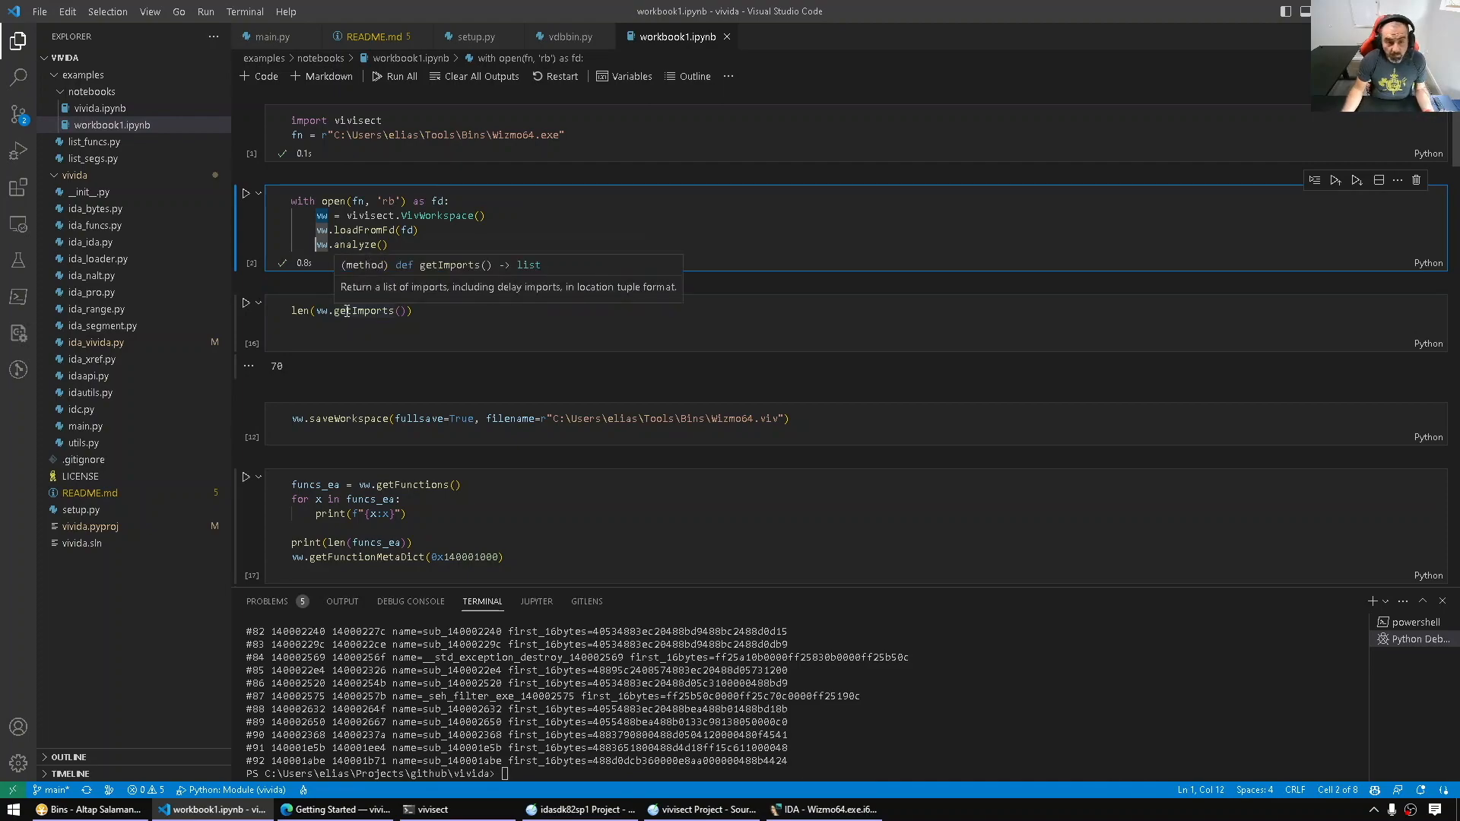
click(88, 809)
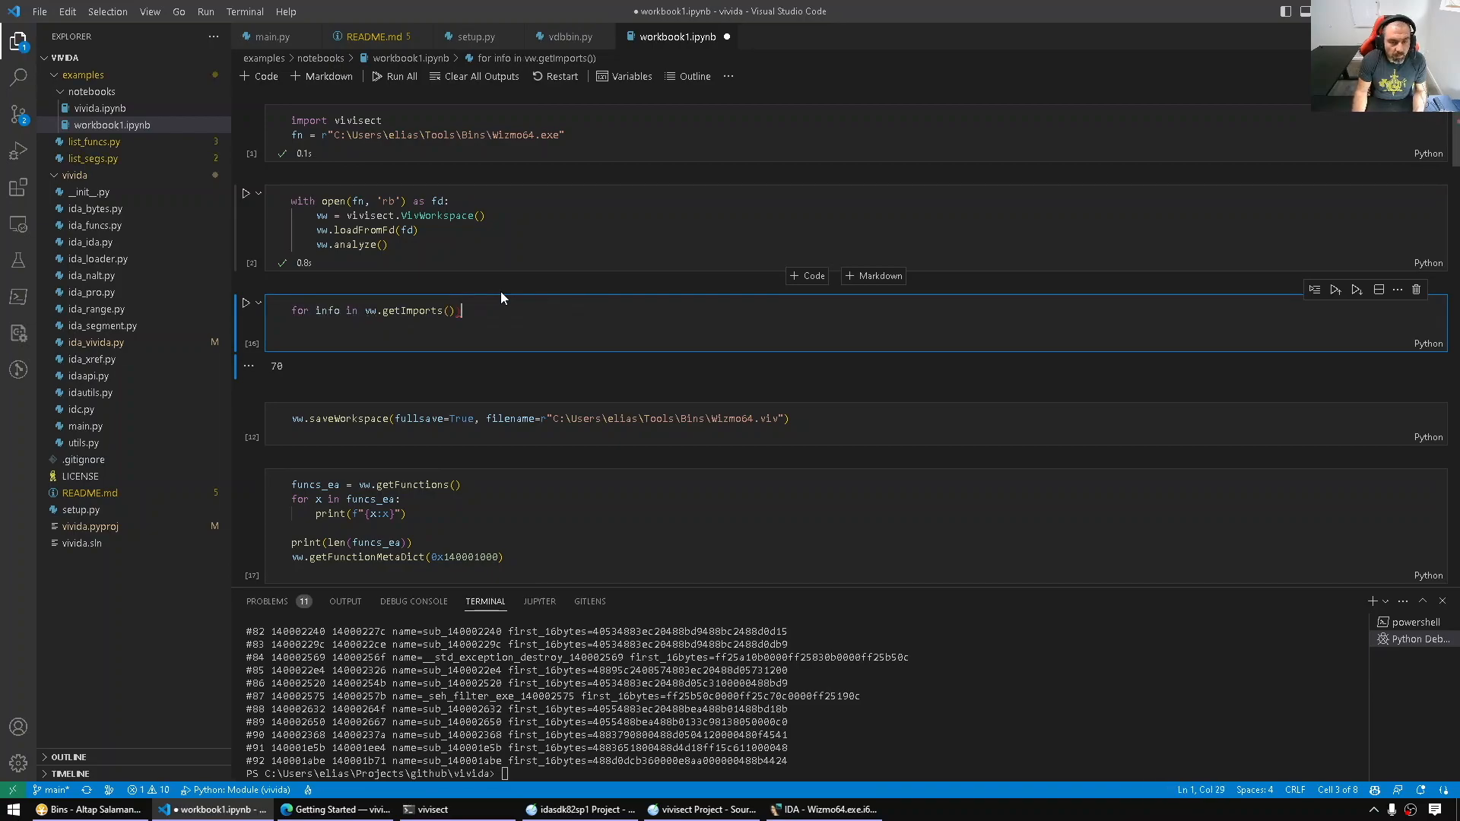
text(print(i)
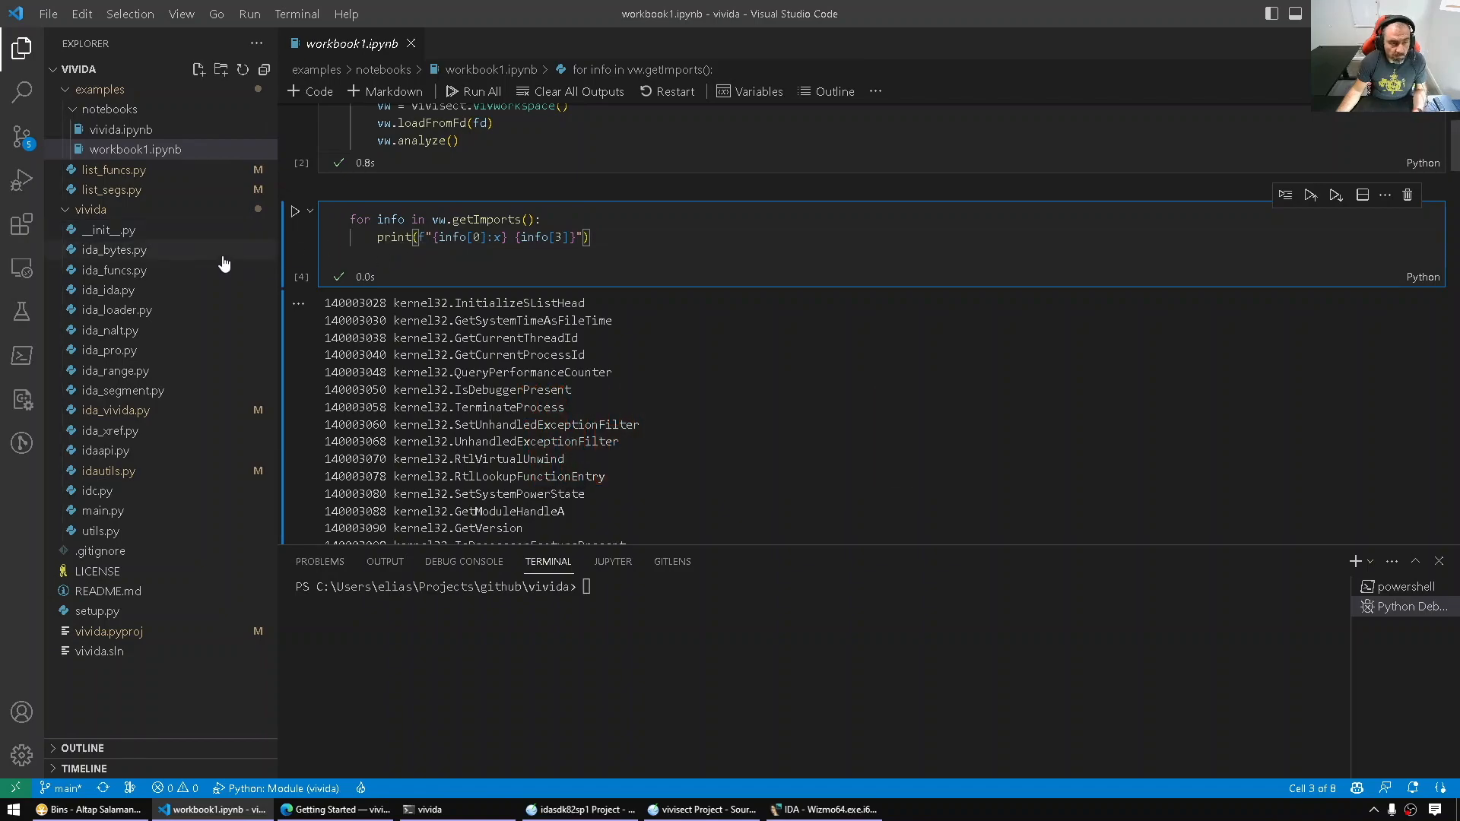
click(109, 230)
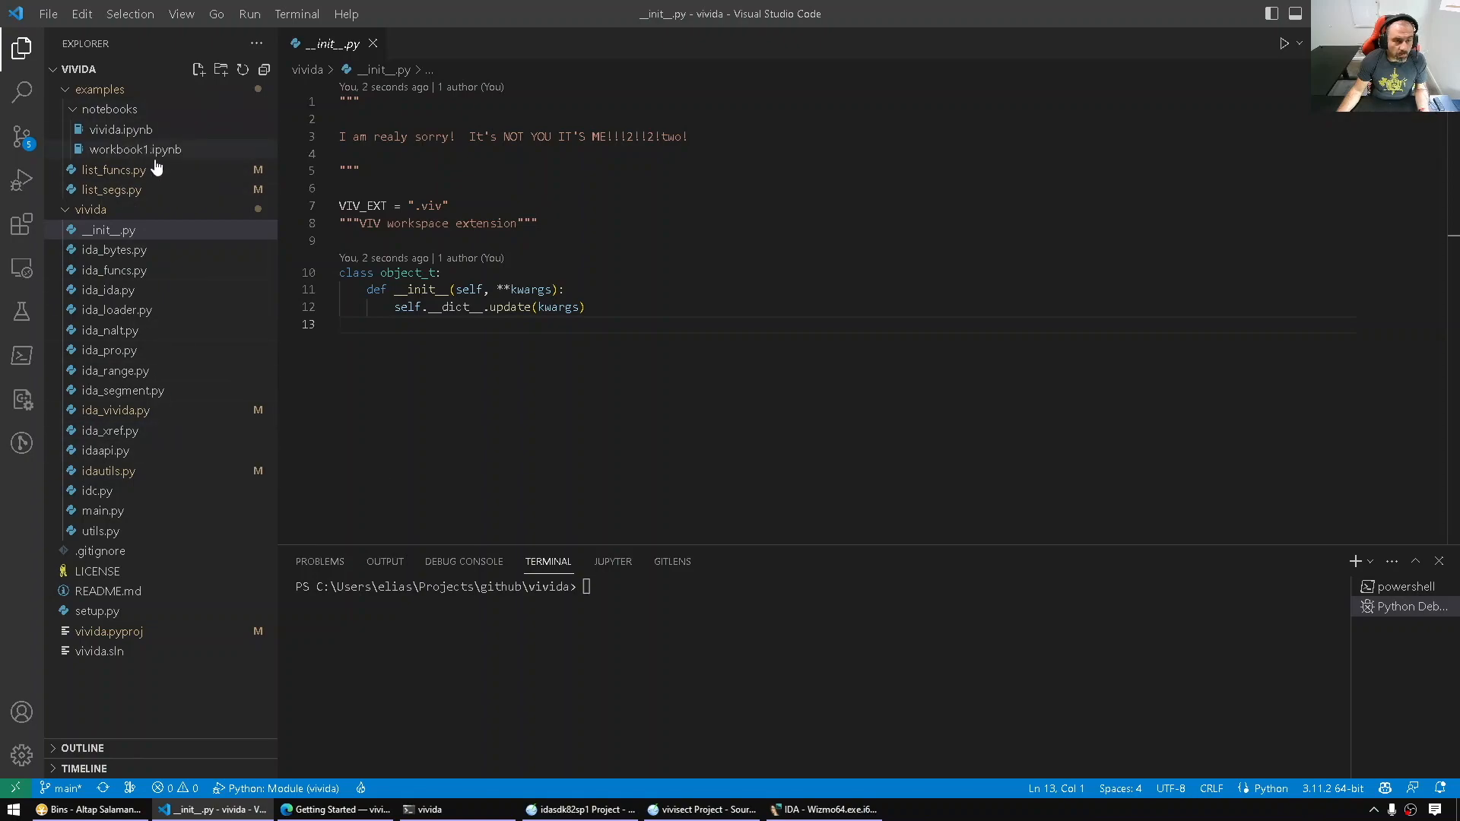
Browse ida_bytes, ida_funcs, ida_ida, ida_nalt and ida_range modules, then view examples/list_segs.py.
click(113, 249)
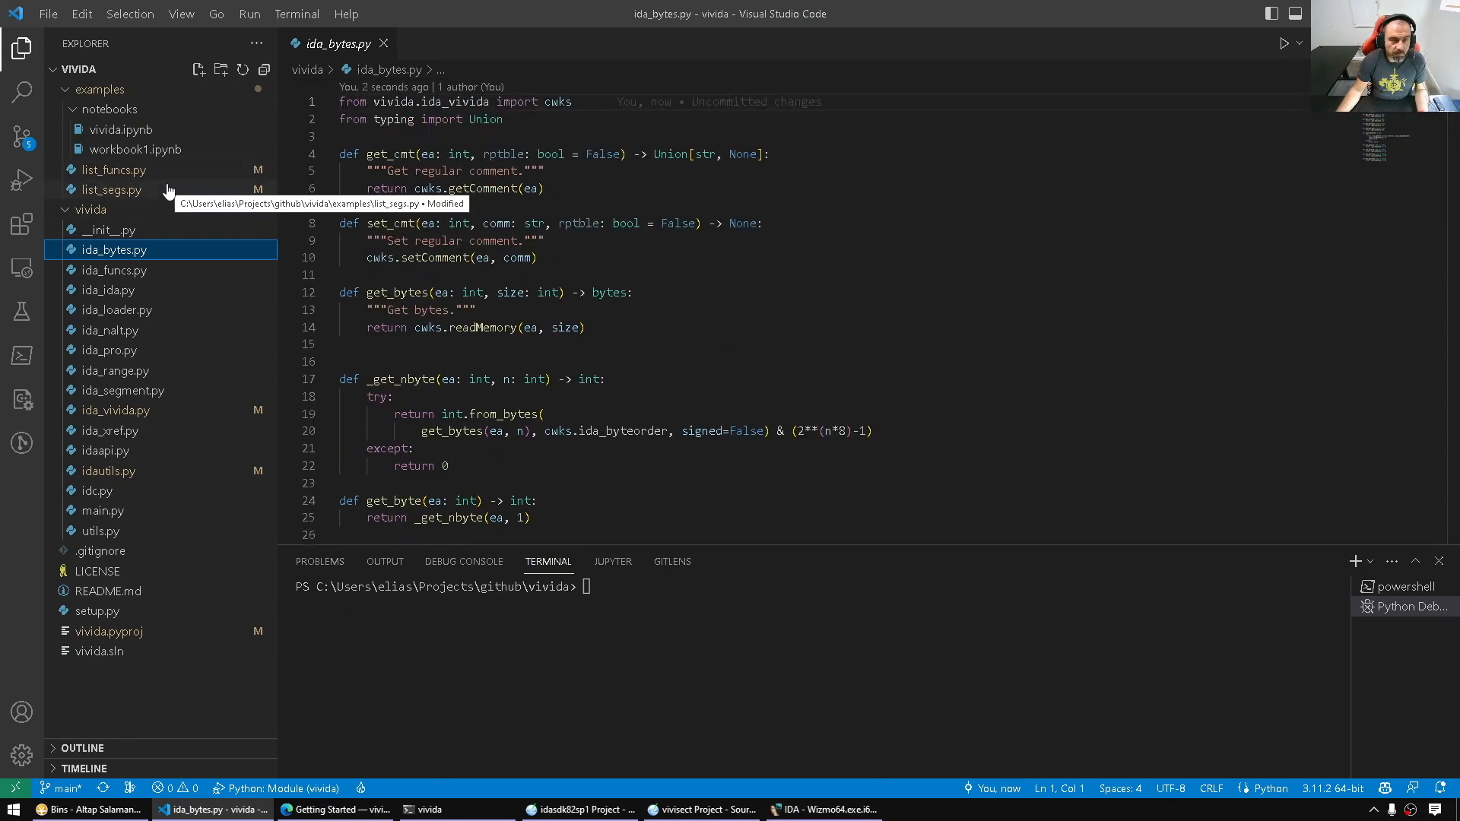
click(114, 270)
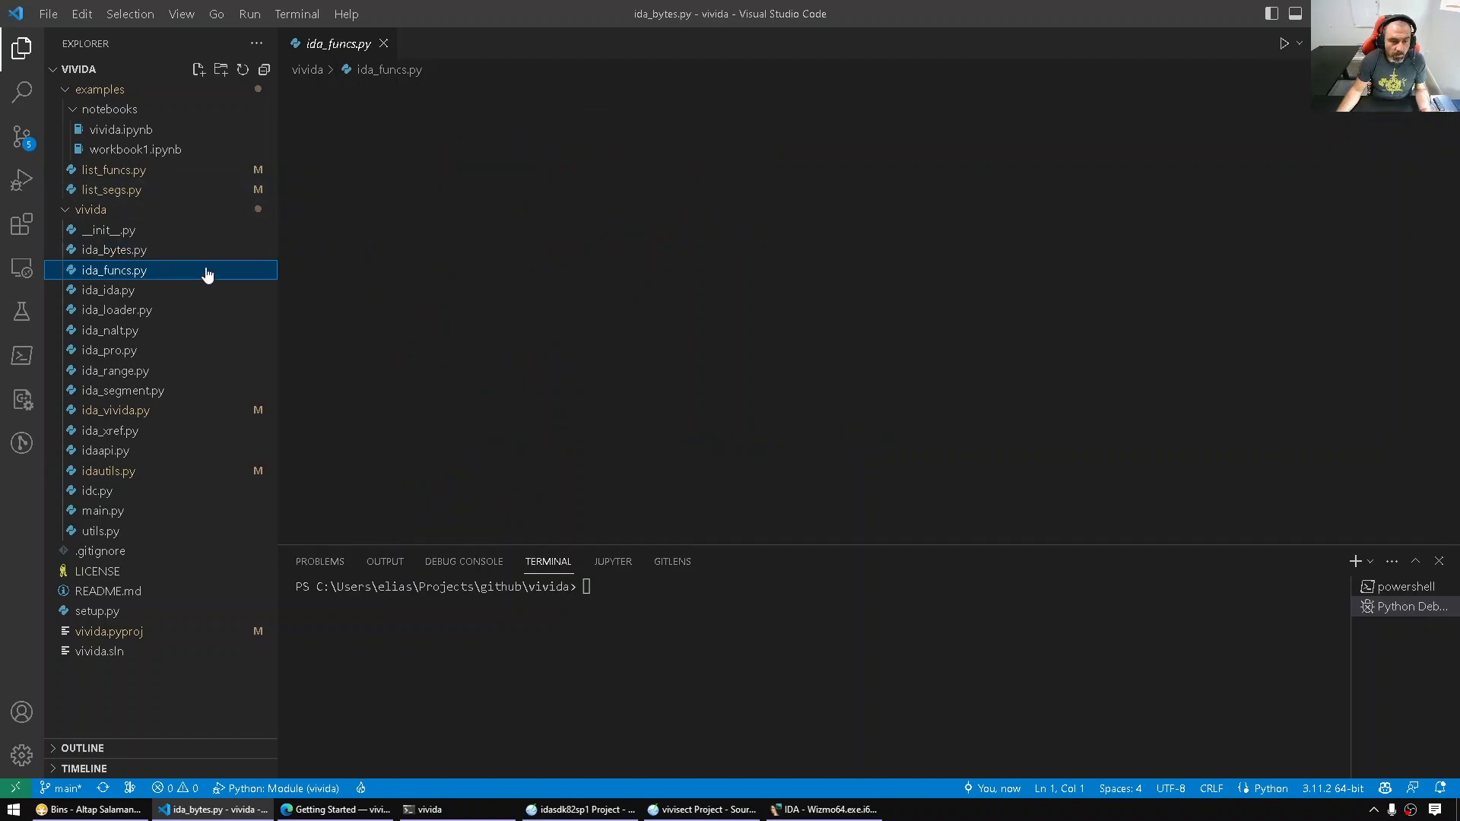
click(108, 289)
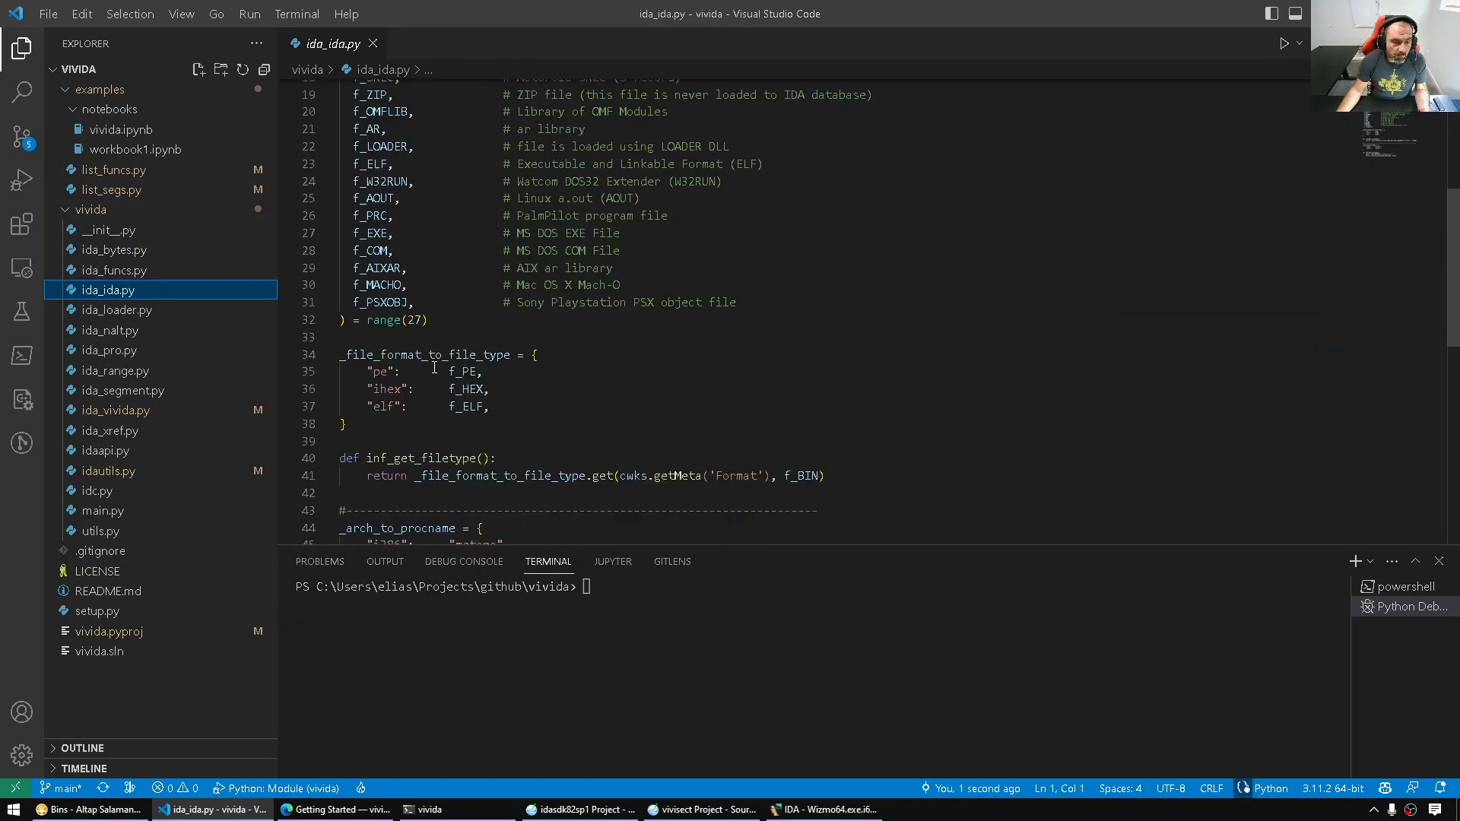
scroll(down, 3)
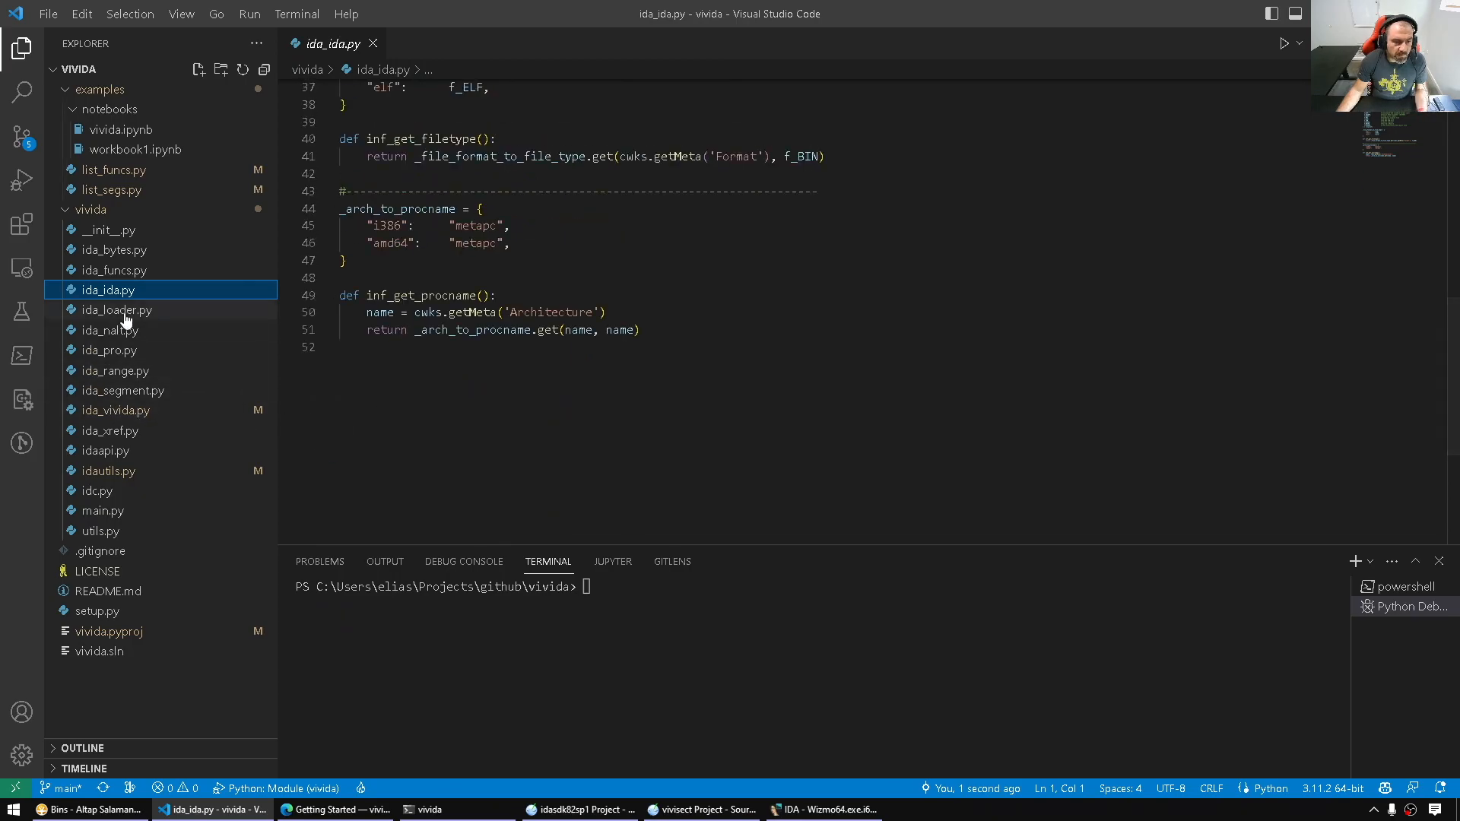
click(110, 329)
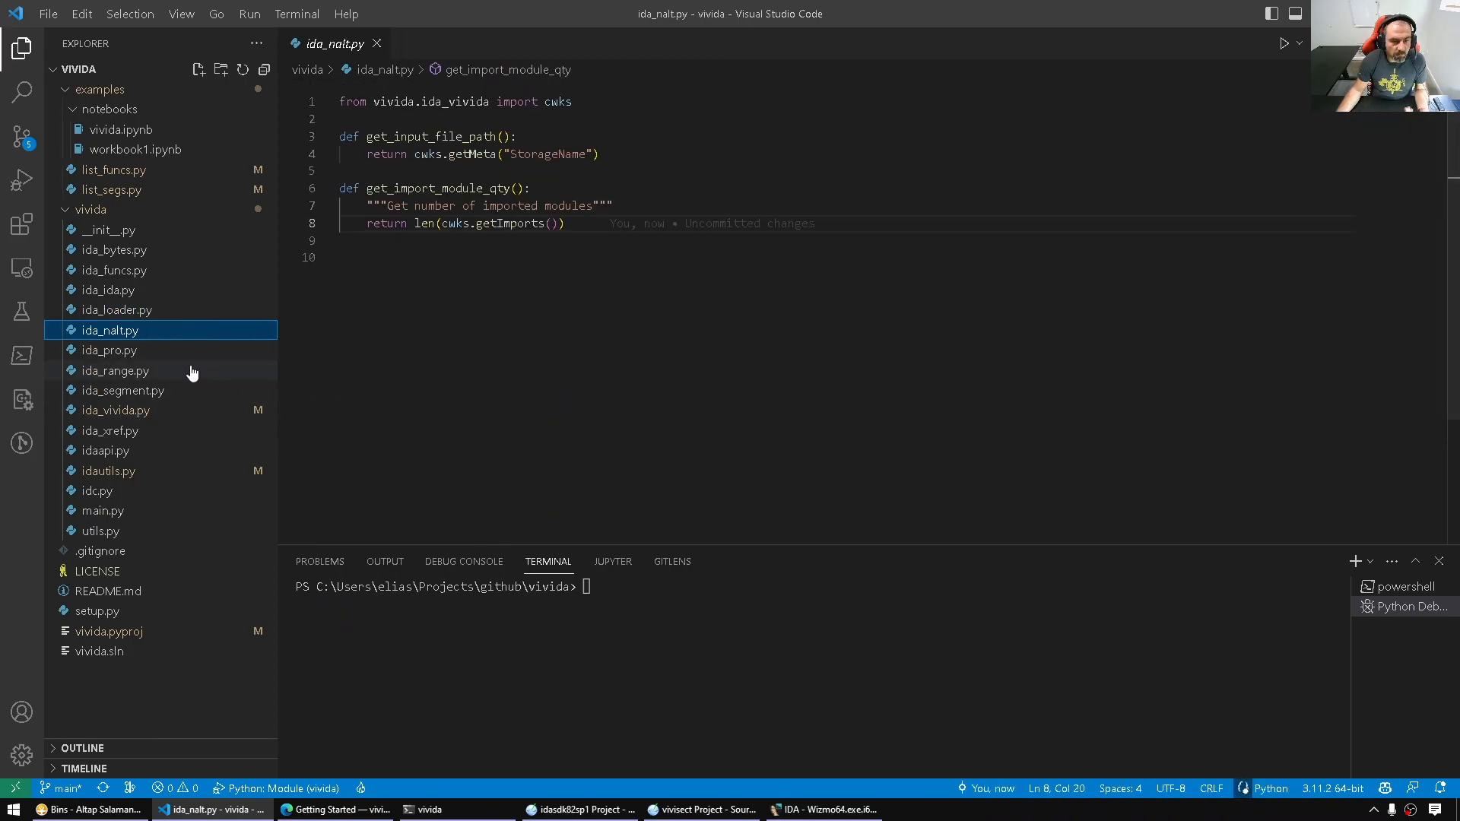
click(115, 371)
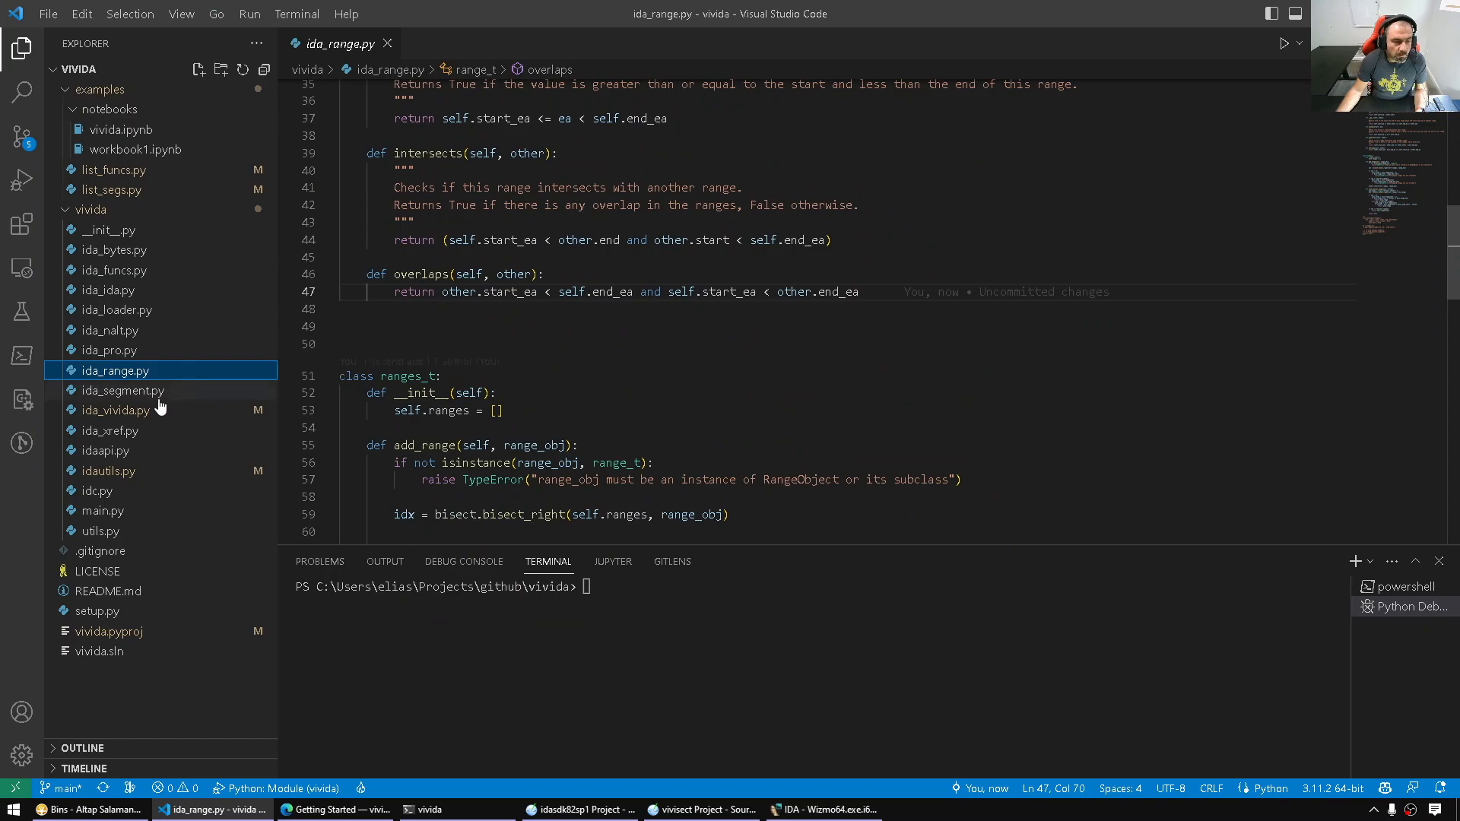
click(104, 450)
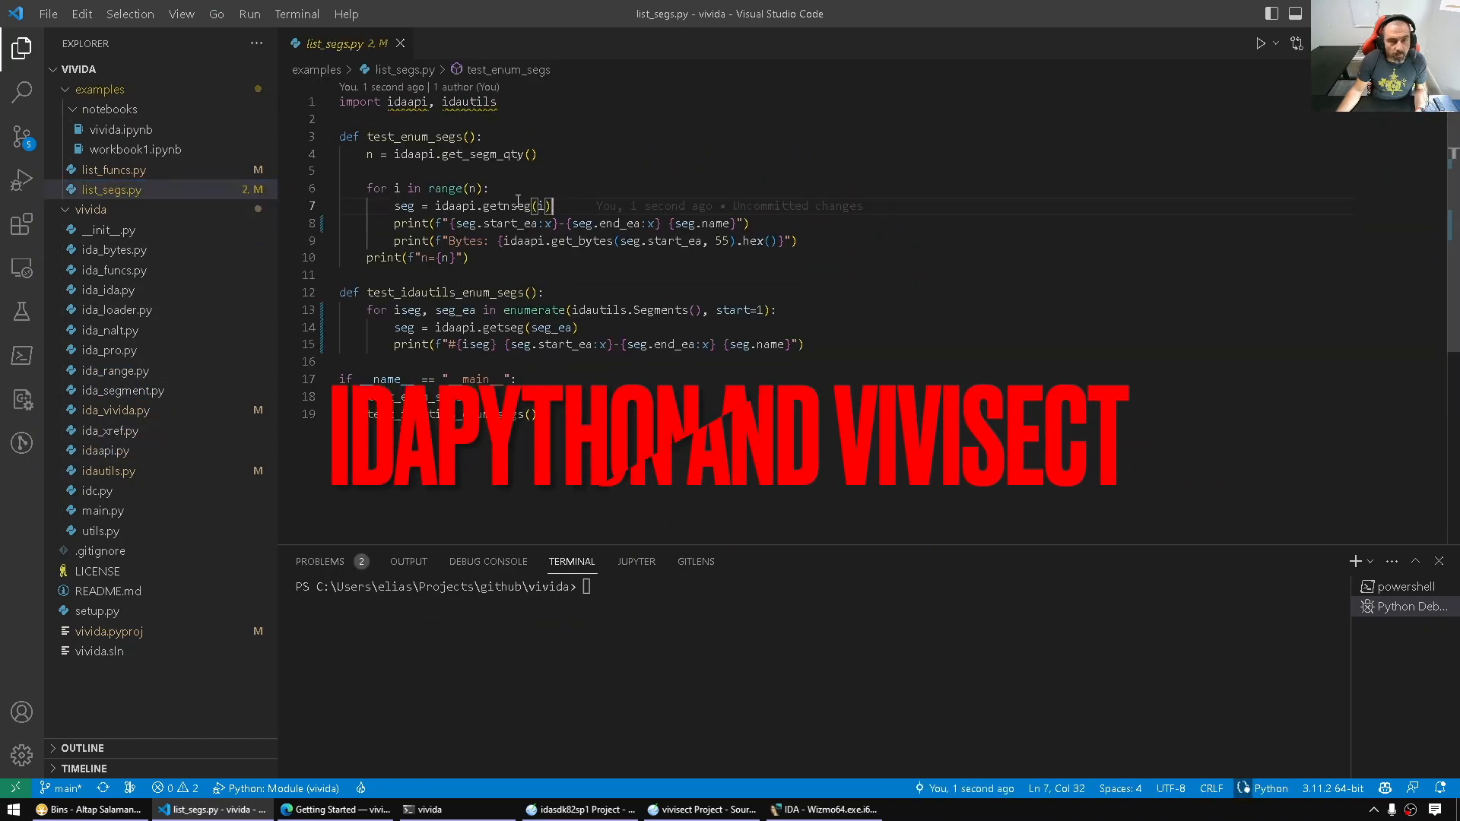
Review list_funcs.py, inspecting the idautils Functions call and the start_ea argument to get_bytes.
click(112, 170)
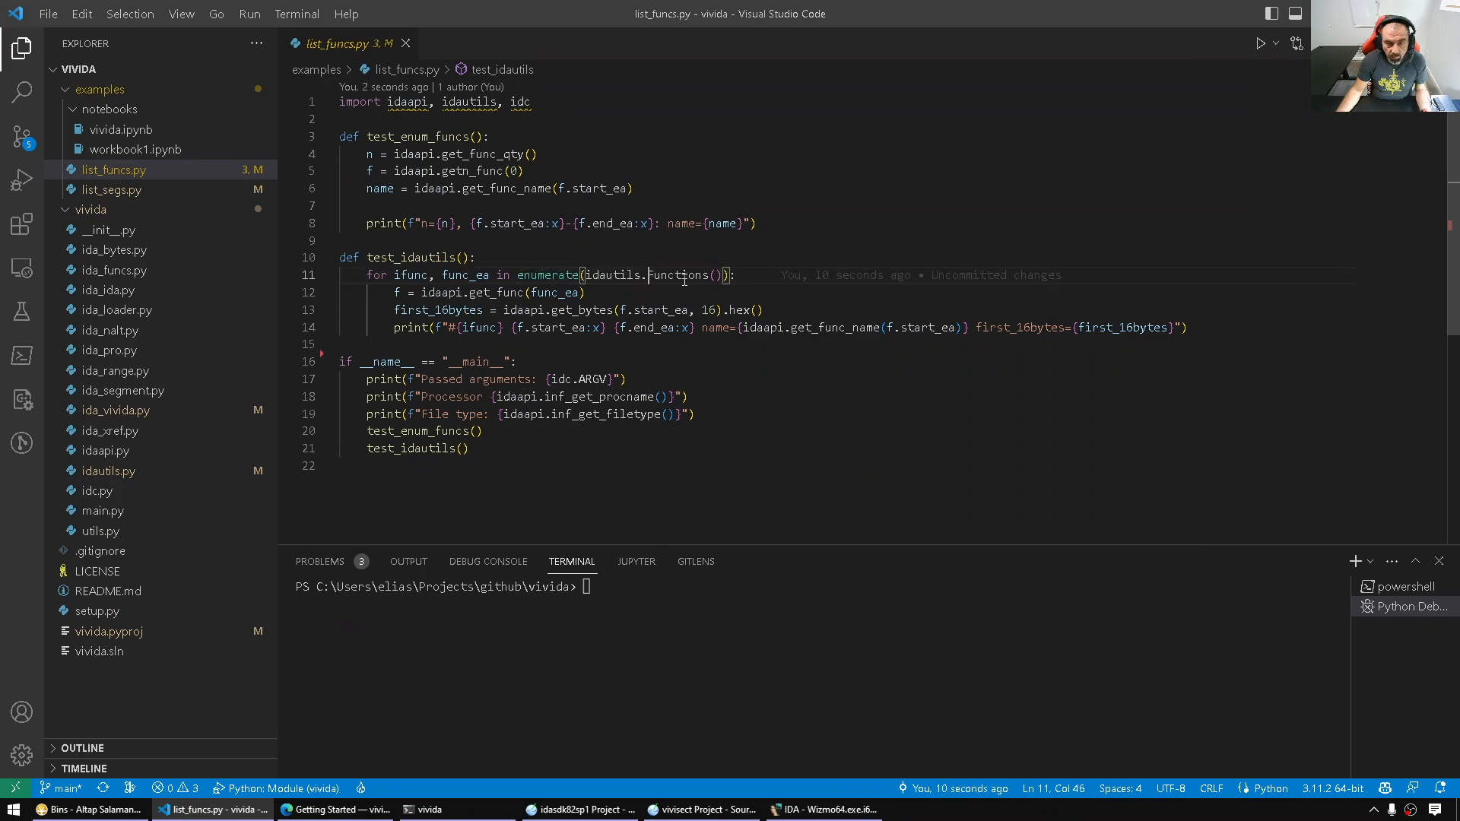
double_click(464, 274)
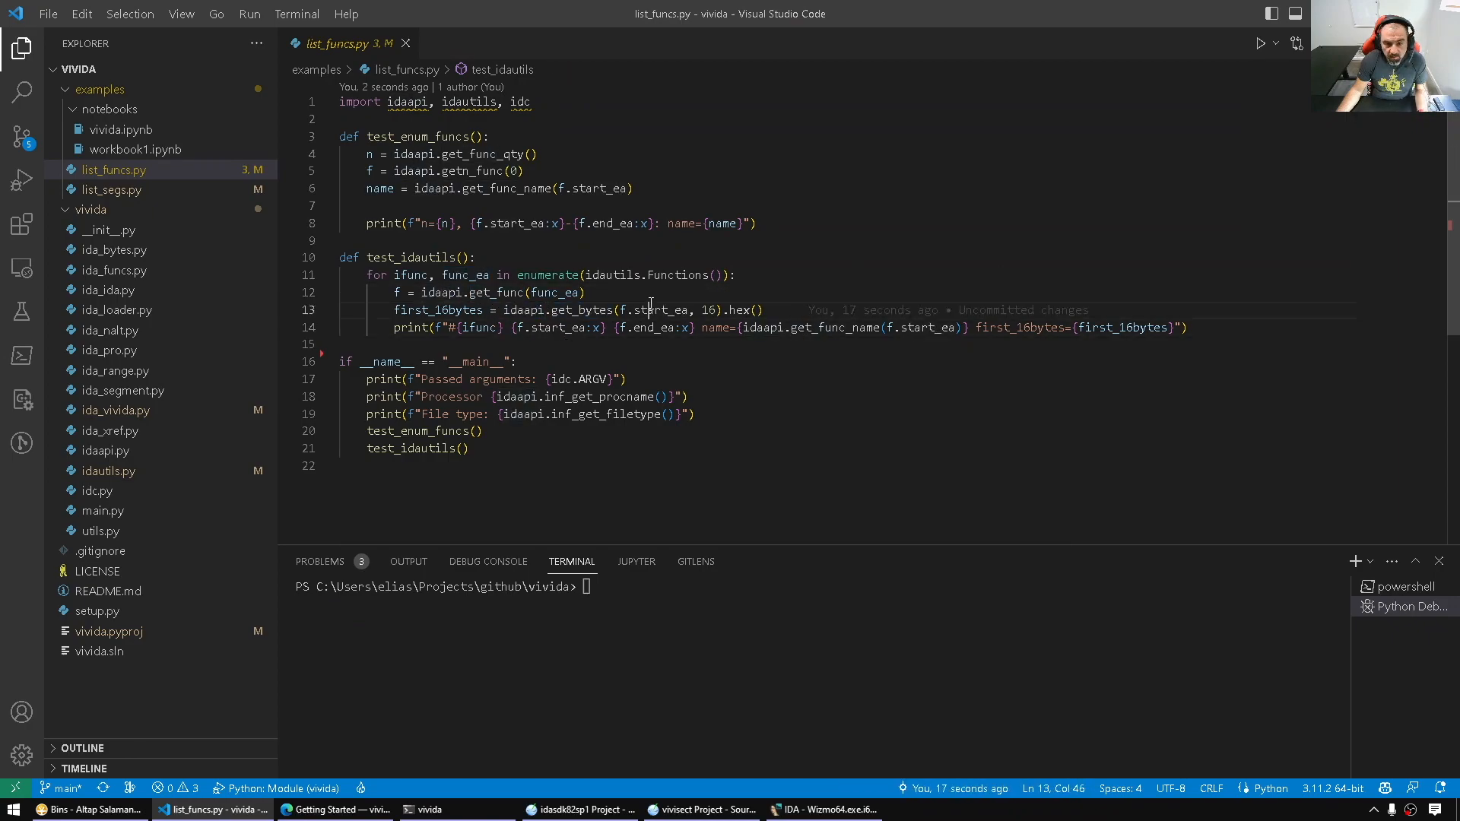
double_click(474, 327)
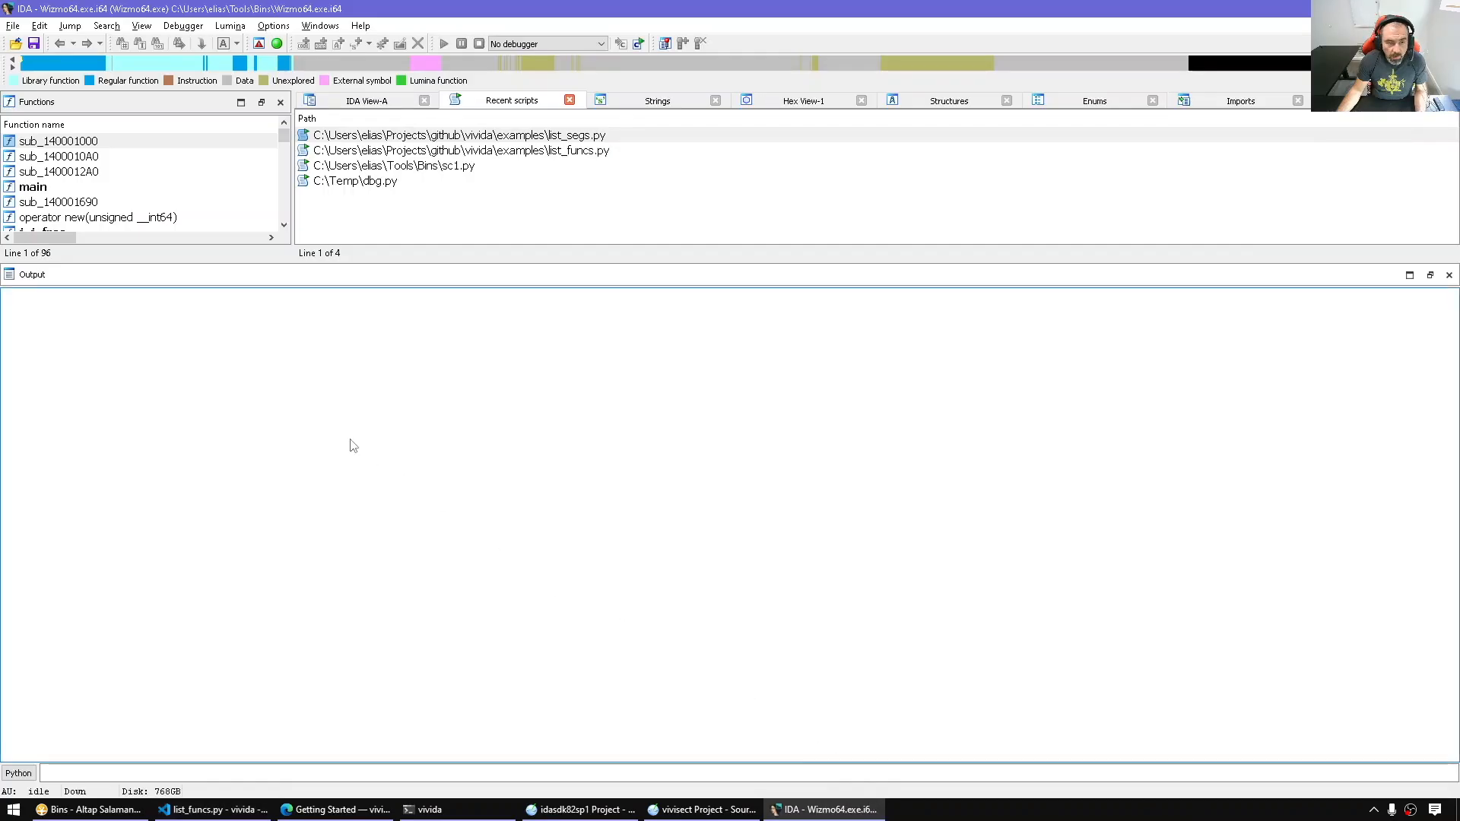
Run list_funcs.py from IDA's Recent scripts on Wizmo64.exe, then bring up the vivida terminal.
click(460, 150)
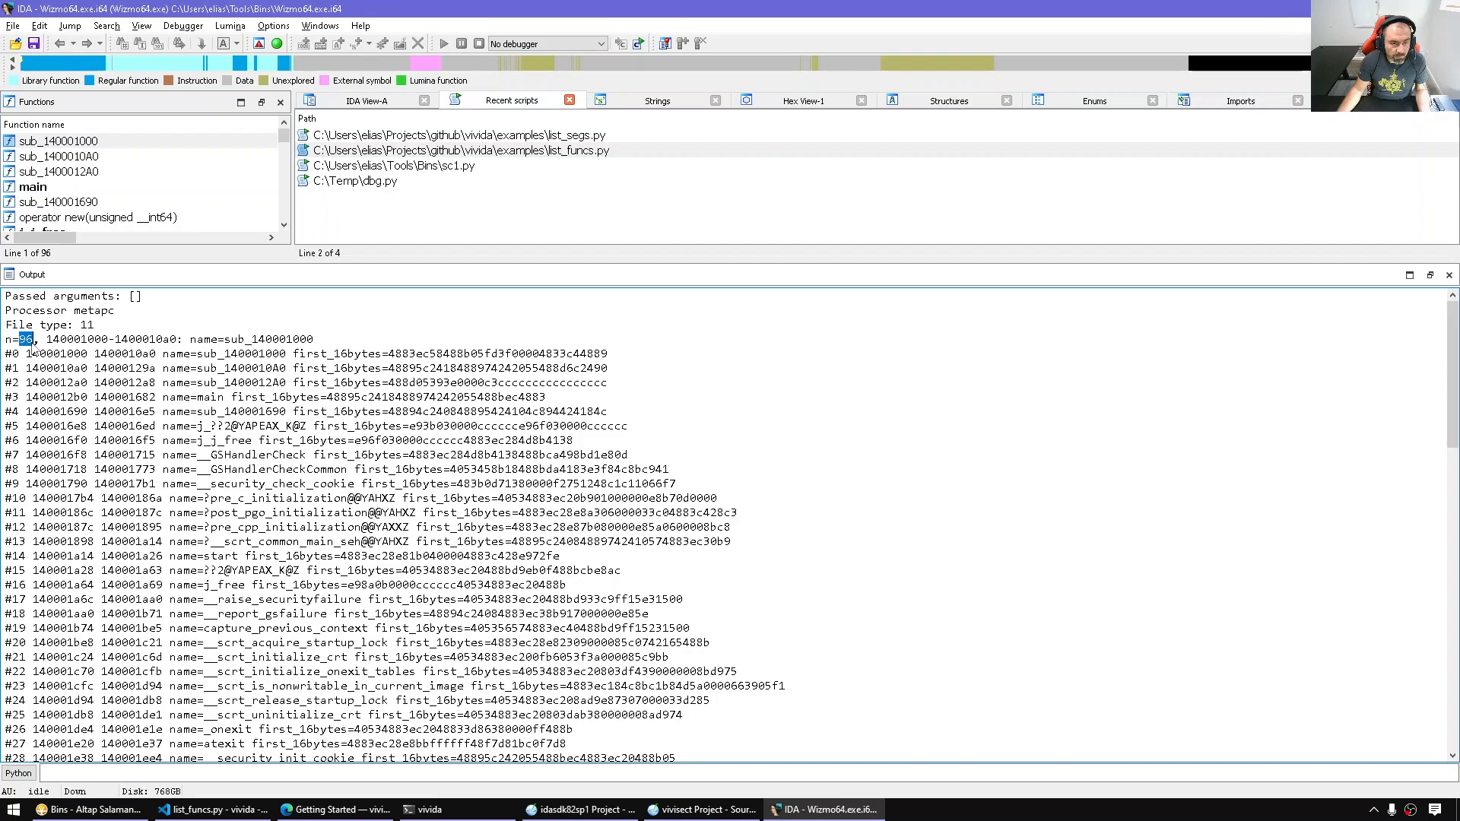
click(431, 809)
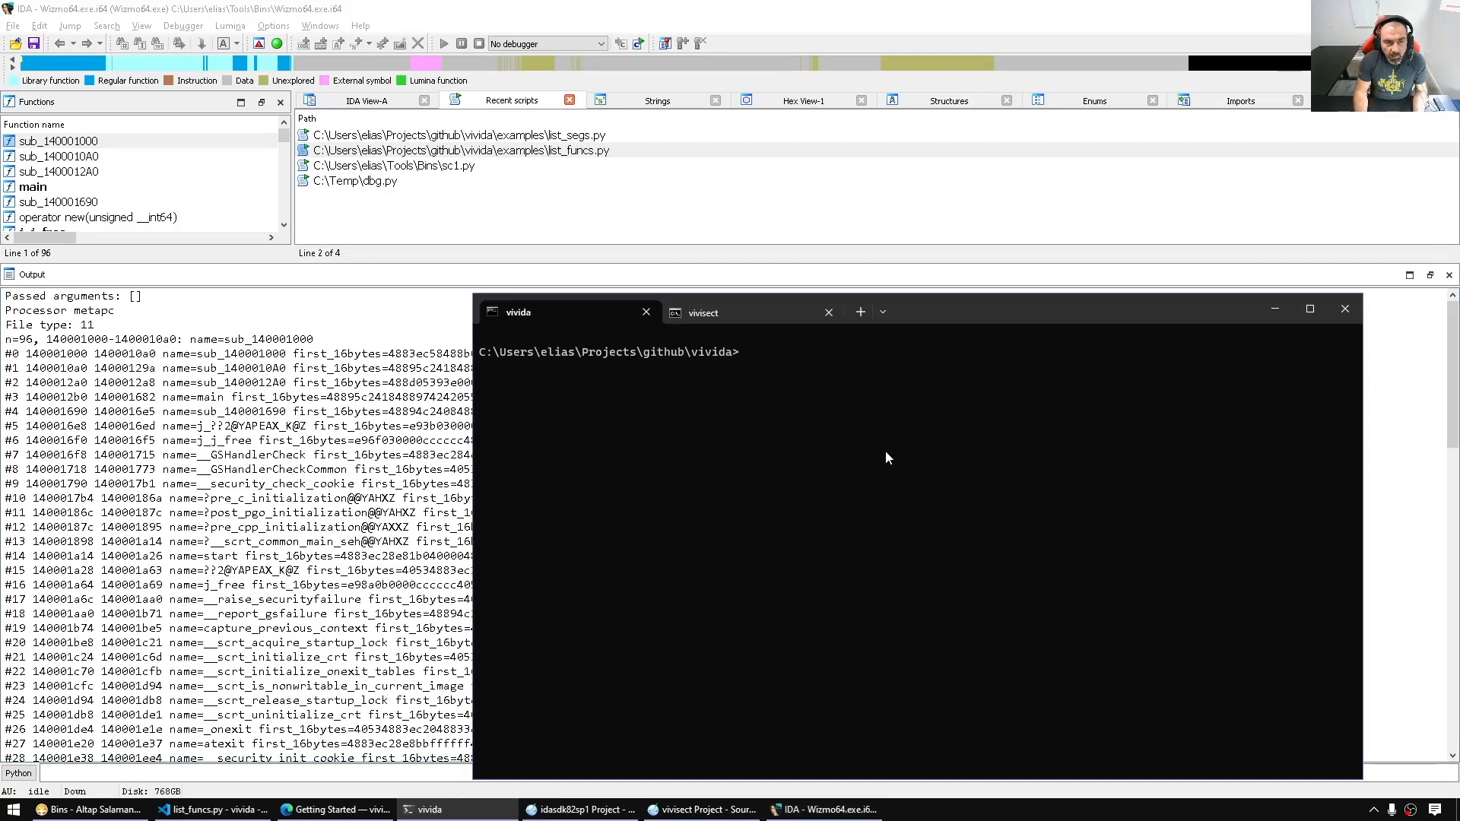
Show vivida --help, then run vivida -S examples\list_funcs.py on Wizmo64.exe for the standalone listing.
text(vivida --help)
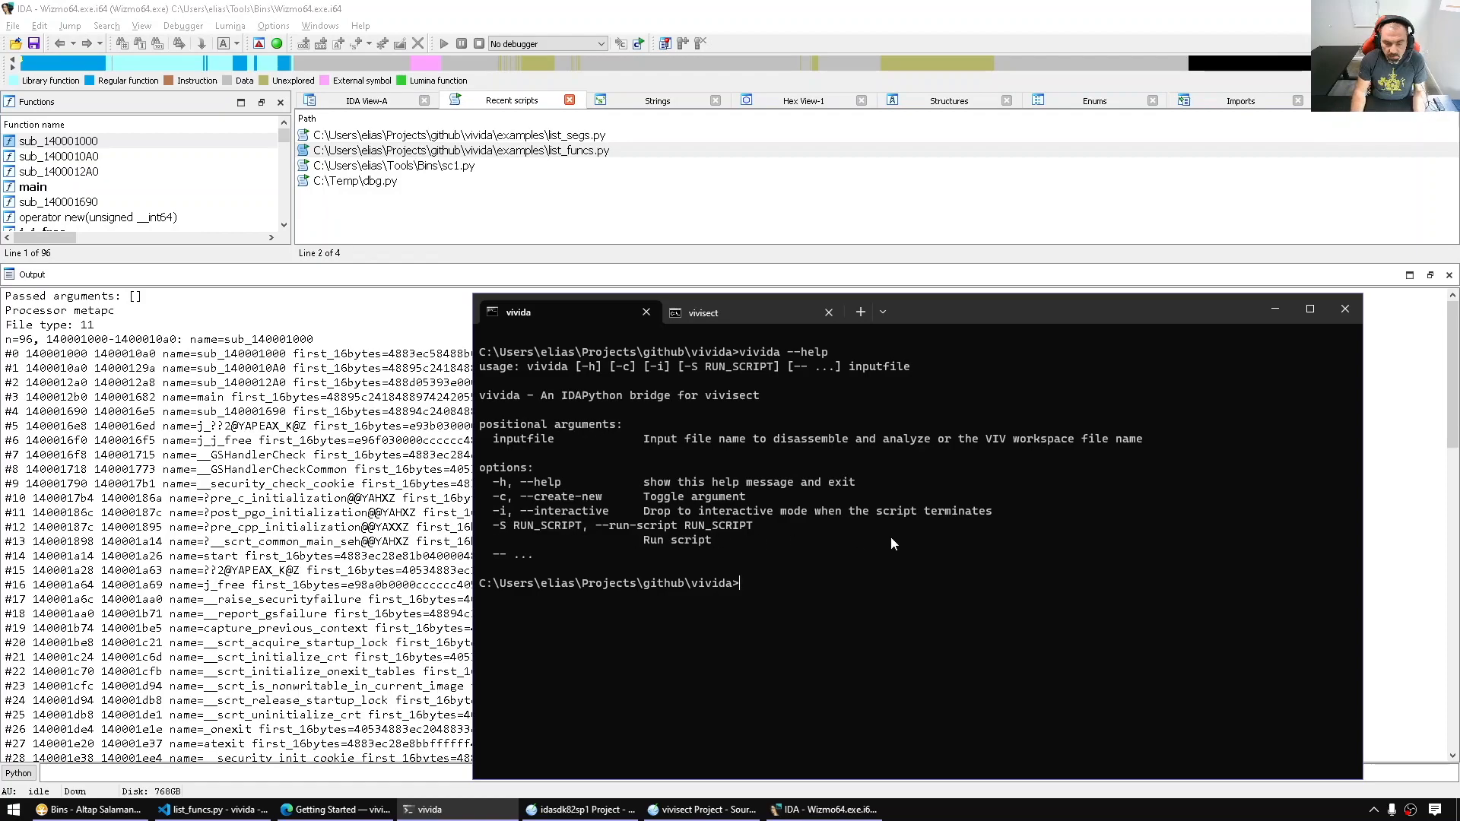
text(vivida --help)
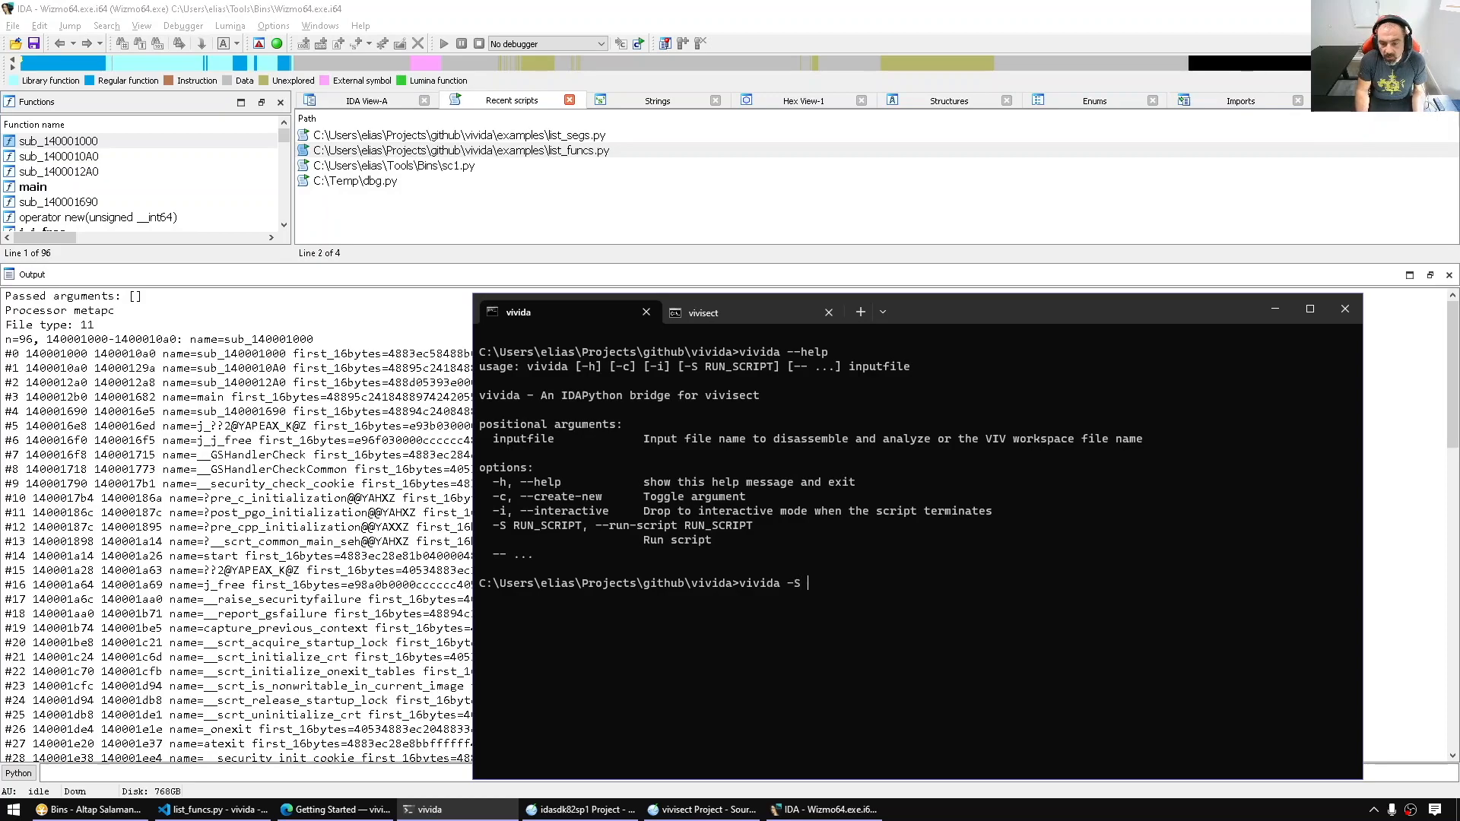
text(examples)
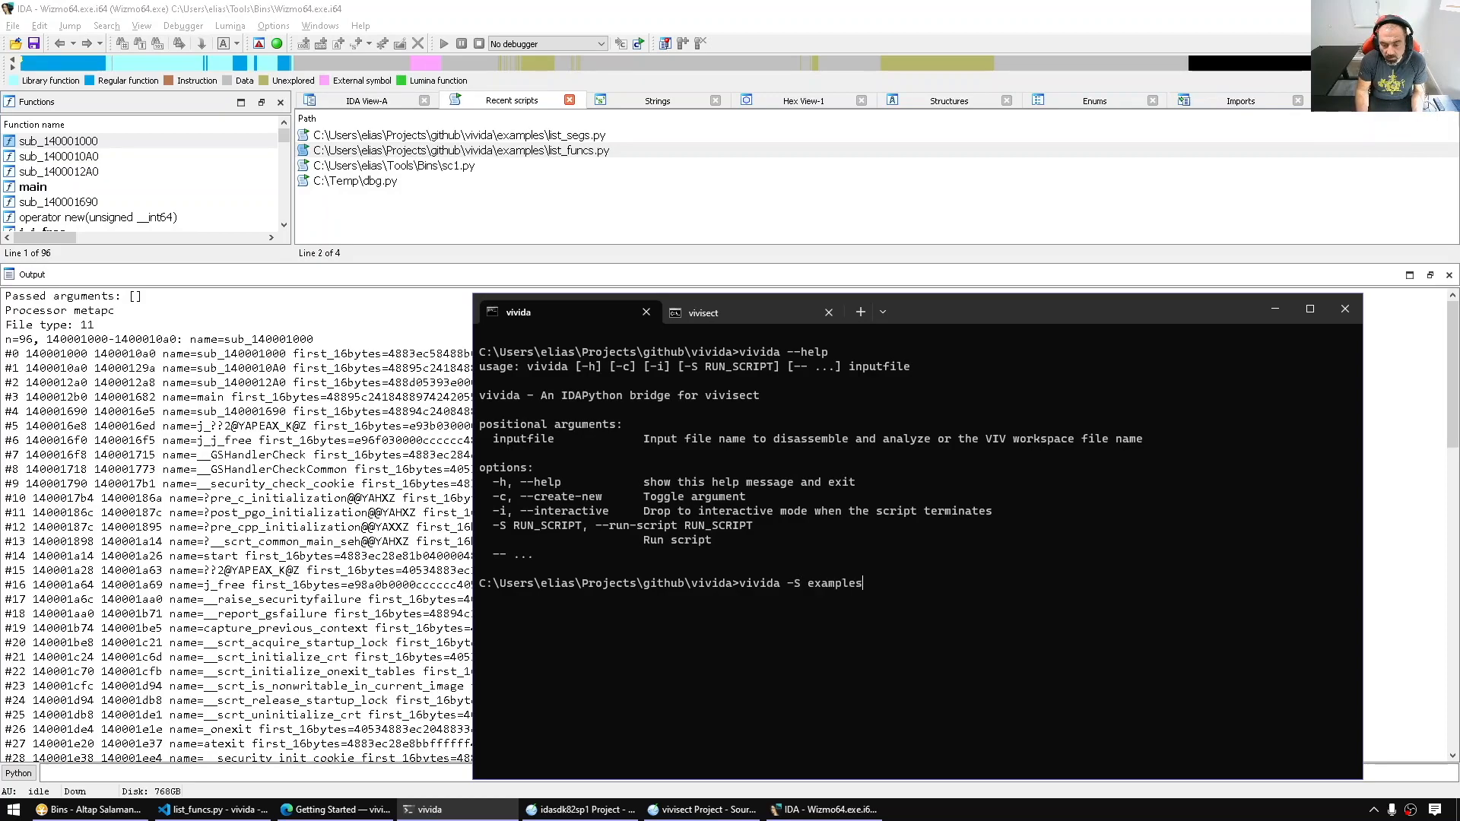
text(\list)
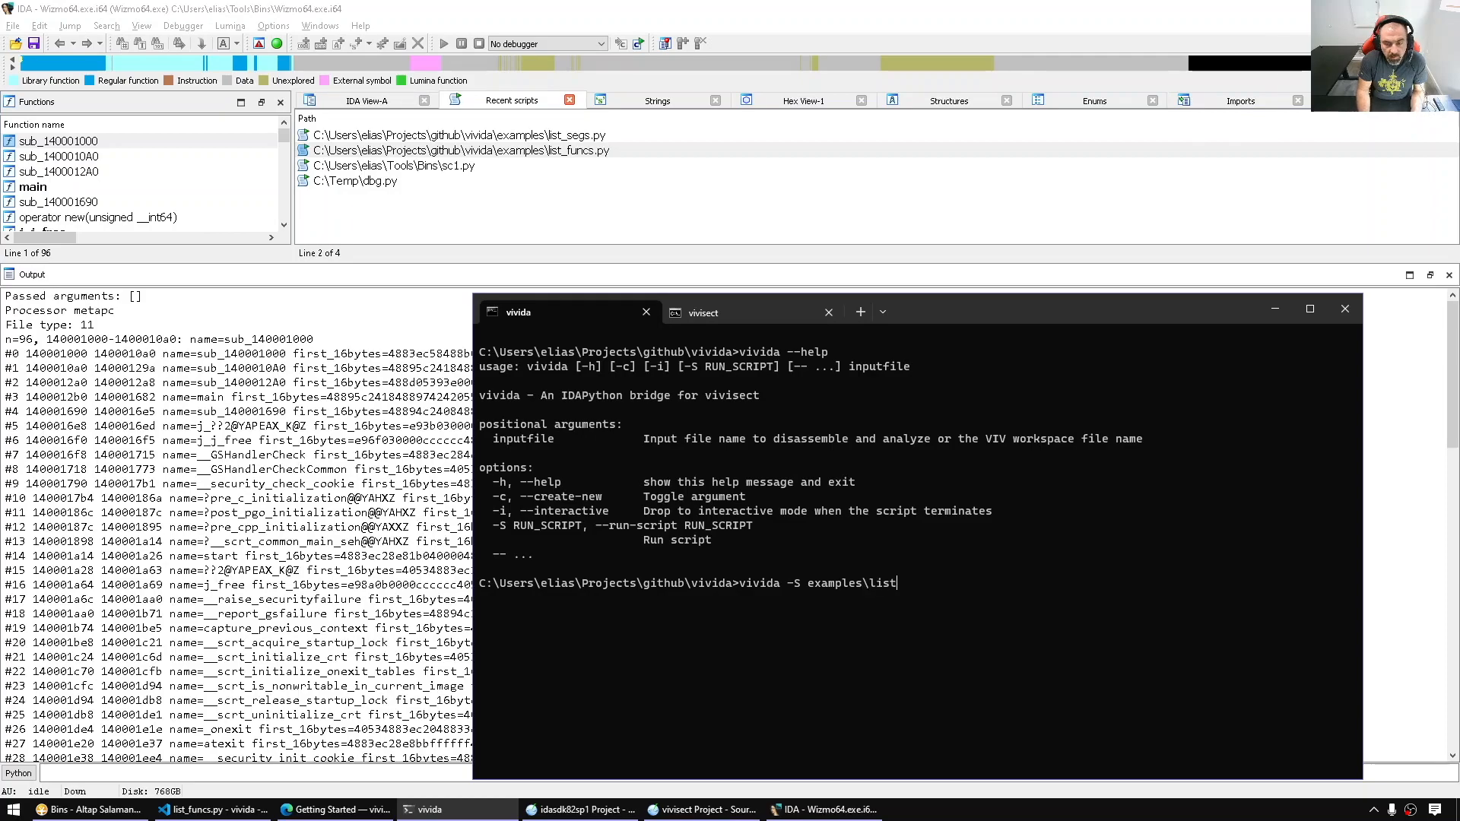
text(_funcs.py)
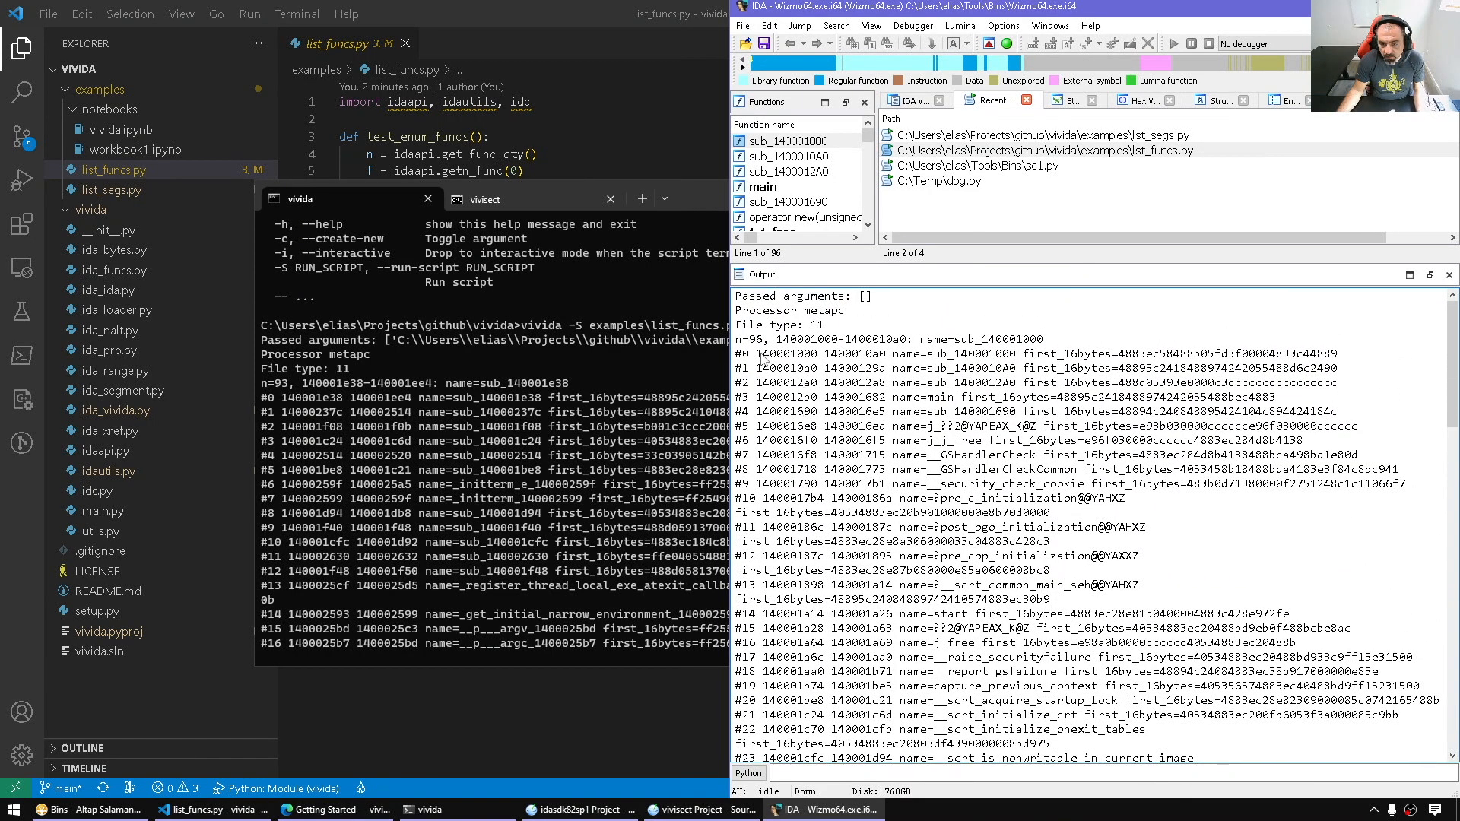
Enlarge the terminal and scroll the 93-function standalone listing into view beside IDA's output.
double_click(768, 353)
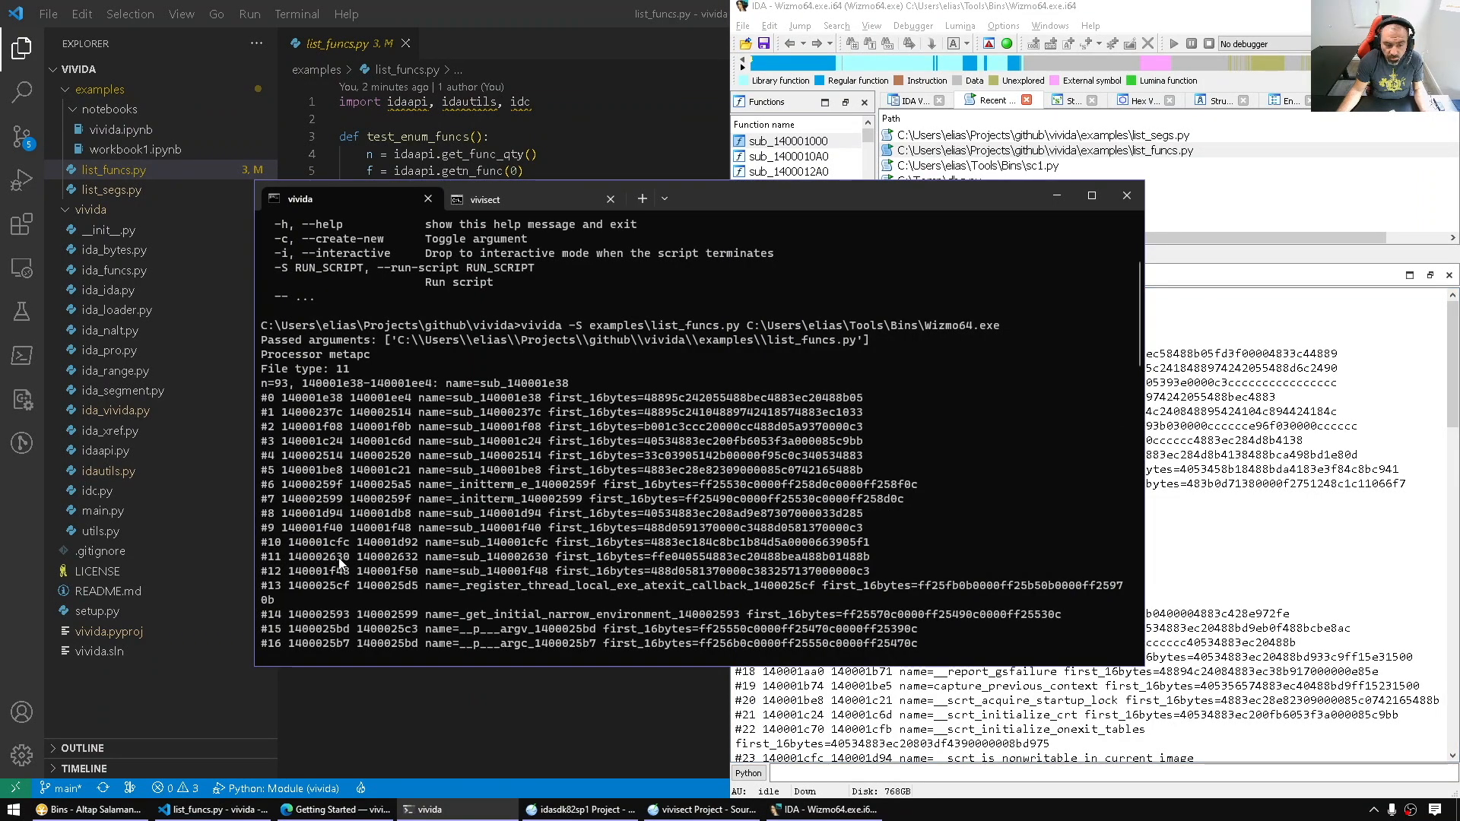
scroll(down, 3)
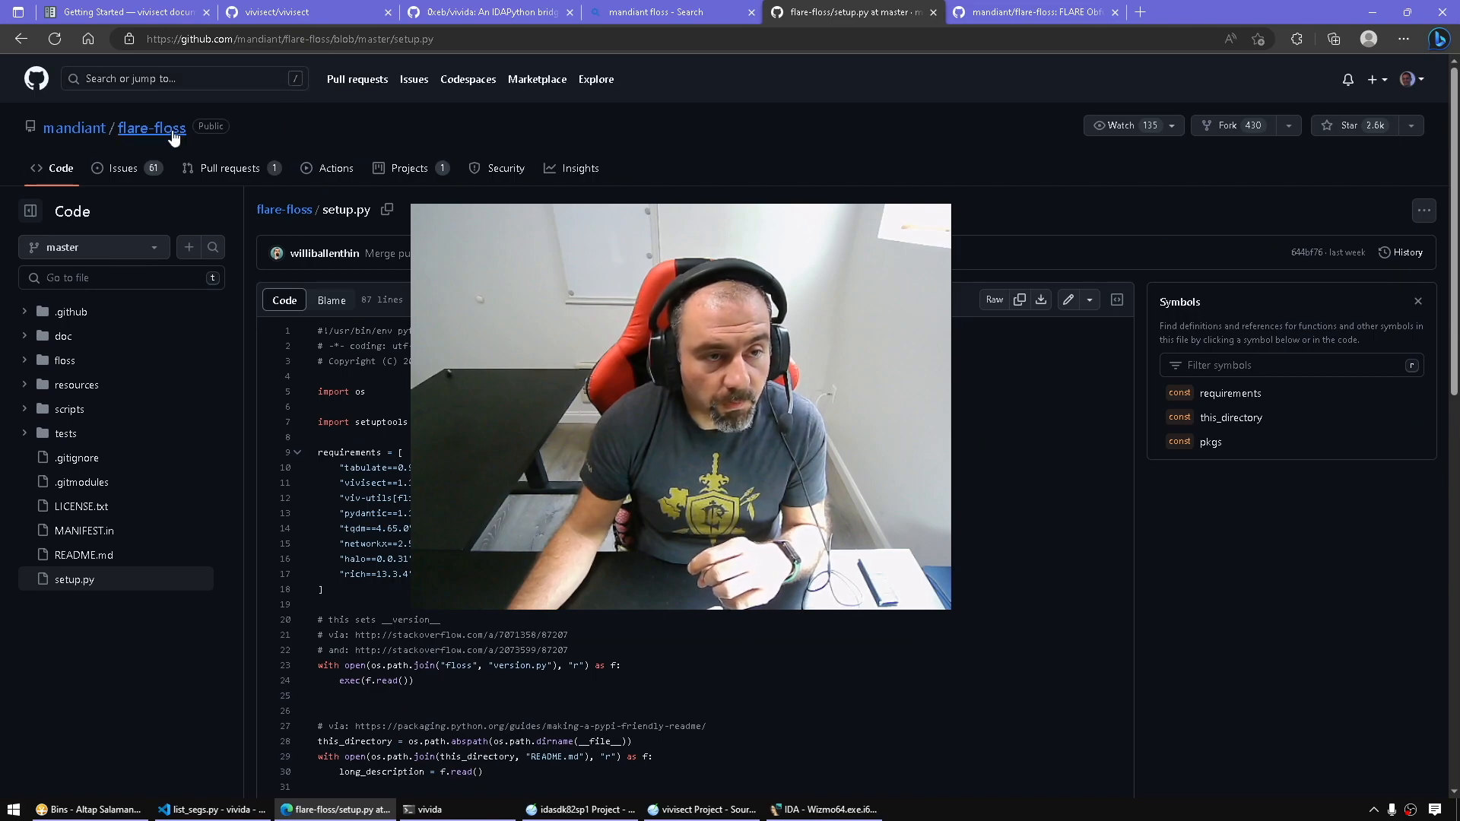
Go to the mandiant/flare-floss repository page and read the README down to Quick Run.
click(151, 127)
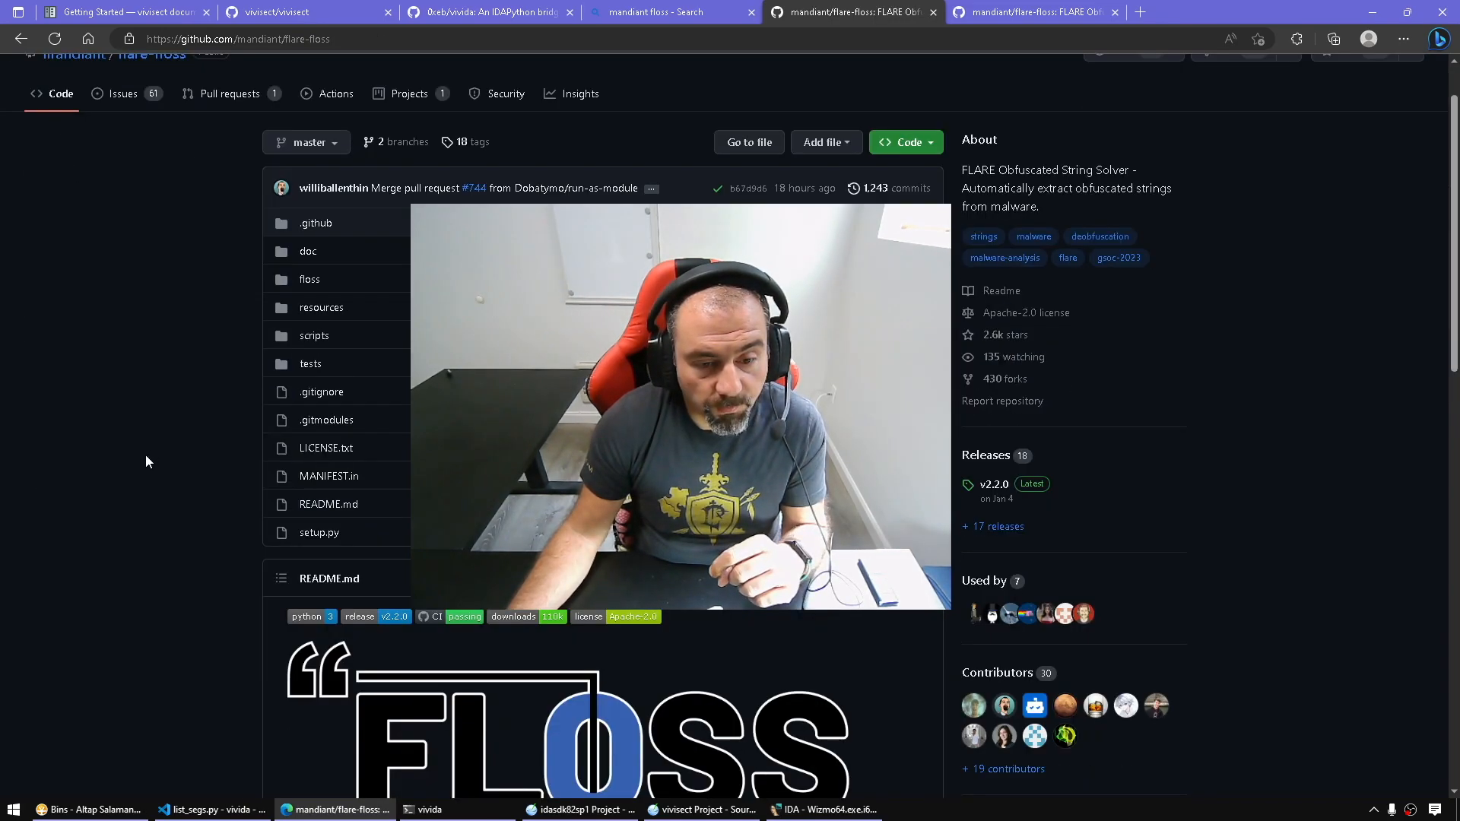
scroll(down, 3)
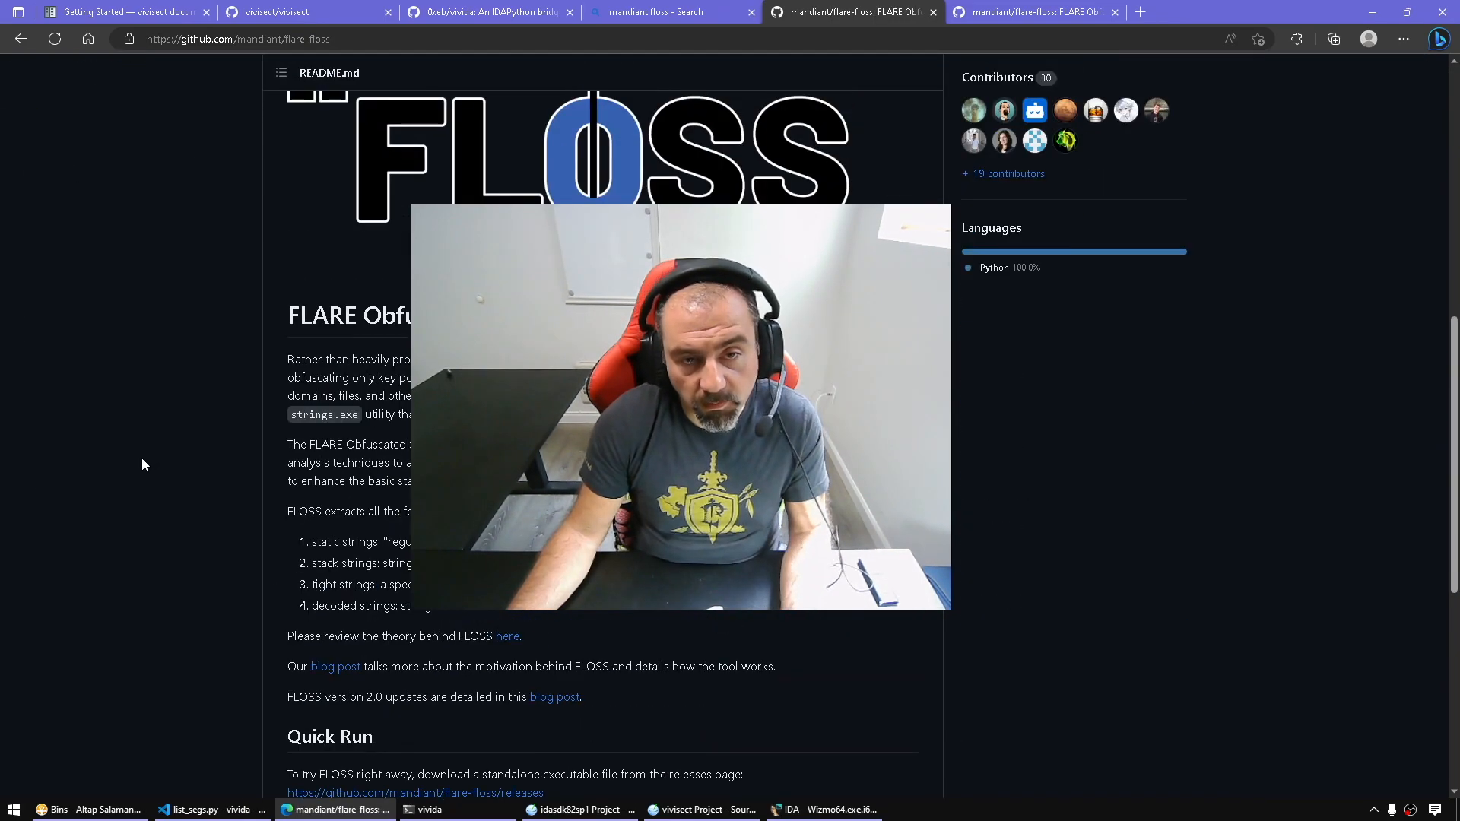
scroll(down, 3)
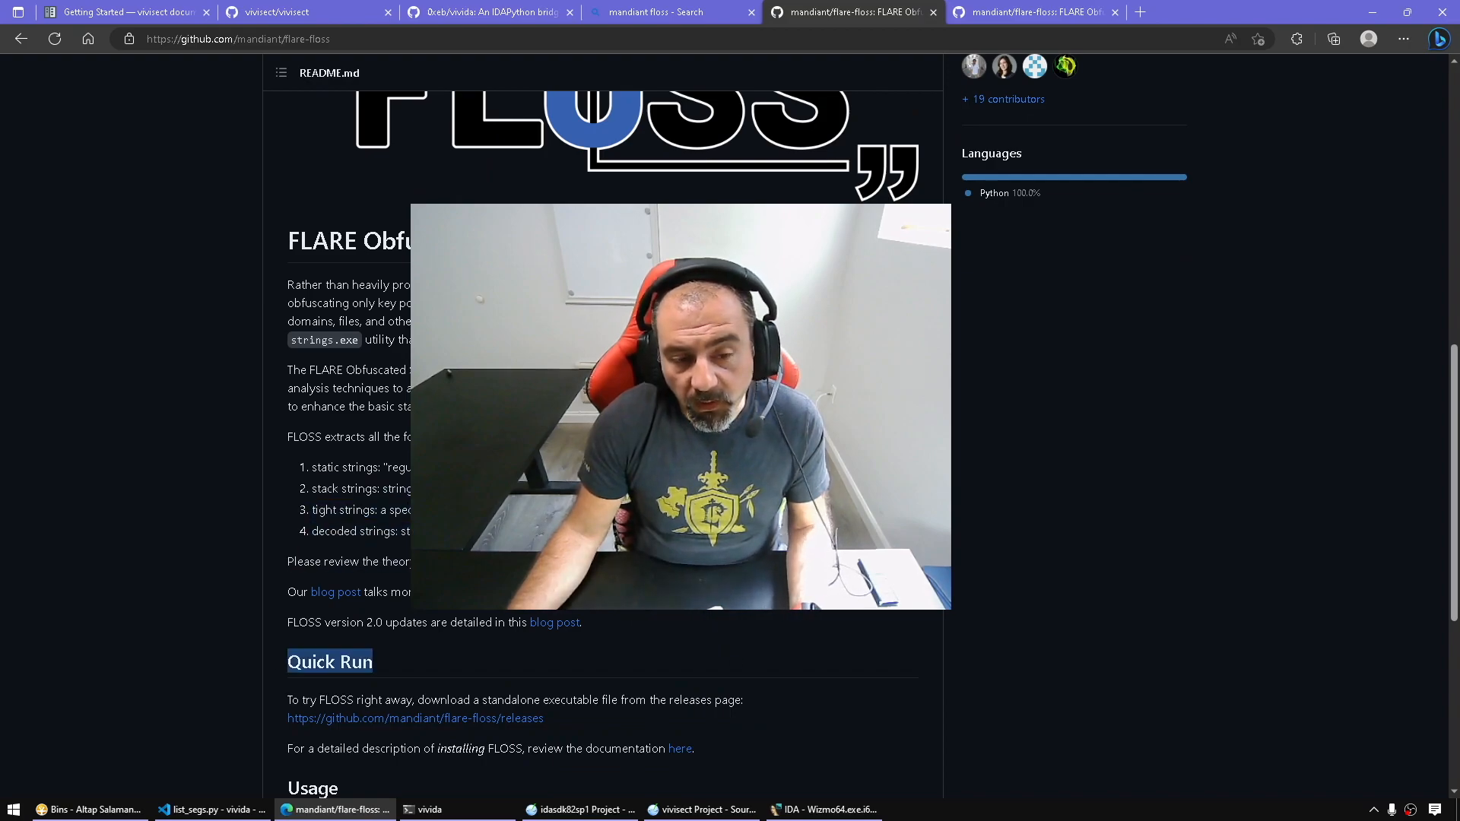